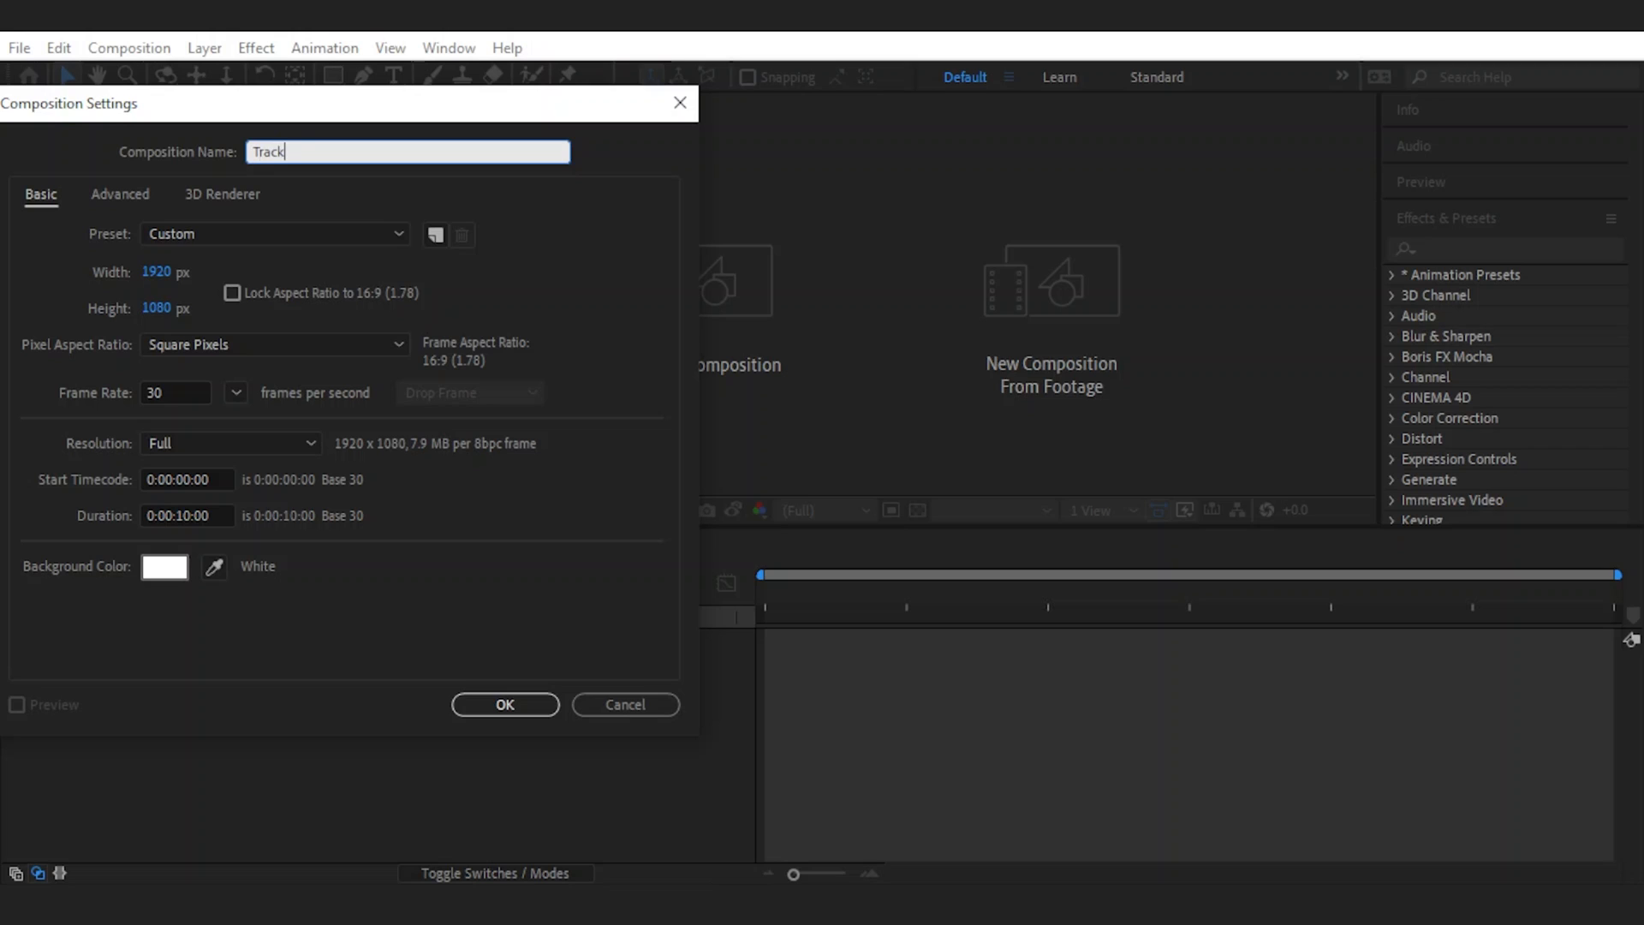
Step: Name the composition 'Track Matte Tutorial' at 1920×1080, 30 fps, 10 s and confirm
text(Matte T)
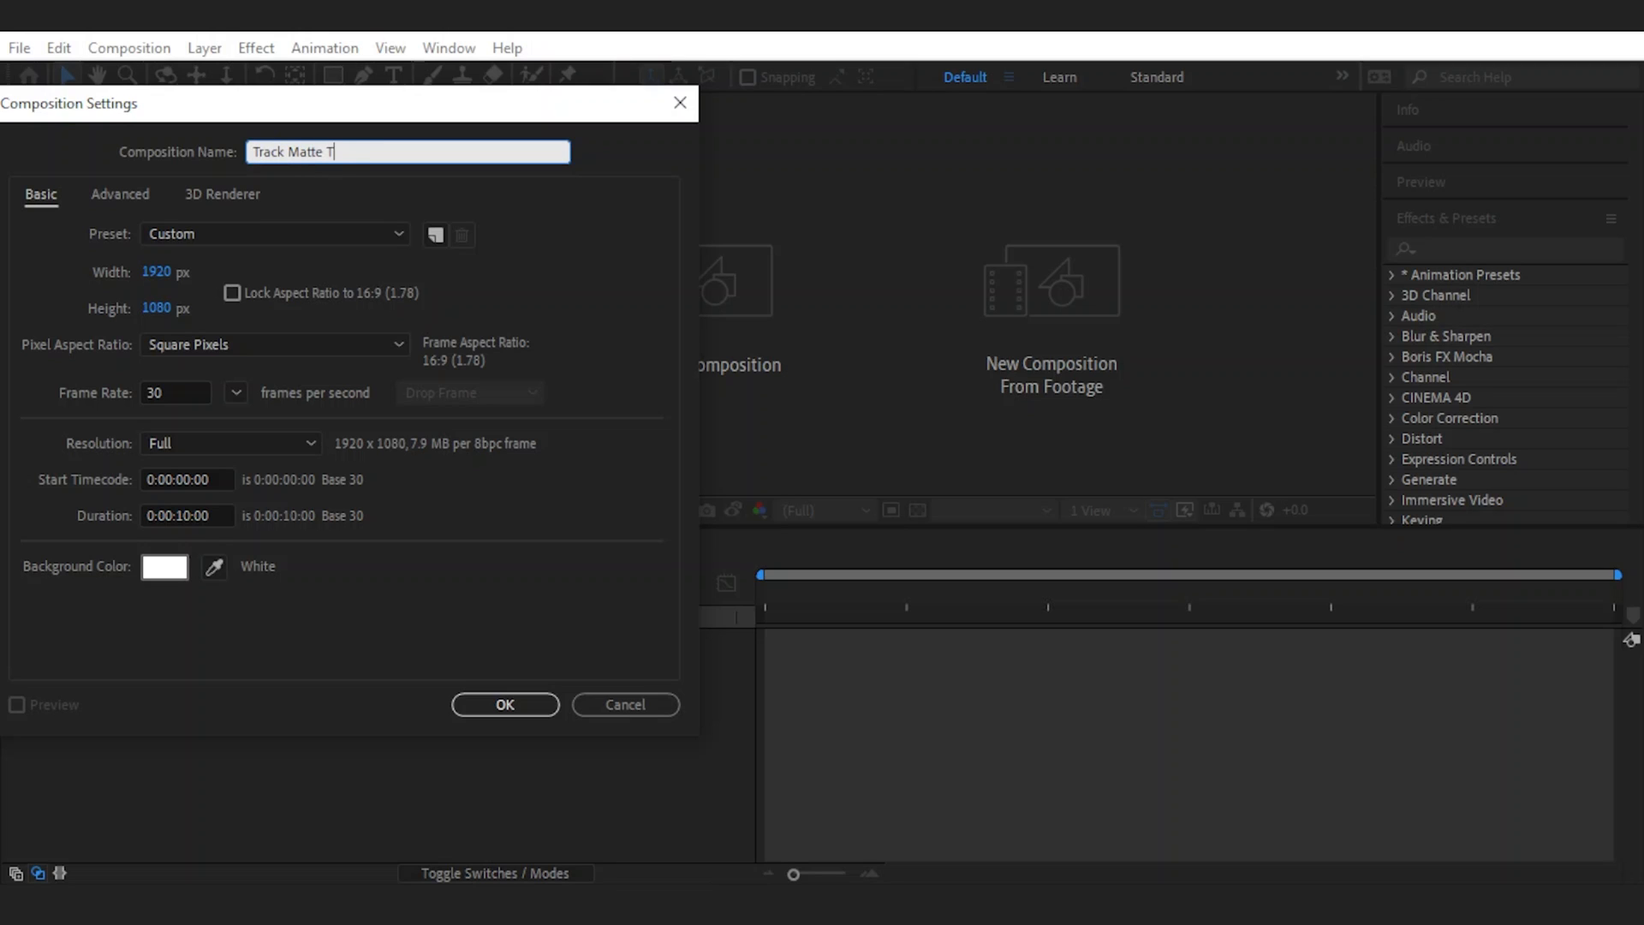
text(utorial)
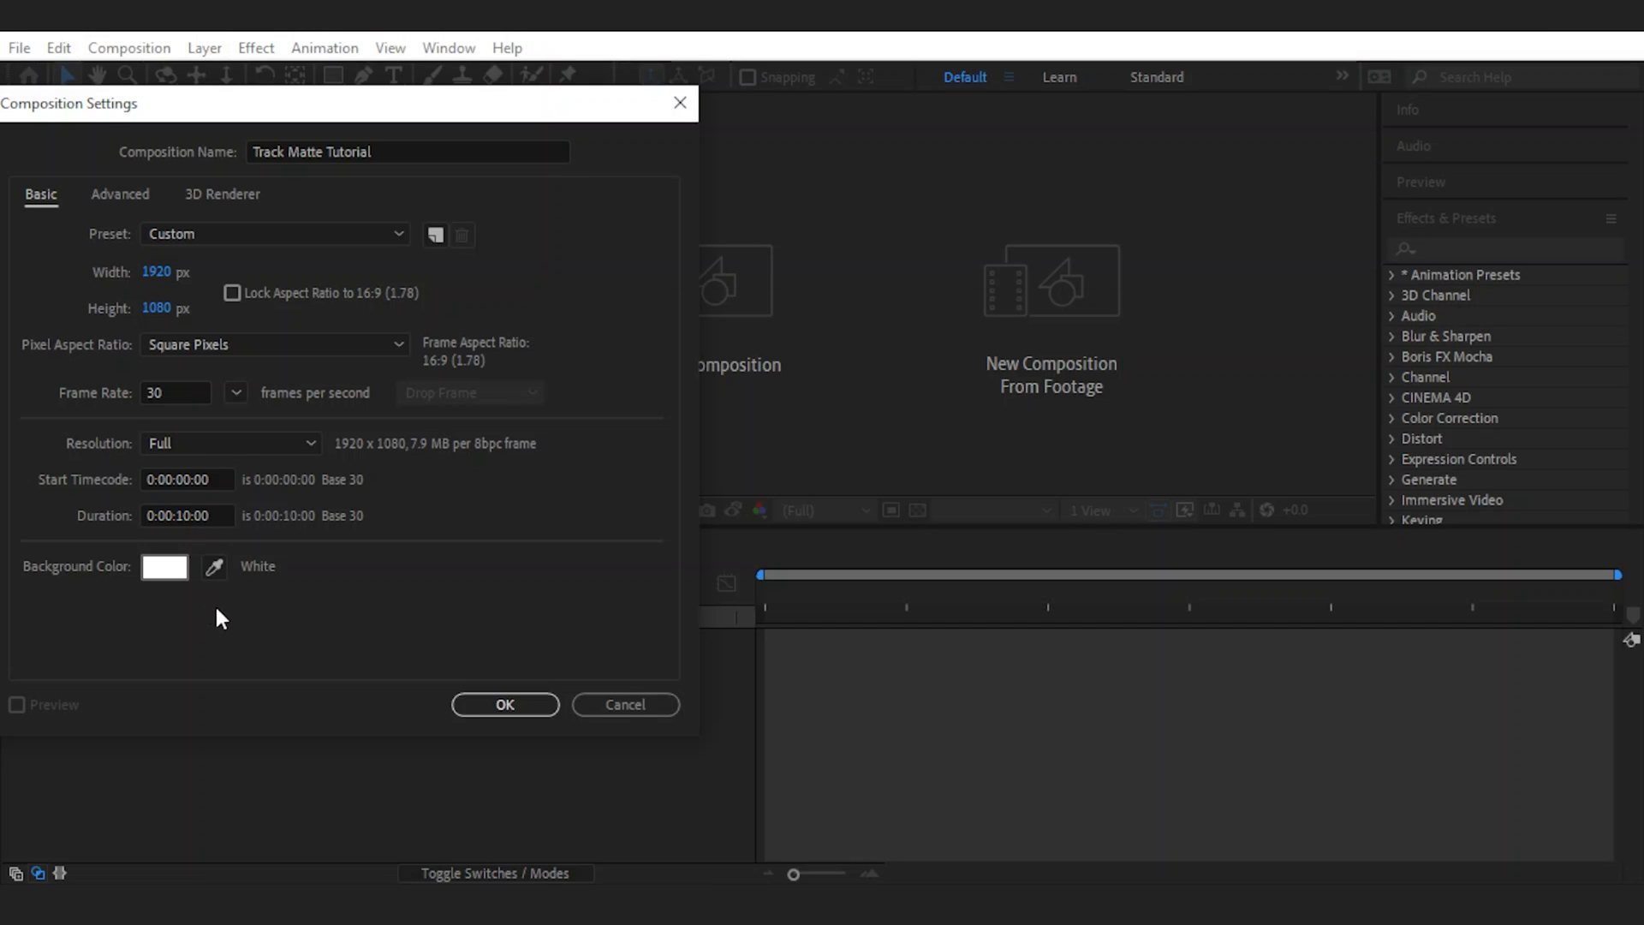
click(504, 703)
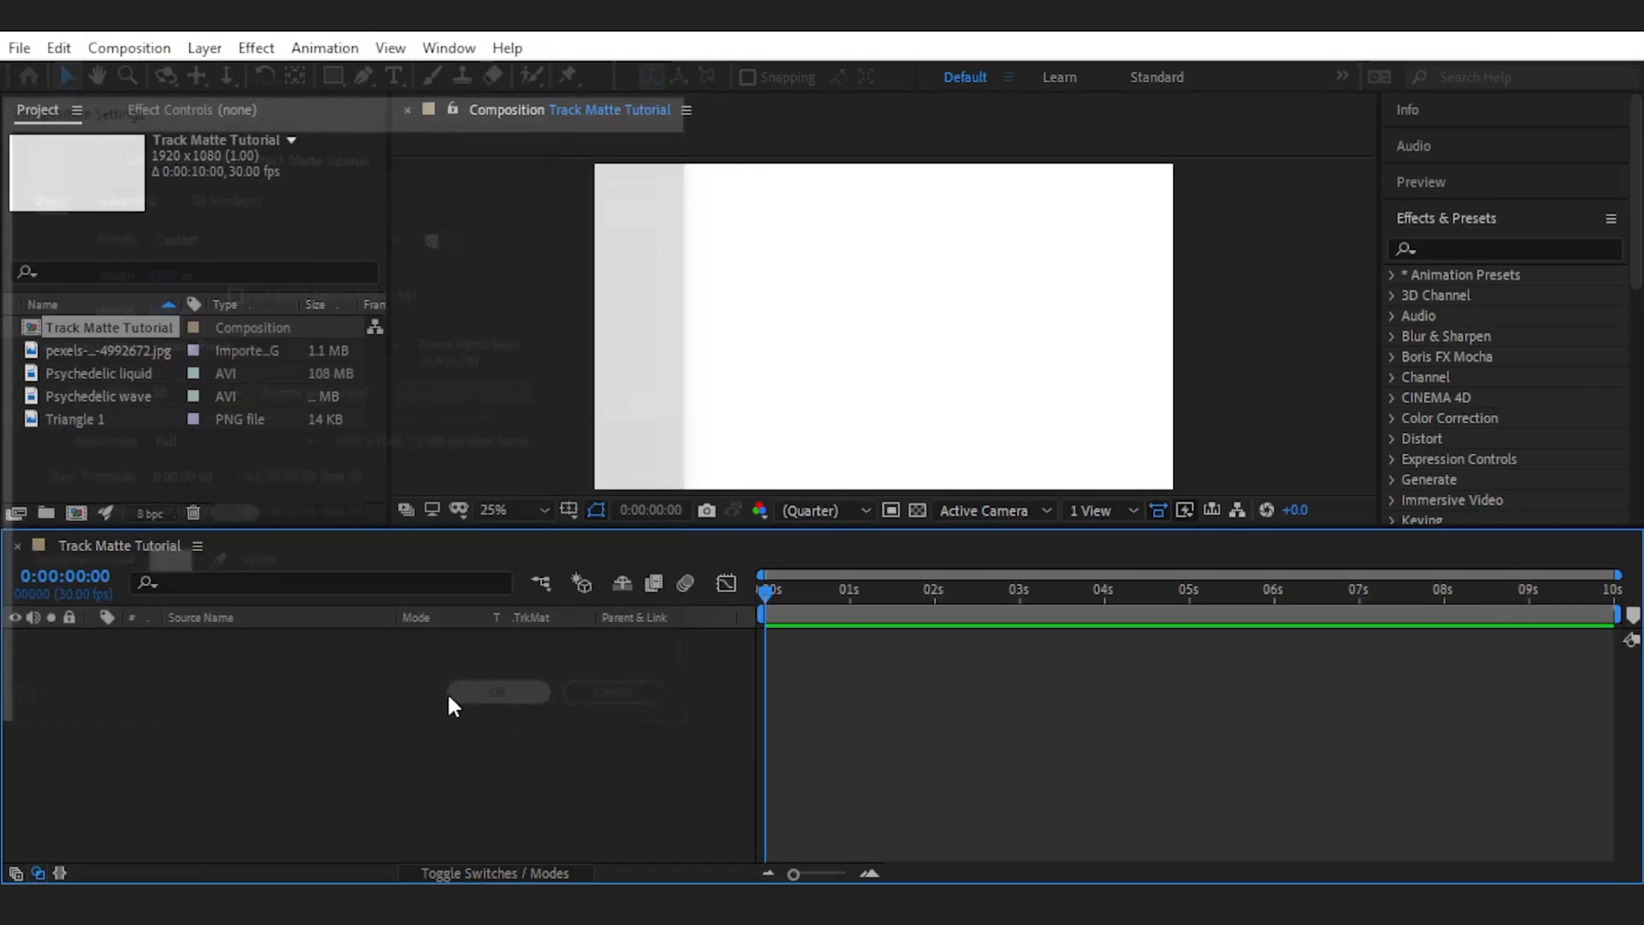
Step: Add Psychedelic wave and Triangle 1 to the timeline with Triangle 1 on top
click(497, 691)
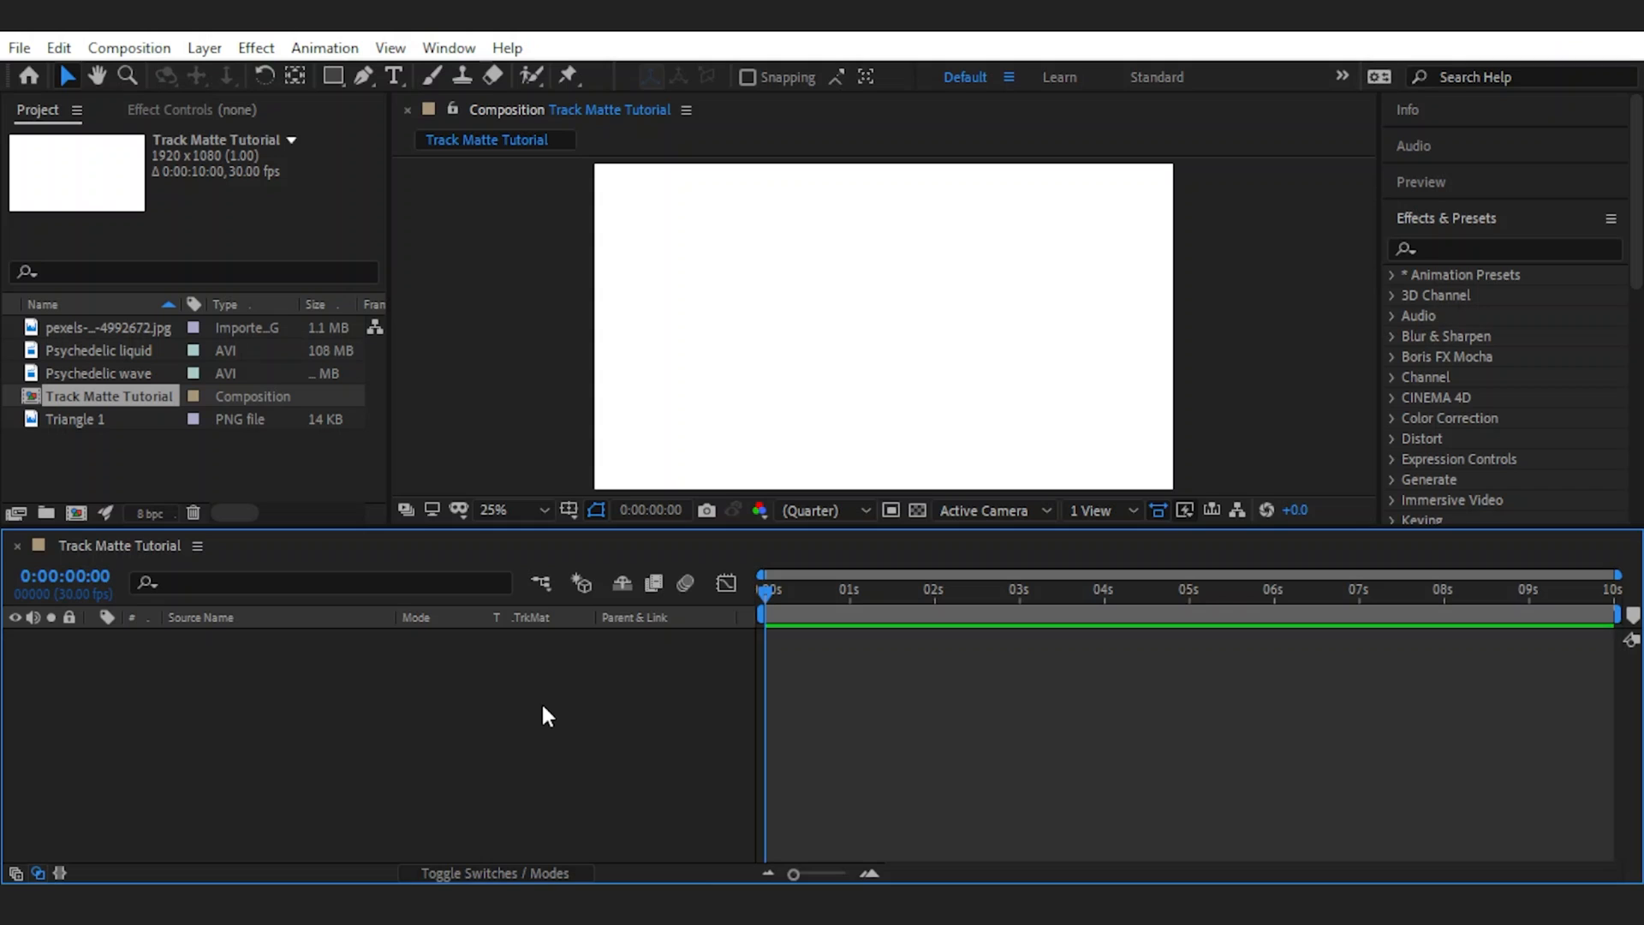
click(101, 372)
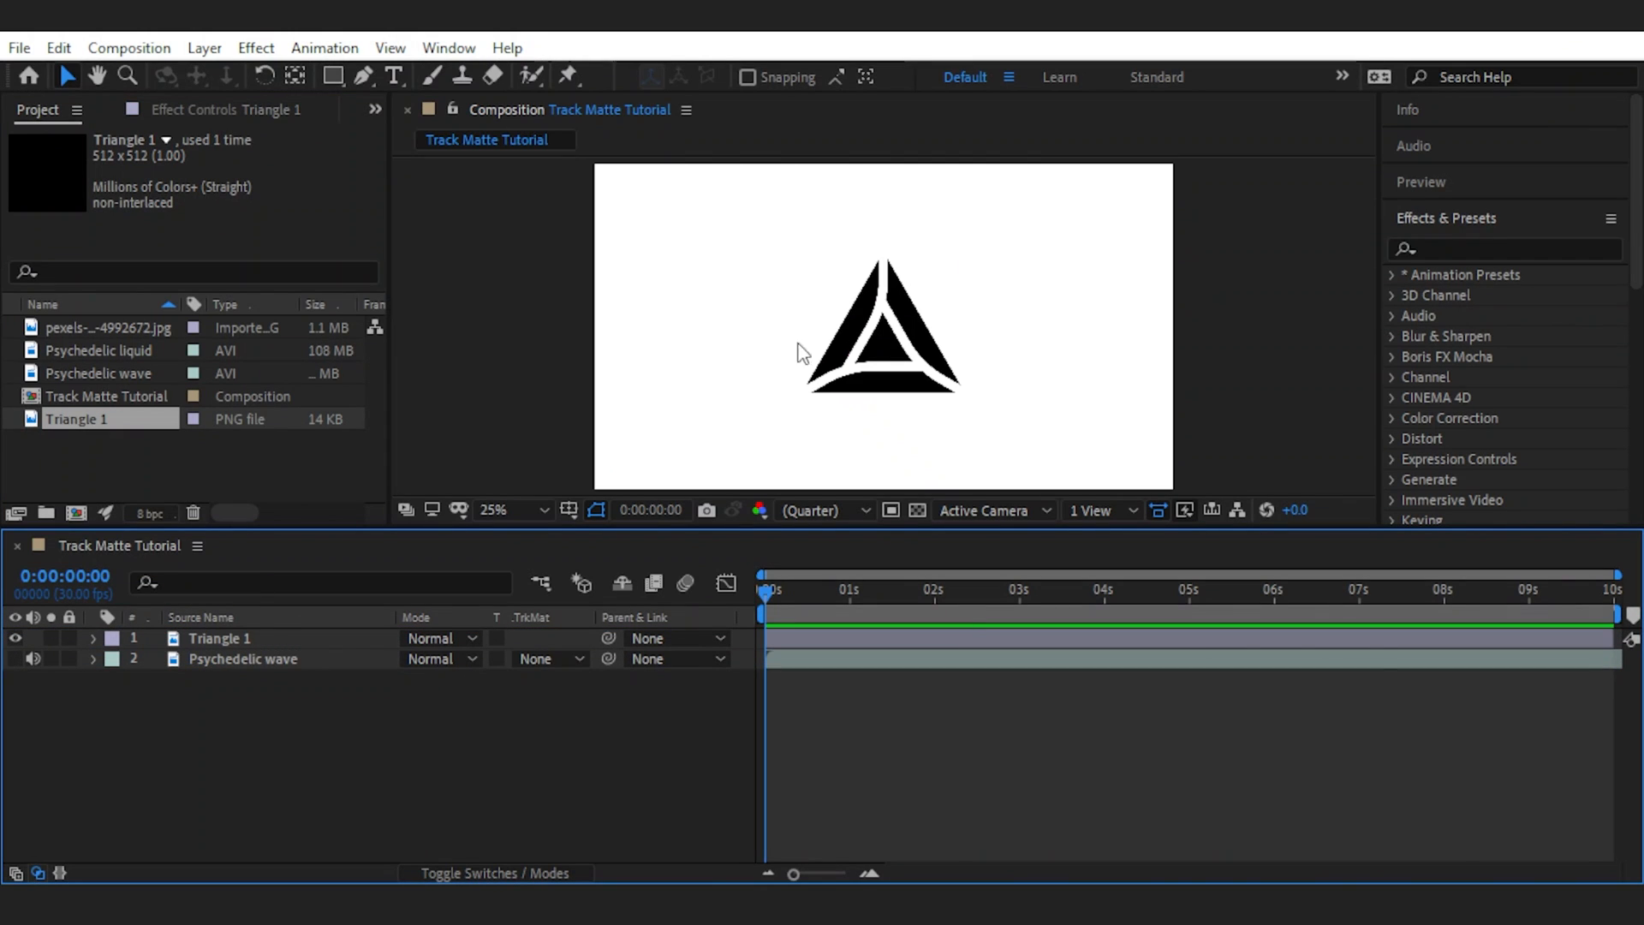
mouse_move(331, 749)
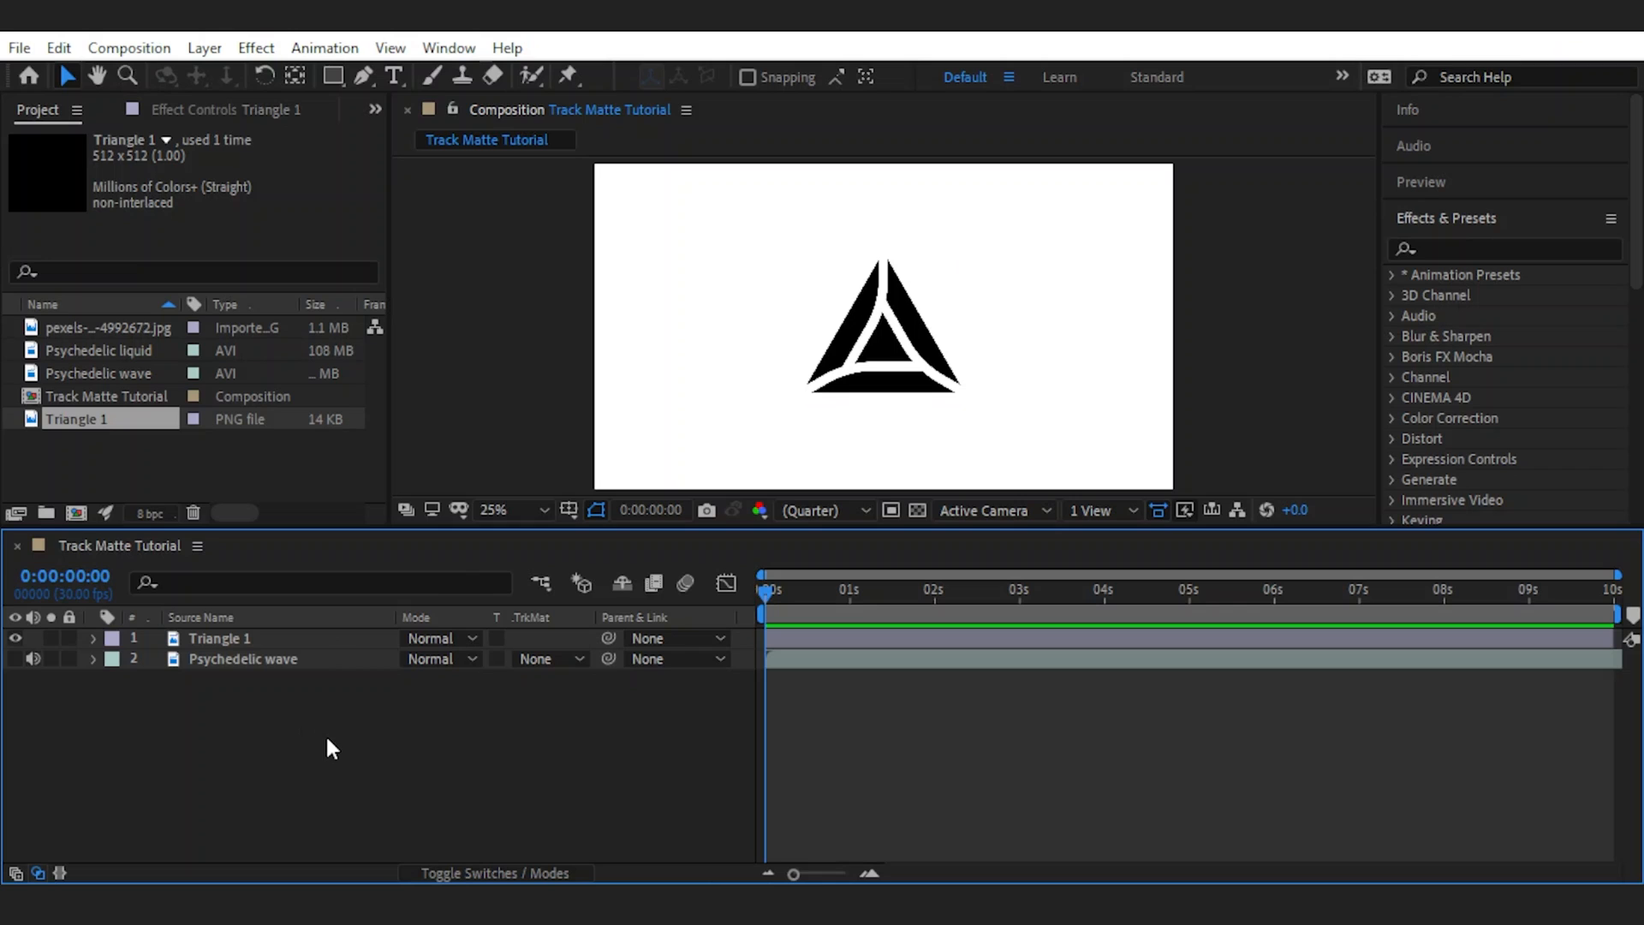
click(34, 657)
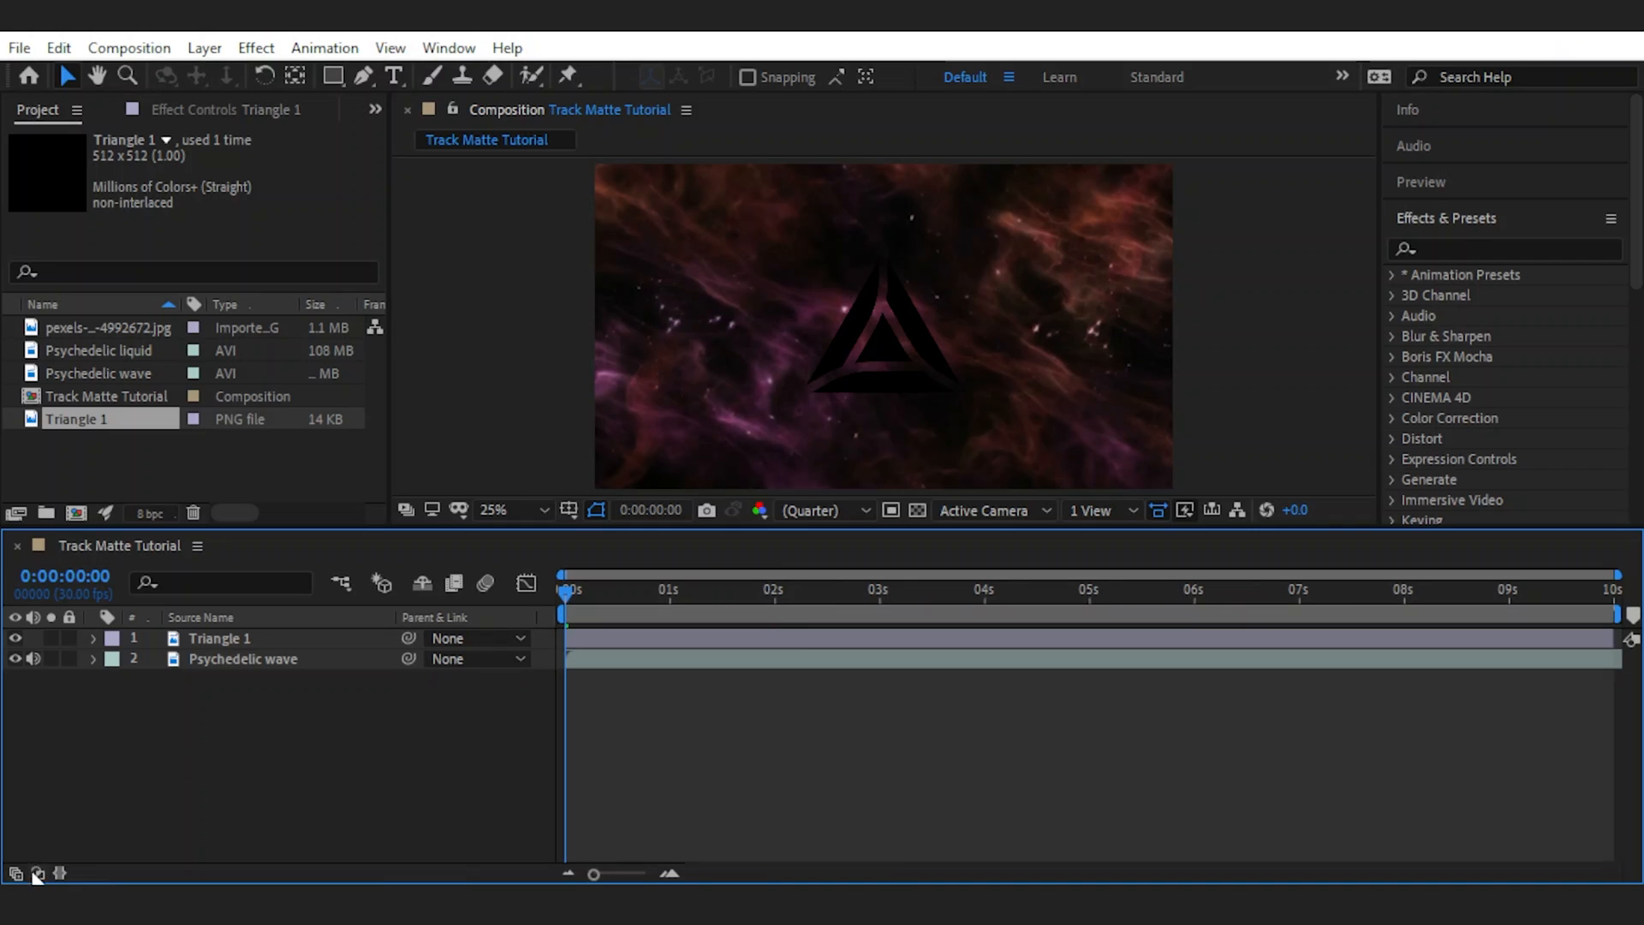
mouse_move(15, 873)
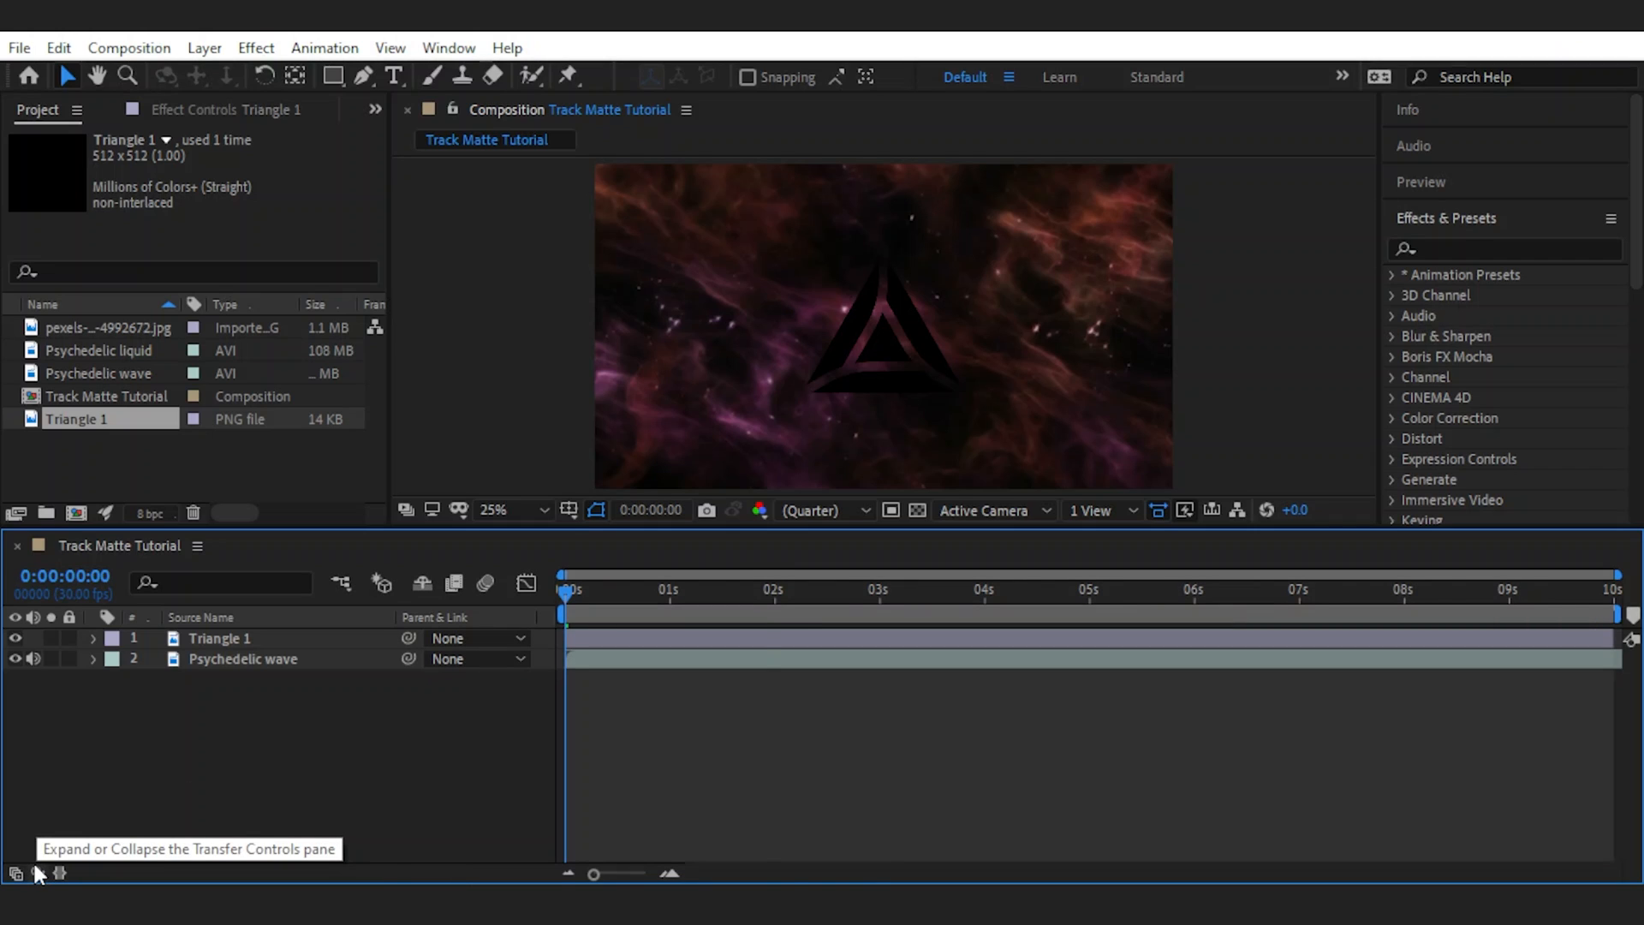
Step: Set Psychedelic wave's track matte to Alpha Matte "Triangle 1" via the Transfer Controls pane
click(17, 874)
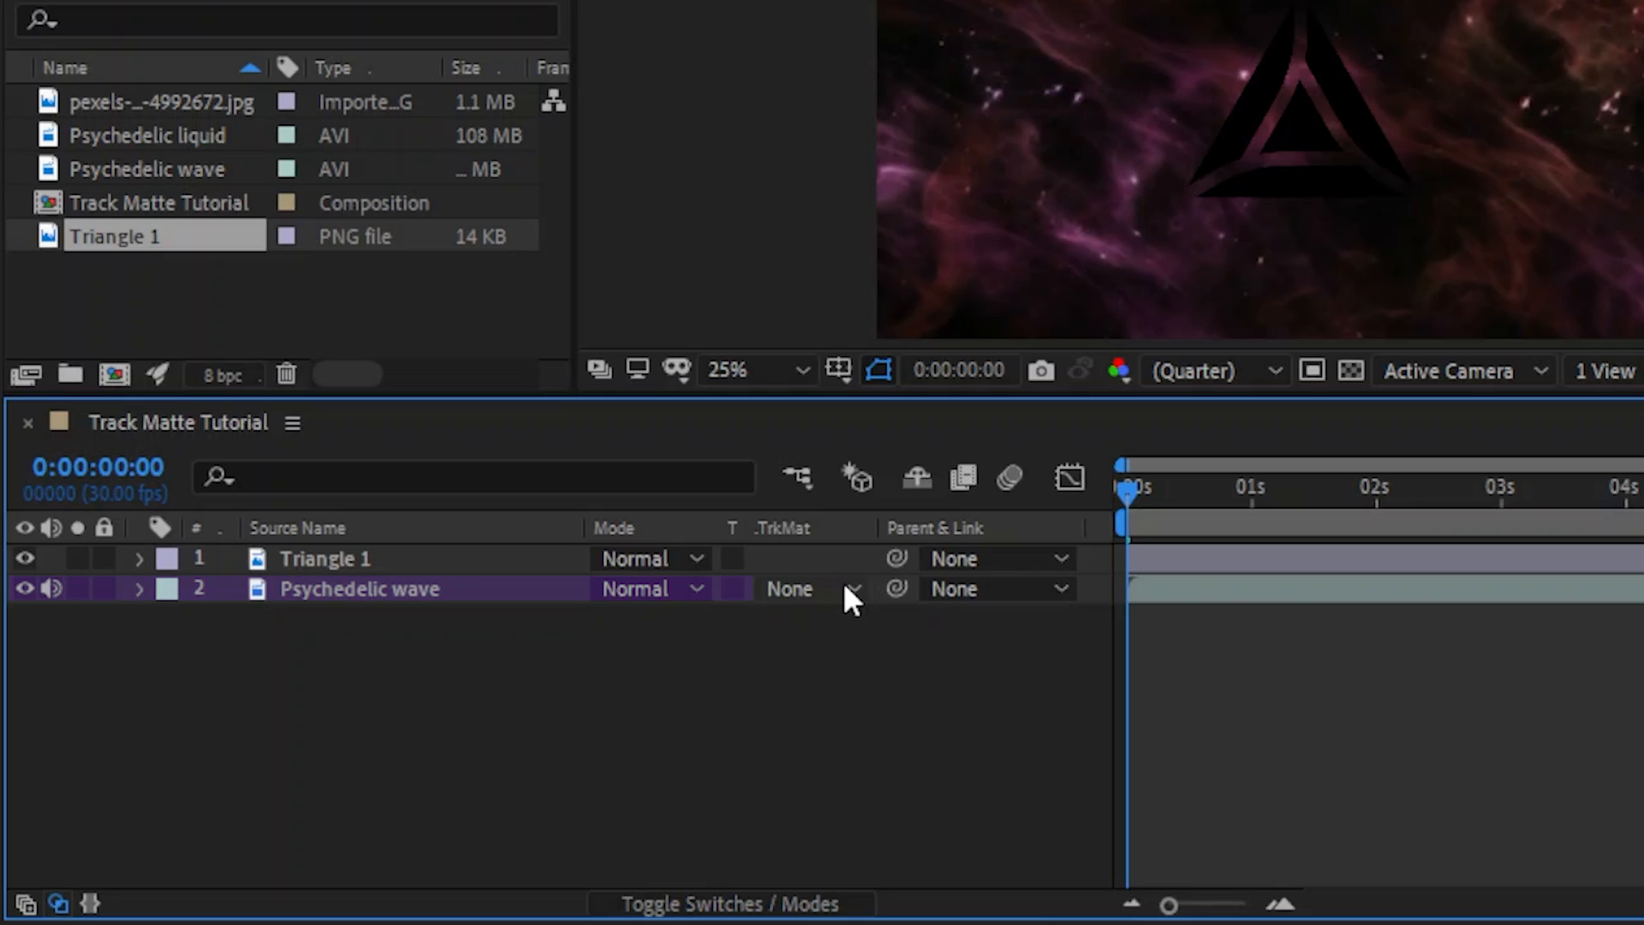
click(851, 587)
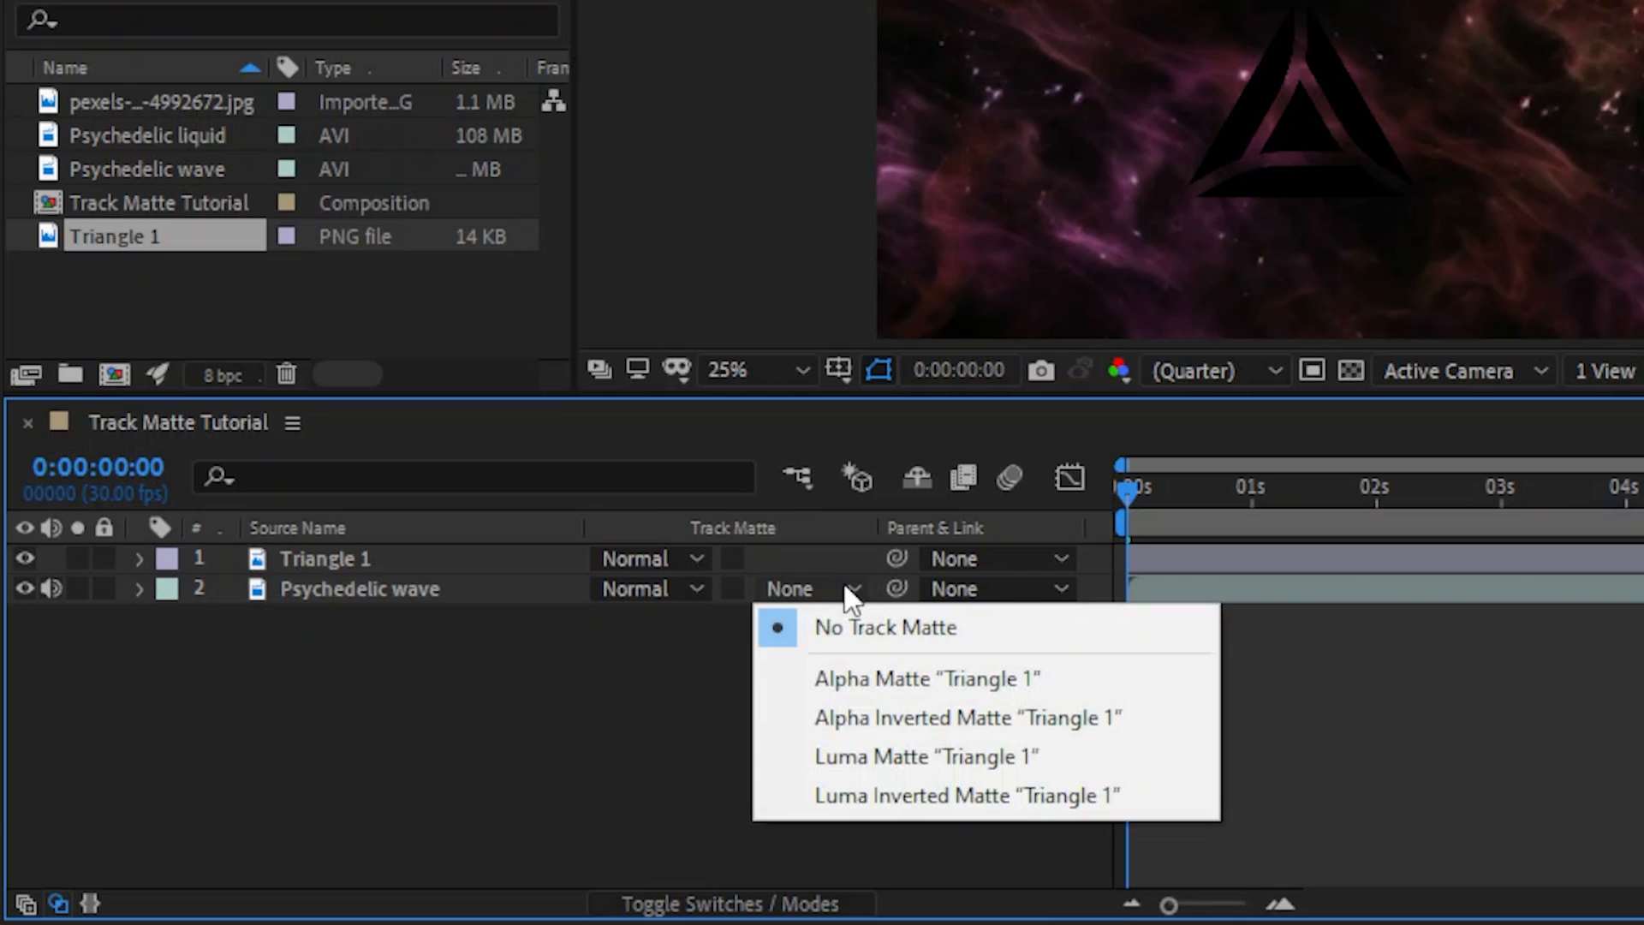
mouse_move(926, 678)
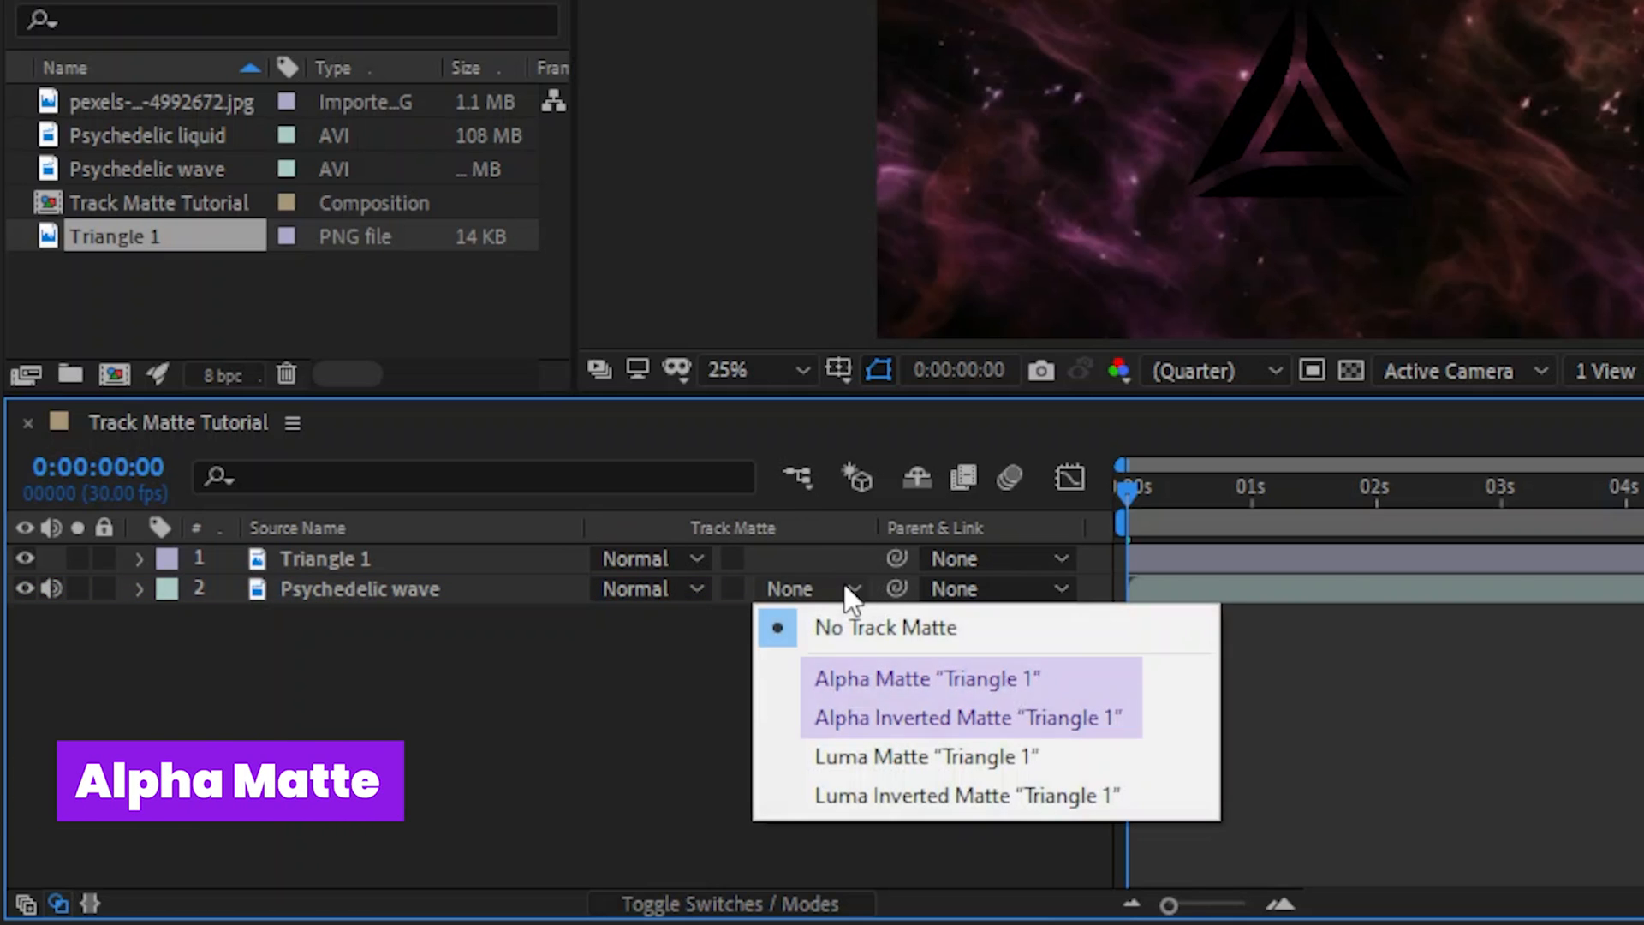
mouse_move(850, 597)
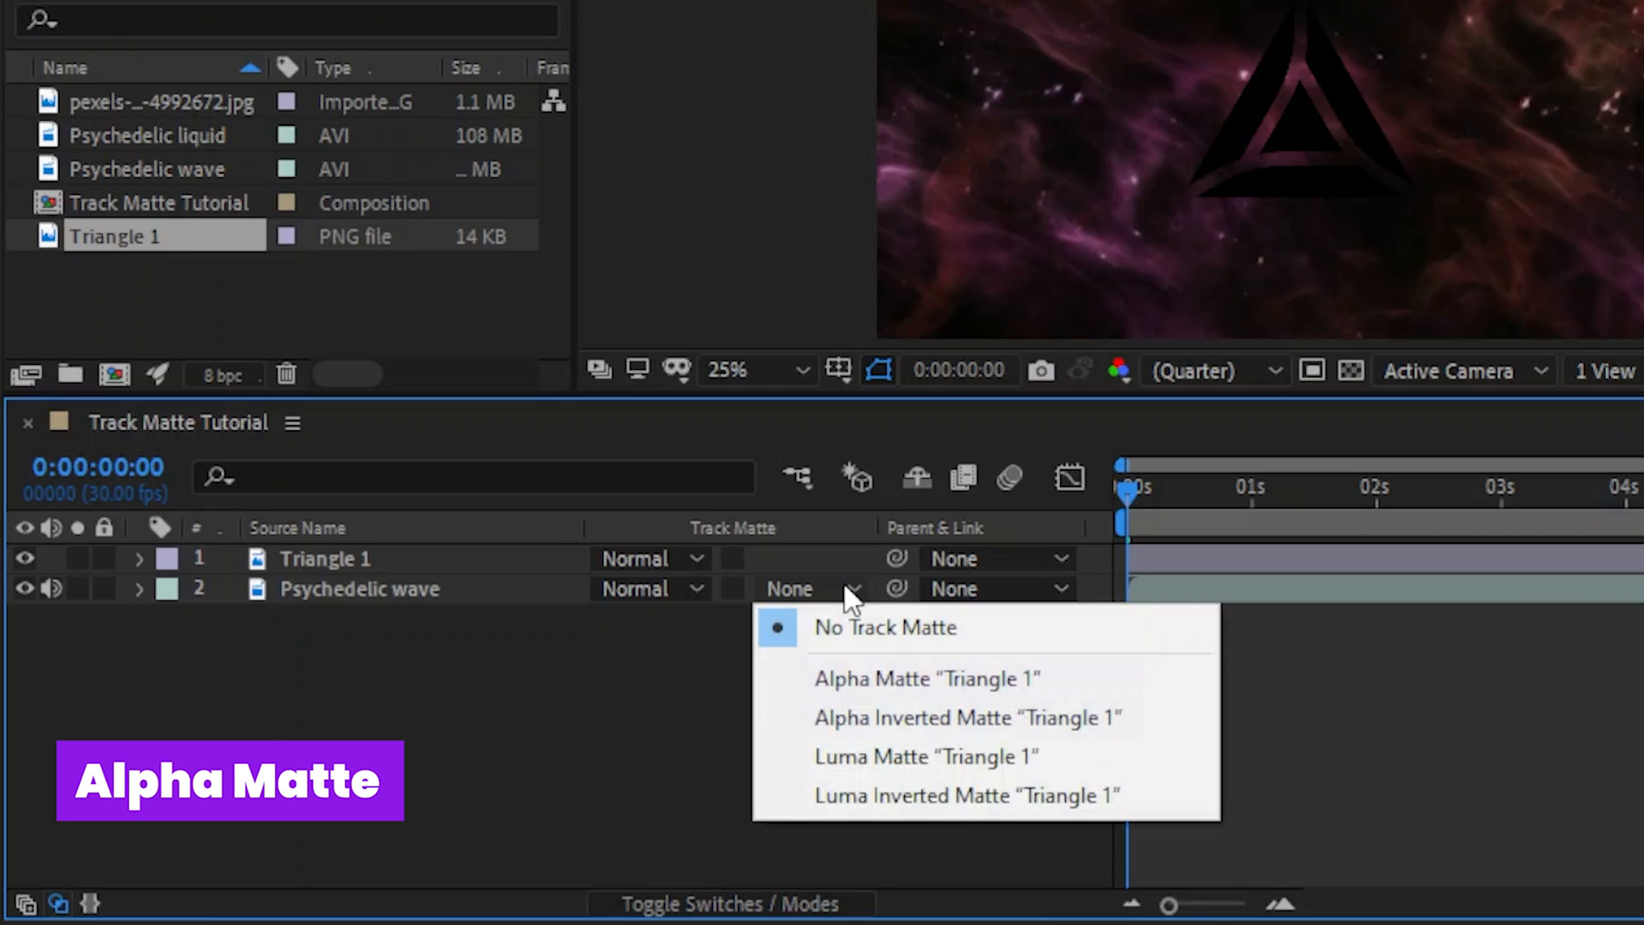
mouse_move(925, 697)
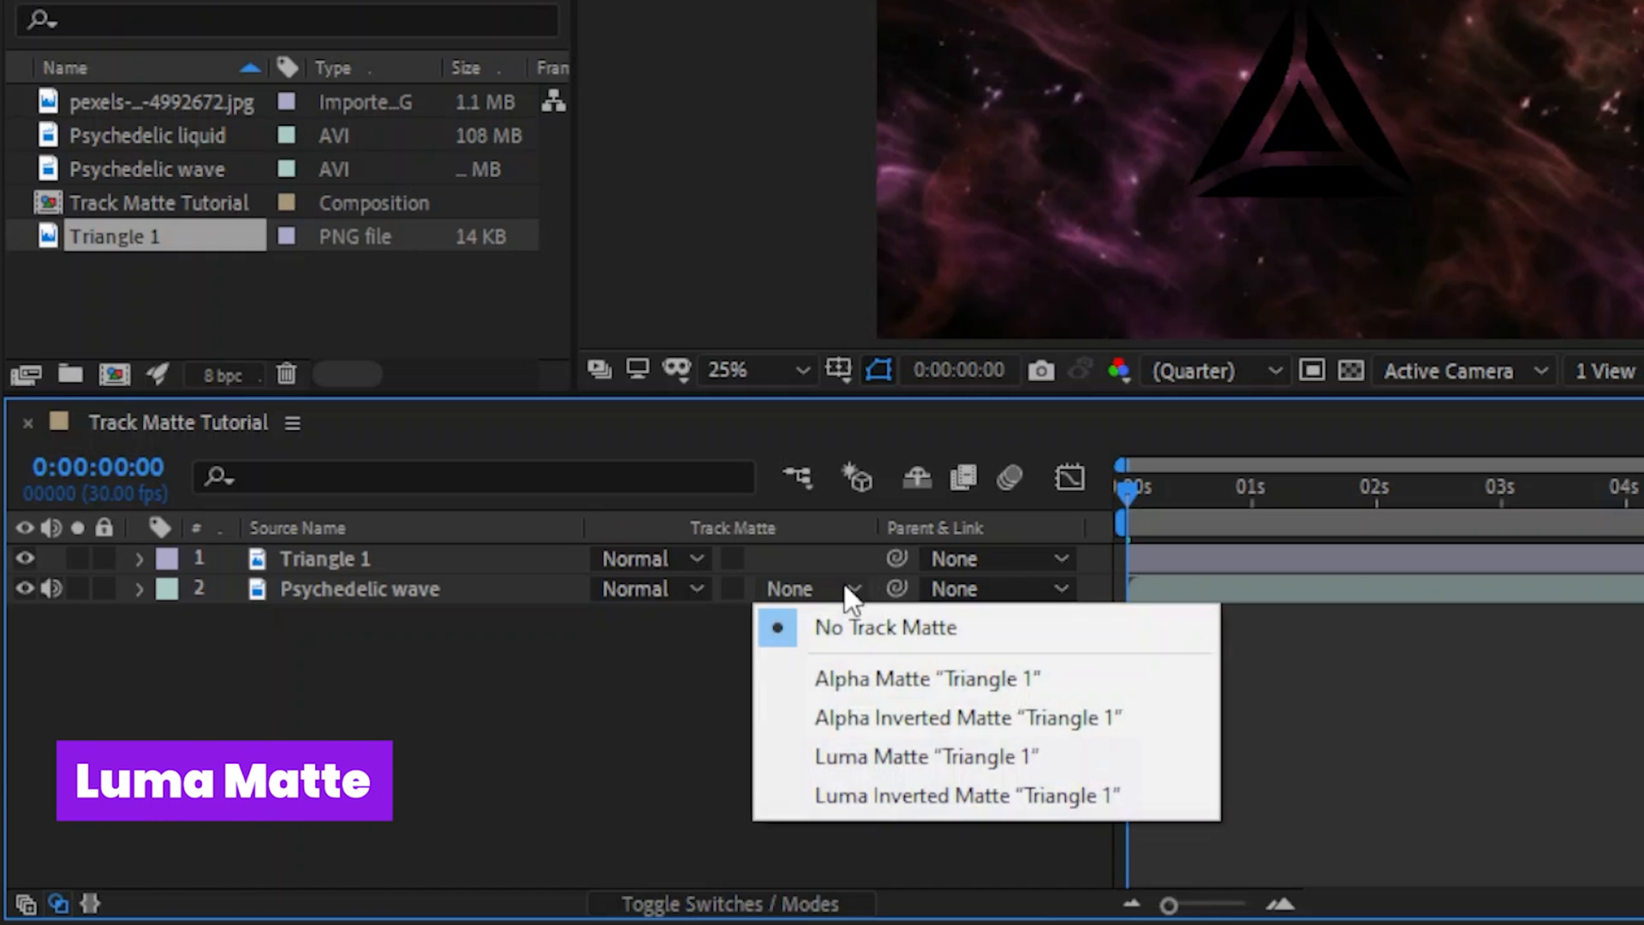
mouse_move(925, 755)
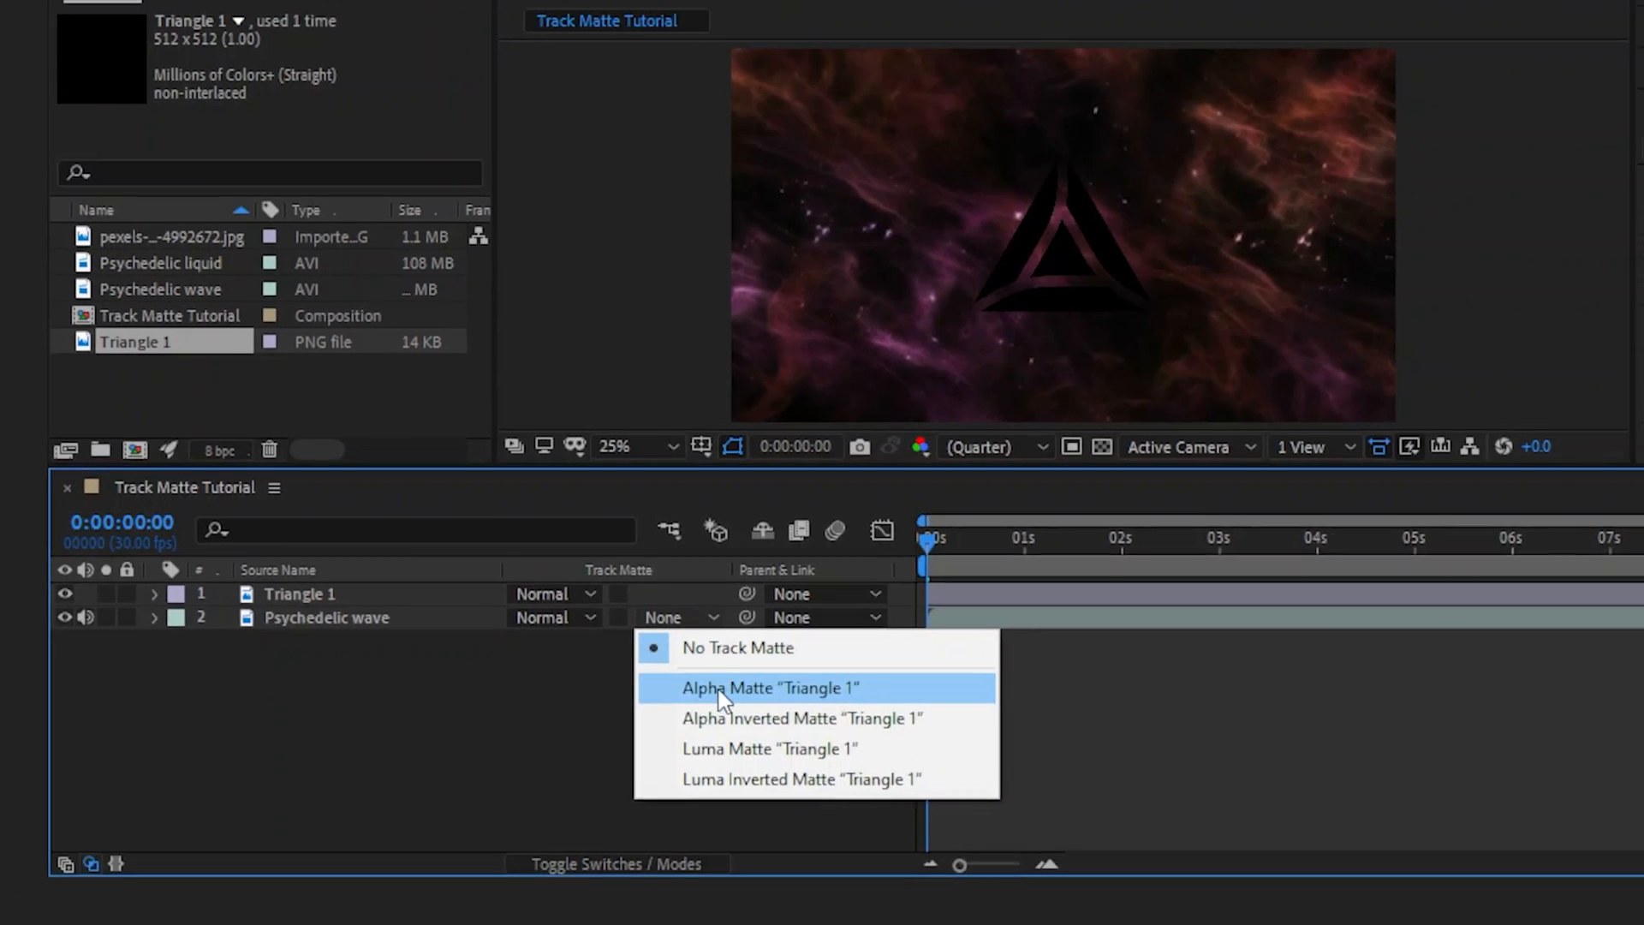
click(770, 688)
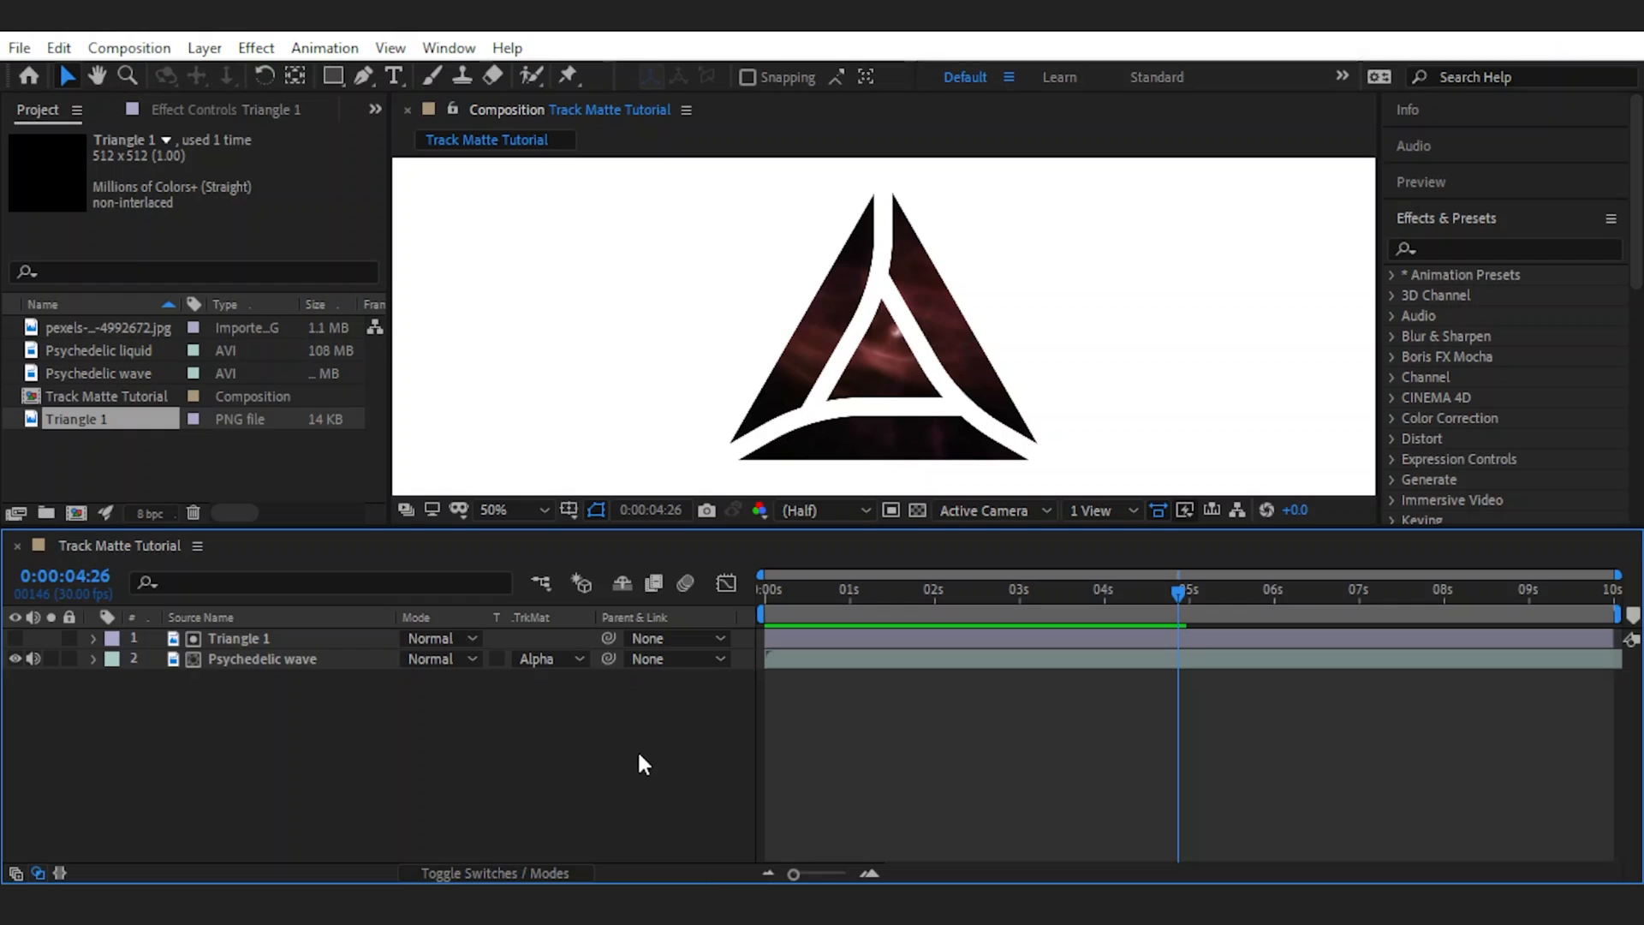
Step: Switch Psychedelic wave's track matte to Alpha Inverted Matte "Triangle 1"
click(505, 510)
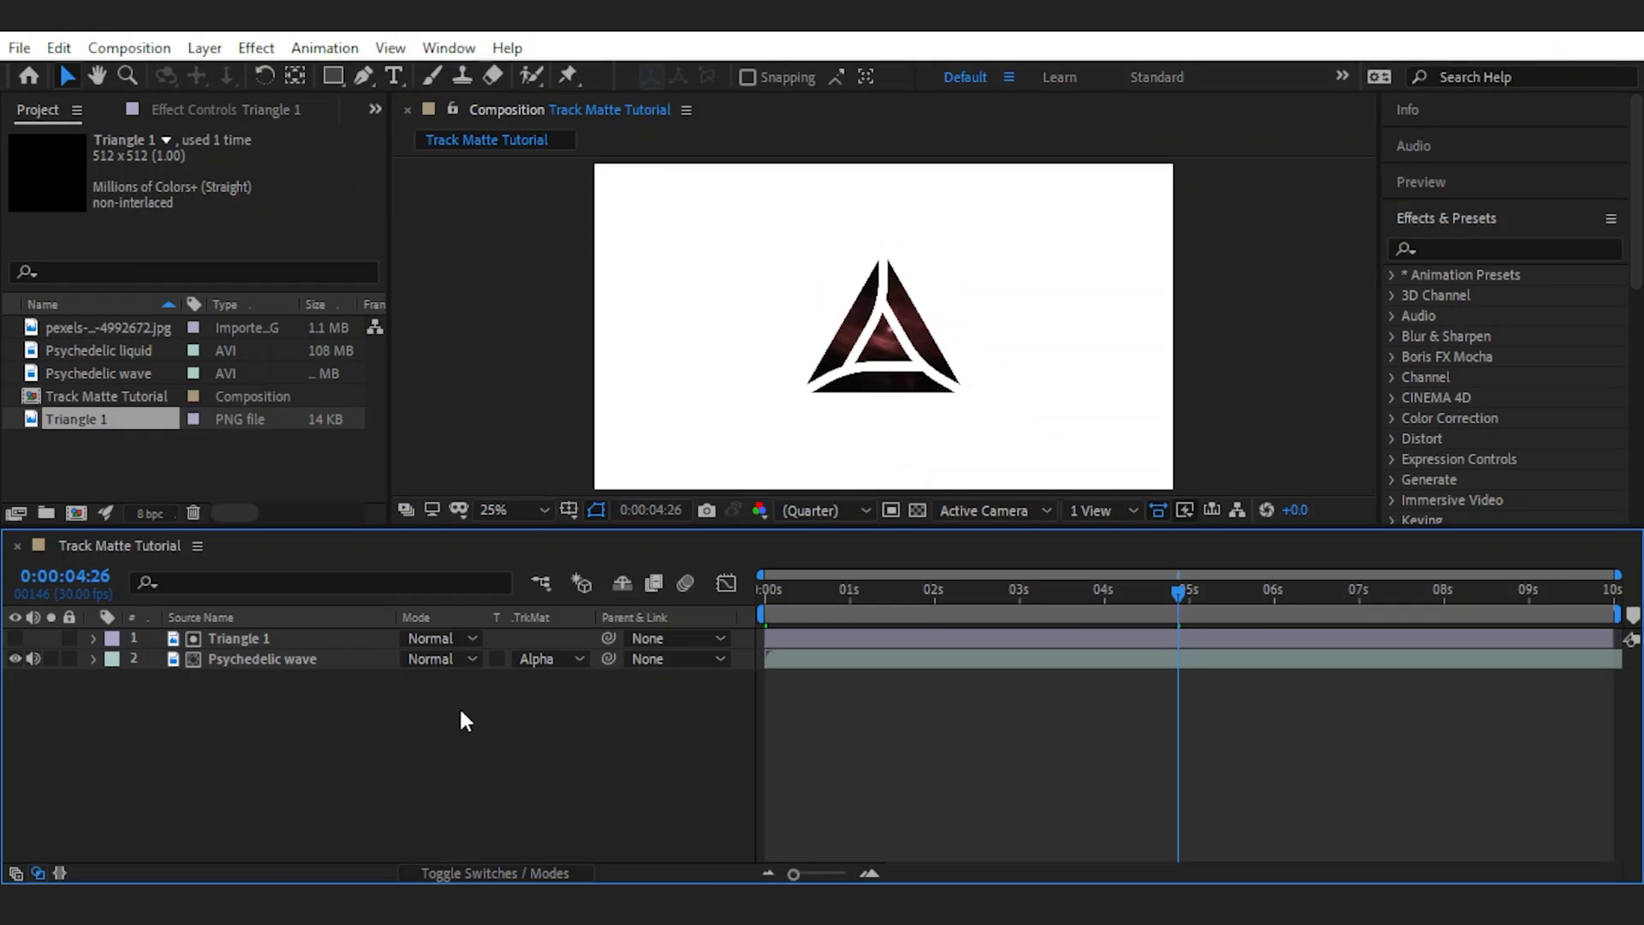
click(544, 658)
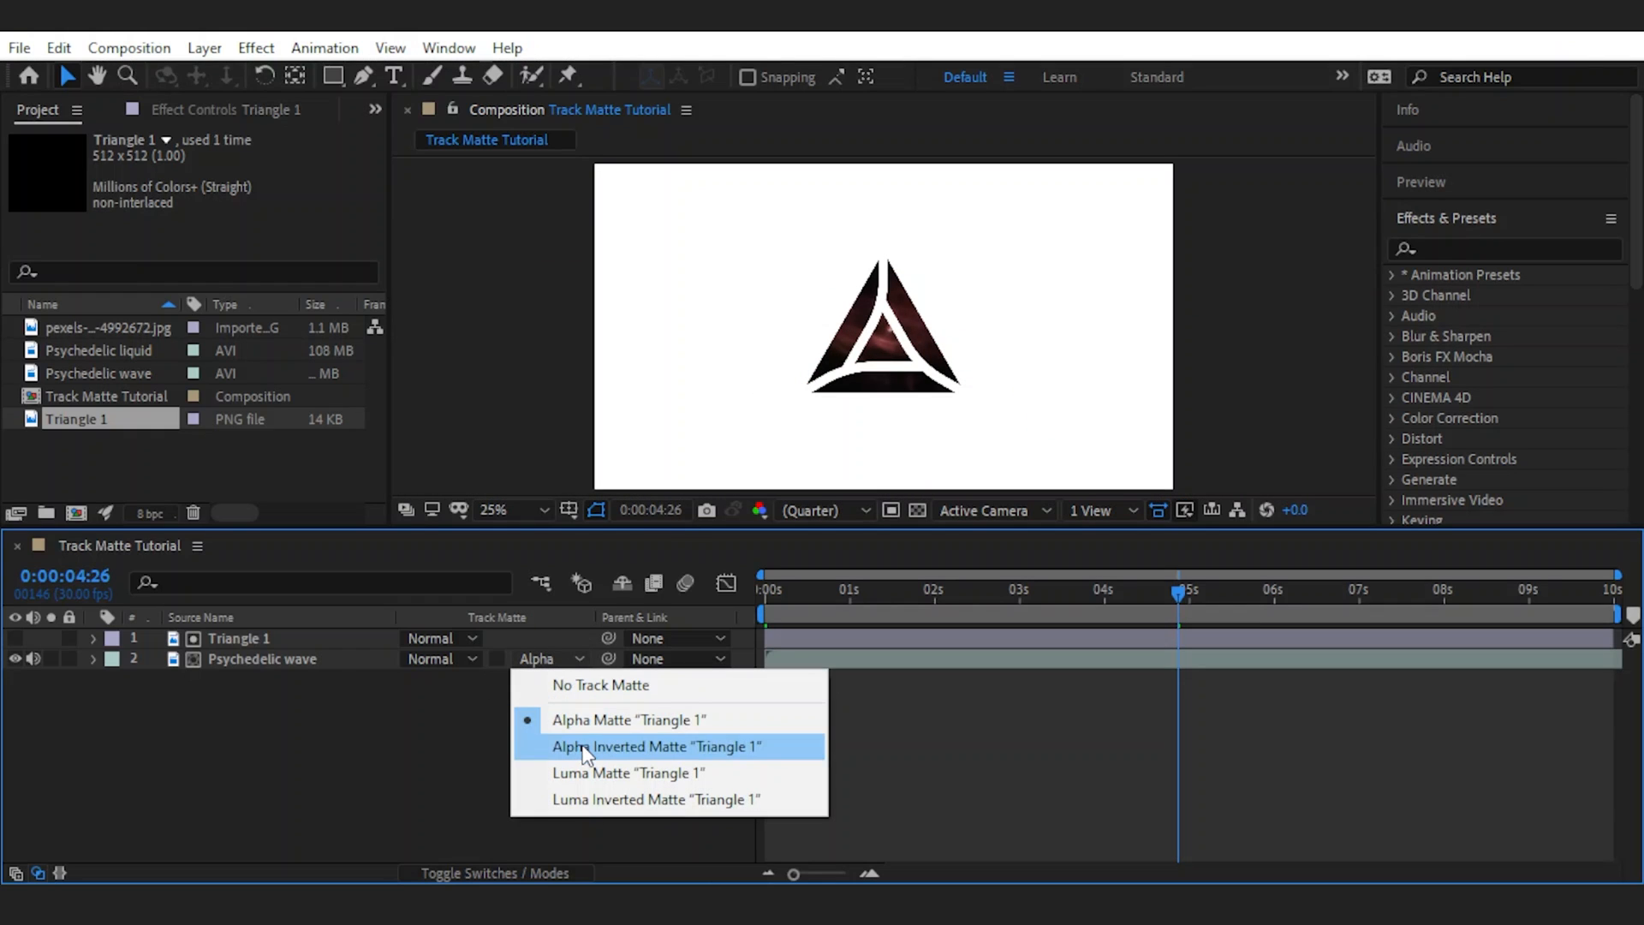
click(654, 745)
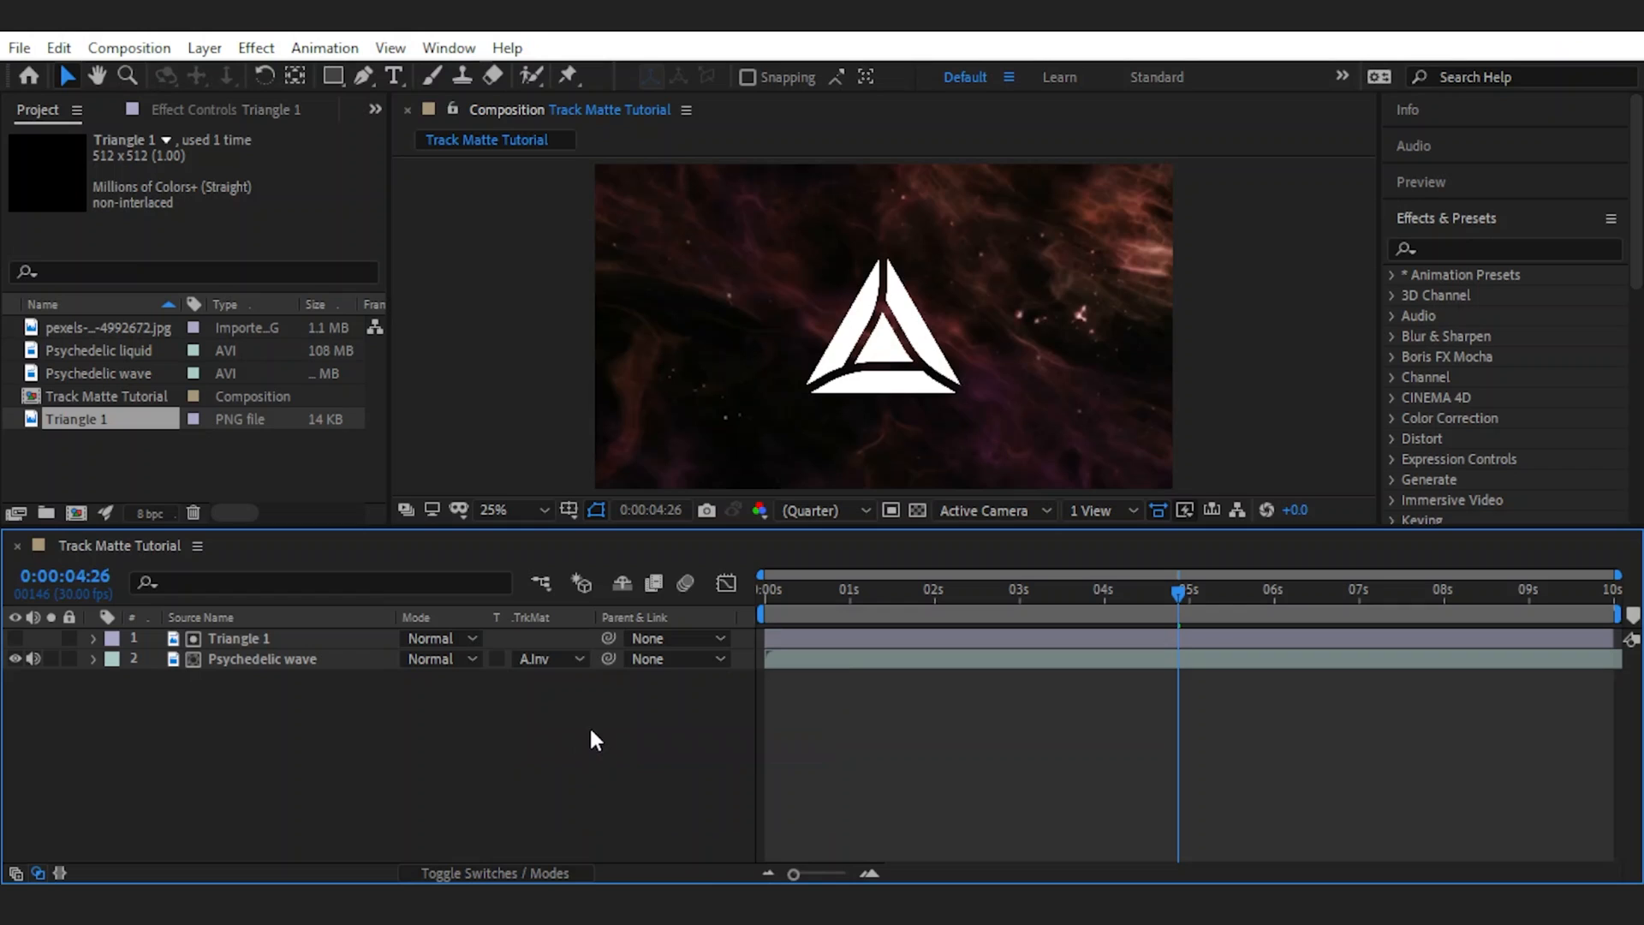
mouse_move(839, 394)
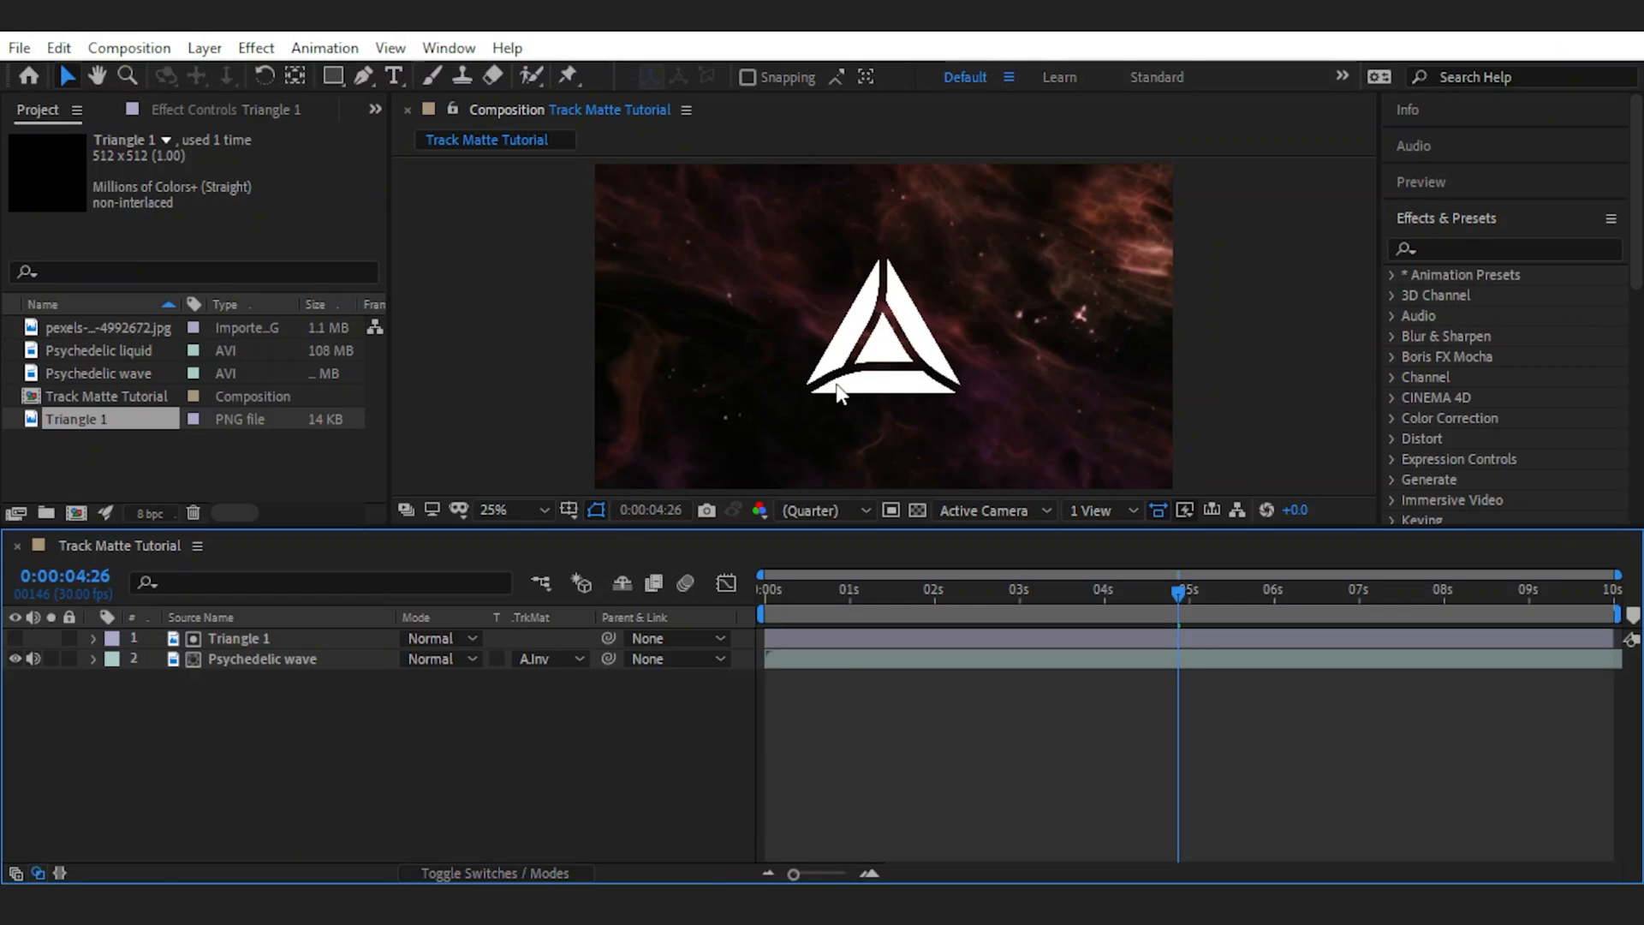
Step: Show the transparency grid, remove the triangle layers and stack the pexels photo over Psychedelic liquid
click(918, 510)
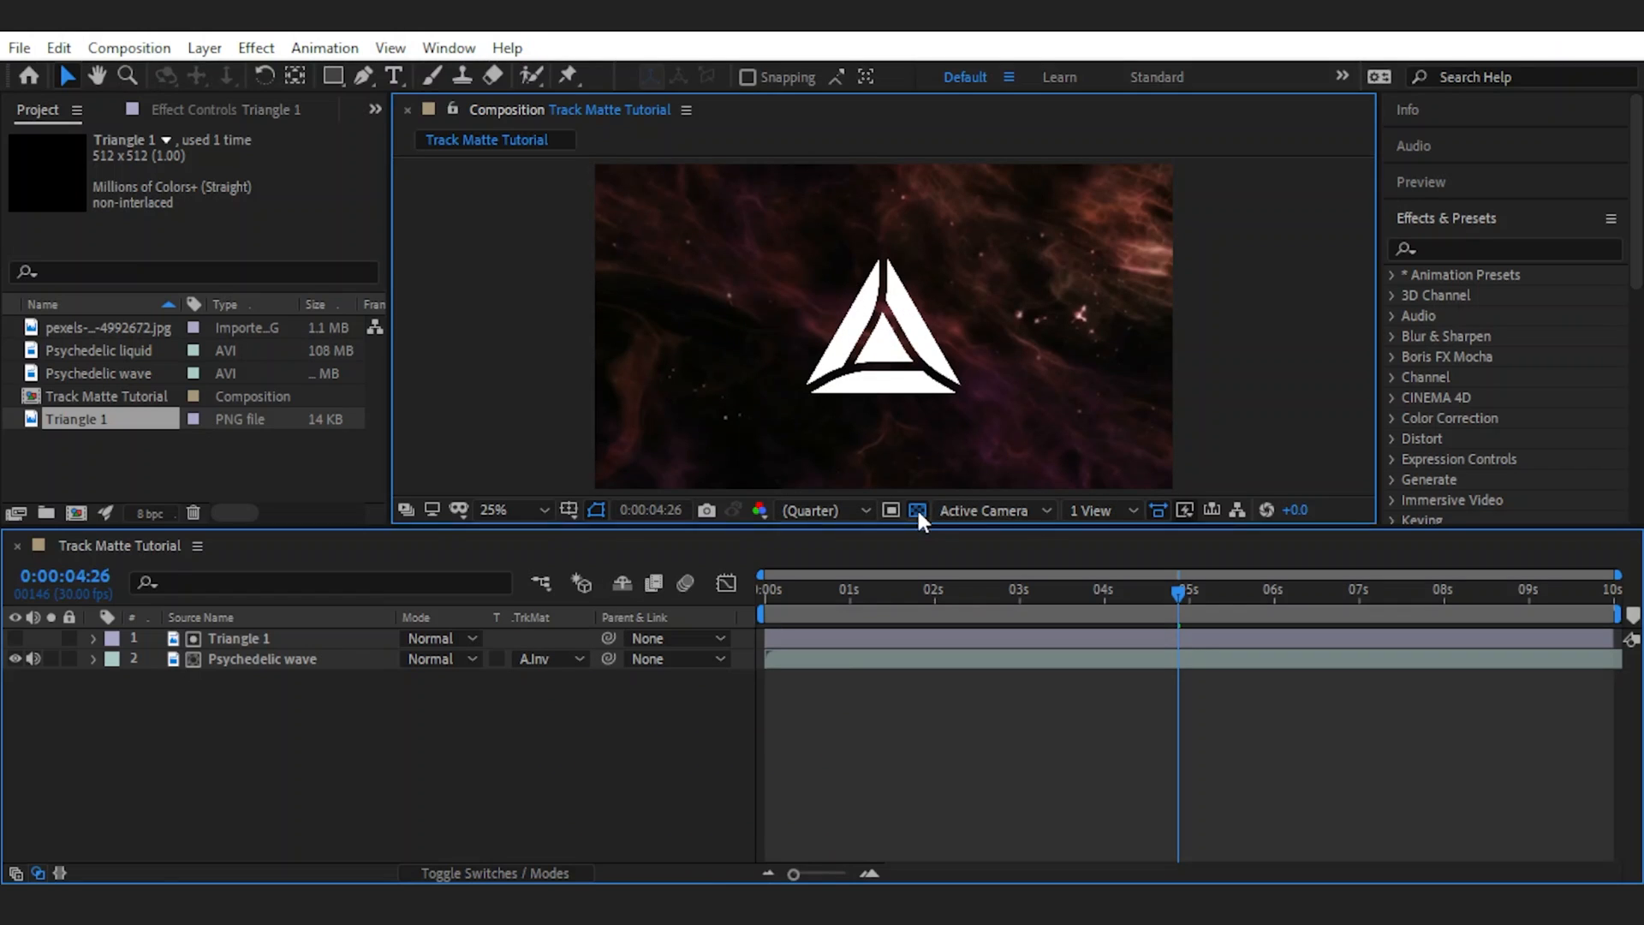
click(545, 658)
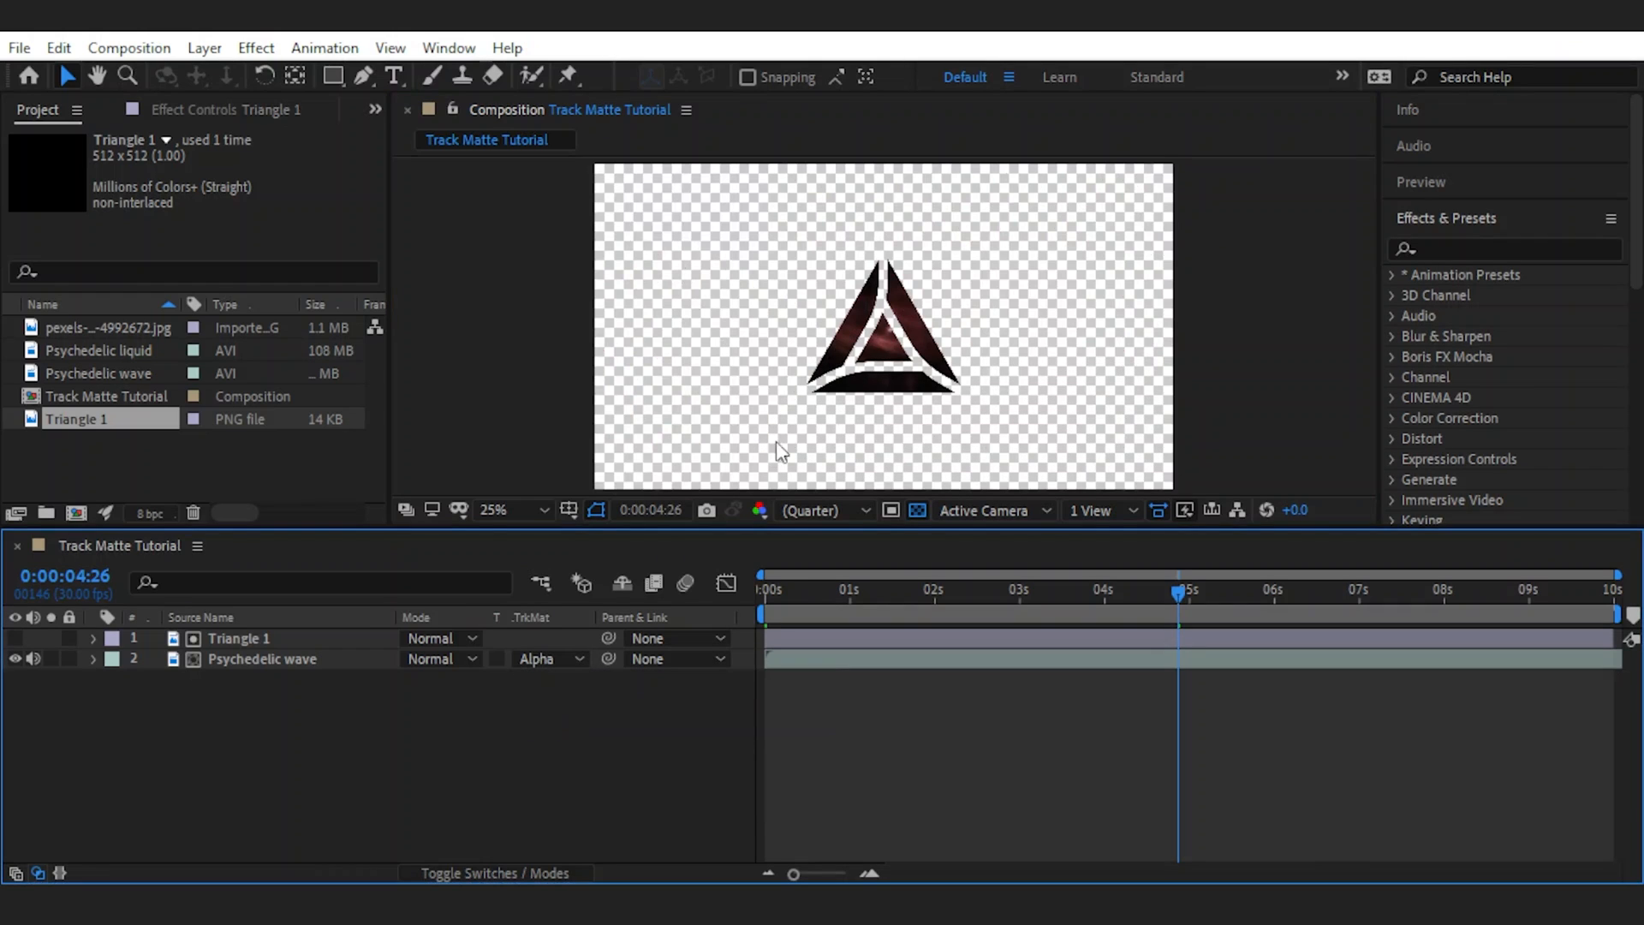
mouse_move(603, 701)
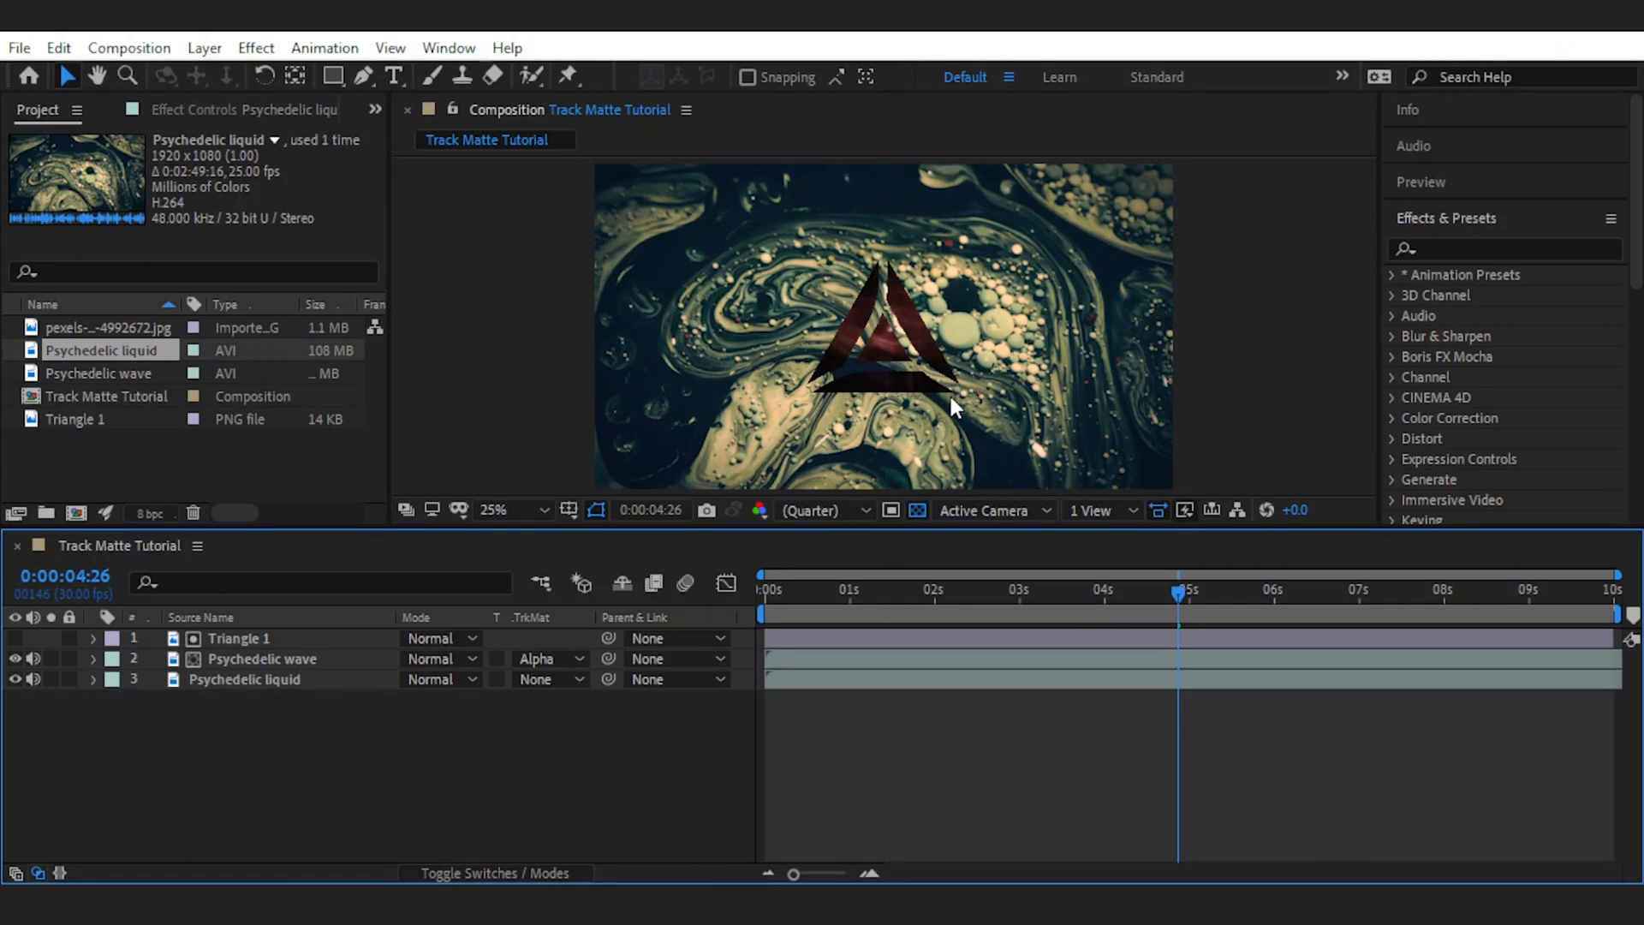
click(1002, 587)
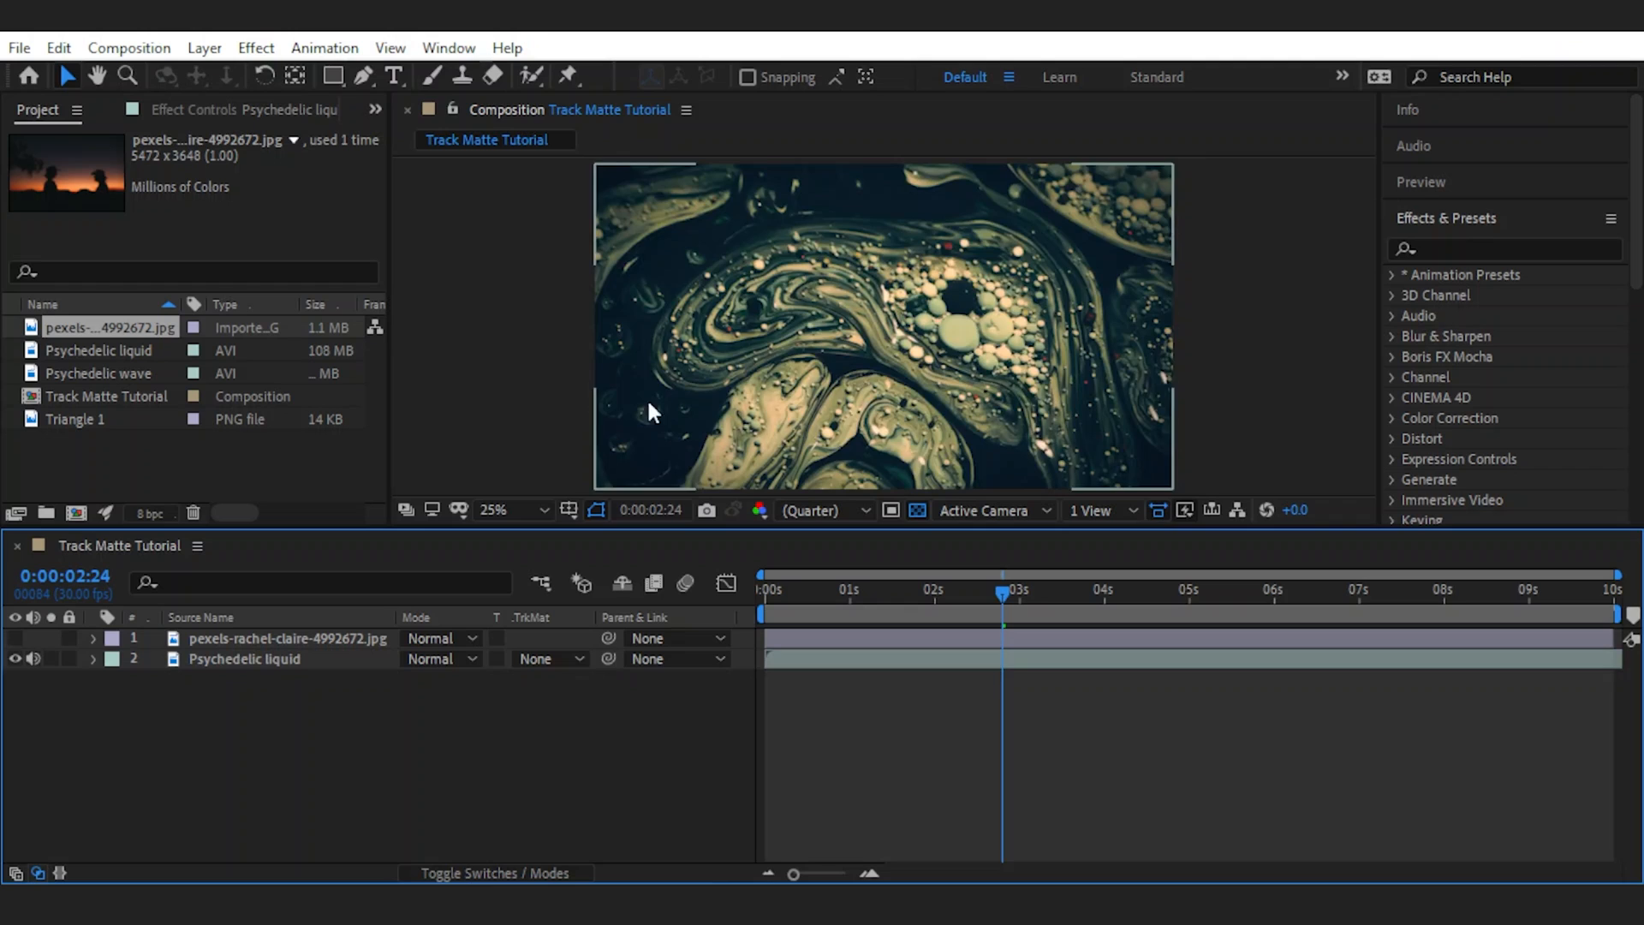
click(549, 657)
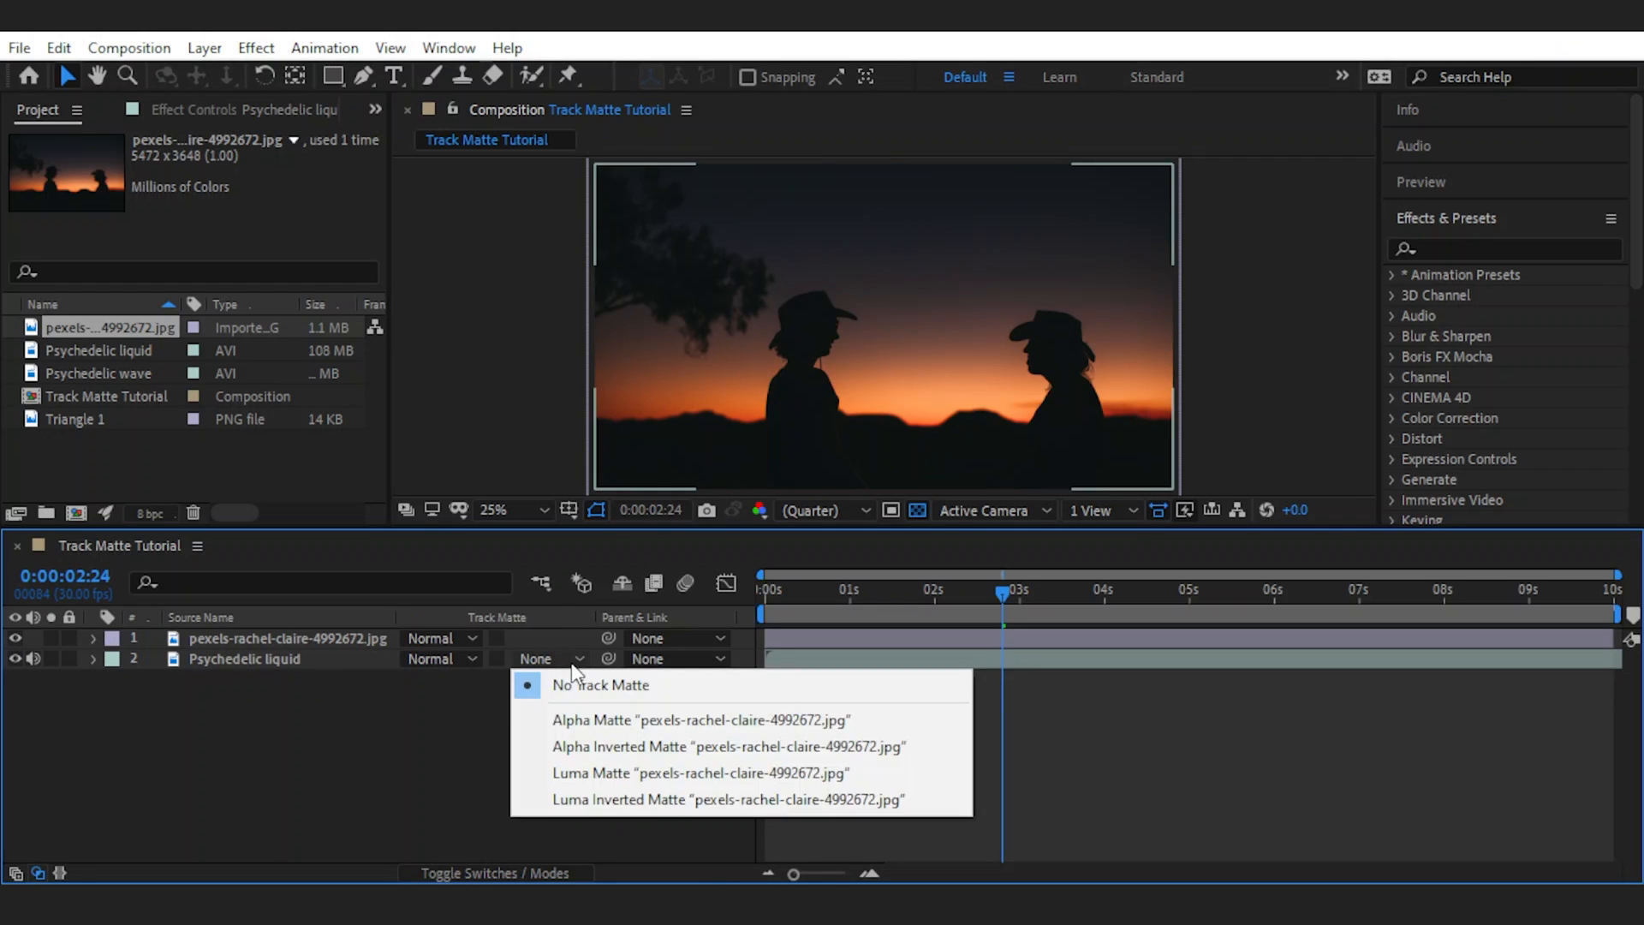
click(594, 773)
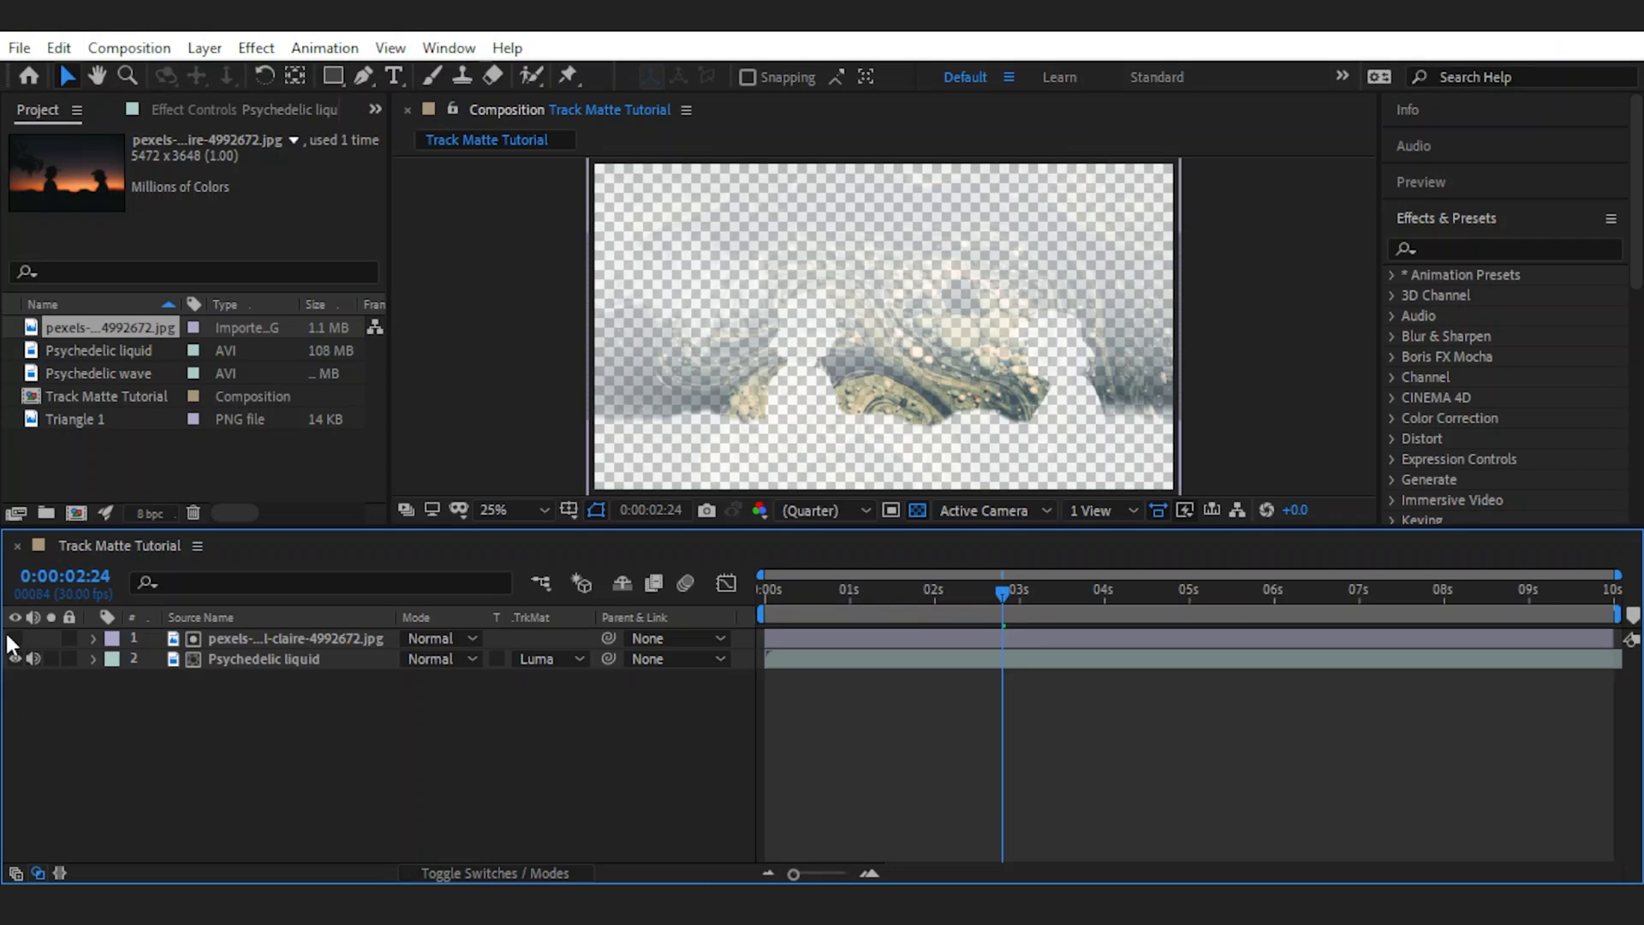
click(15, 639)
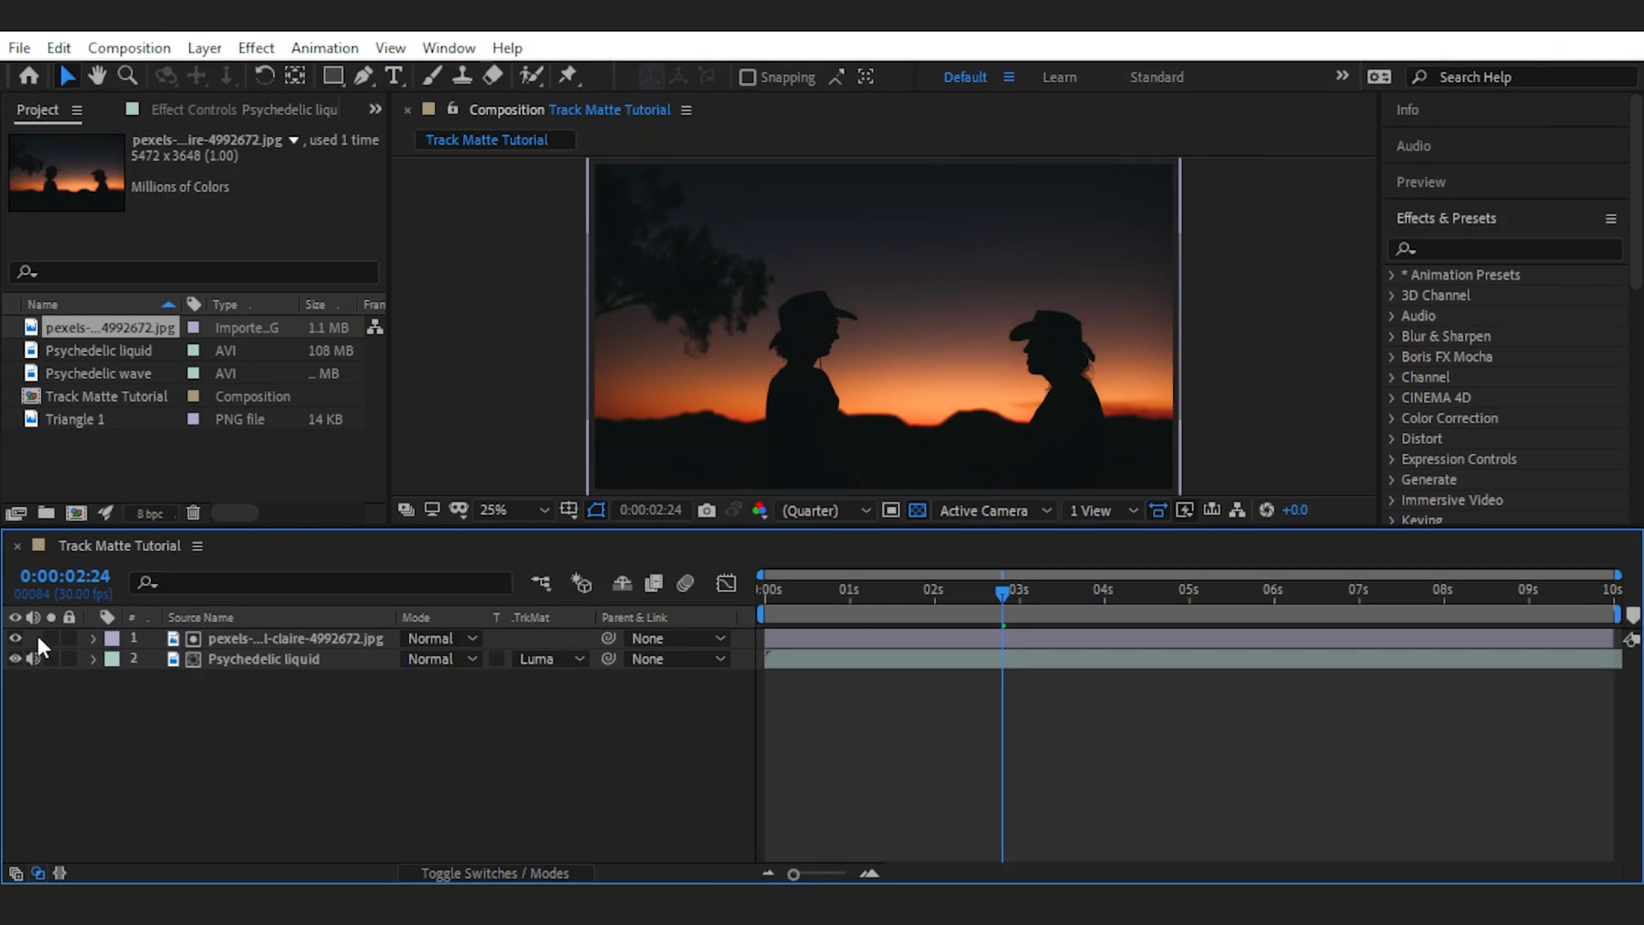
click(545, 658)
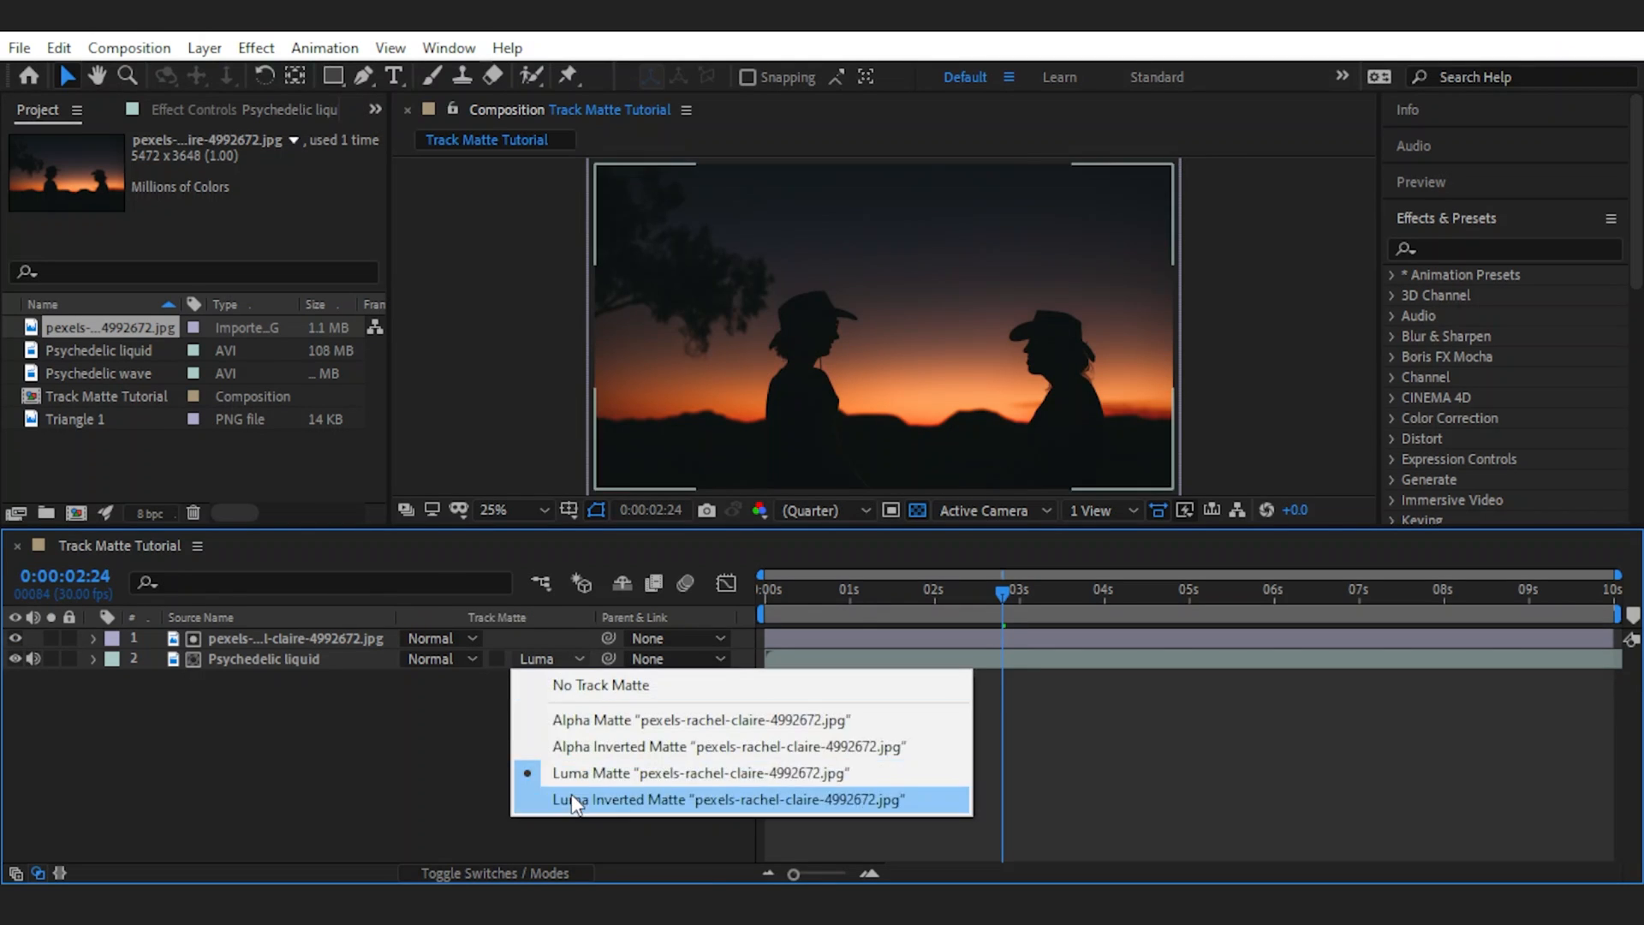
click(726, 800)
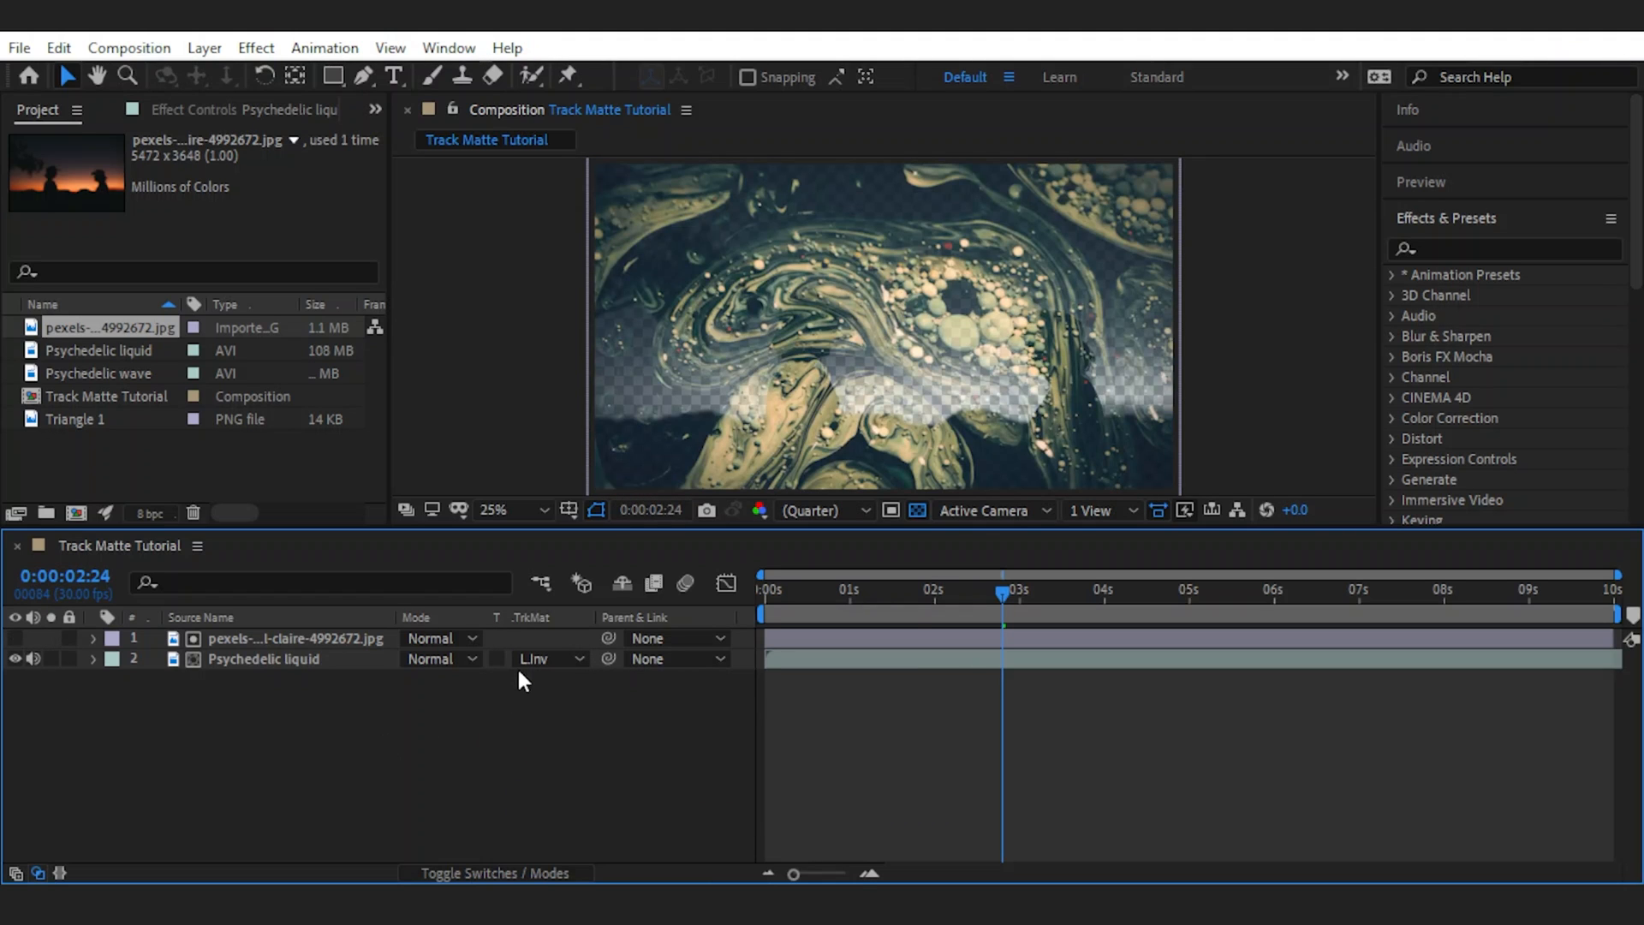
click(548, 657)
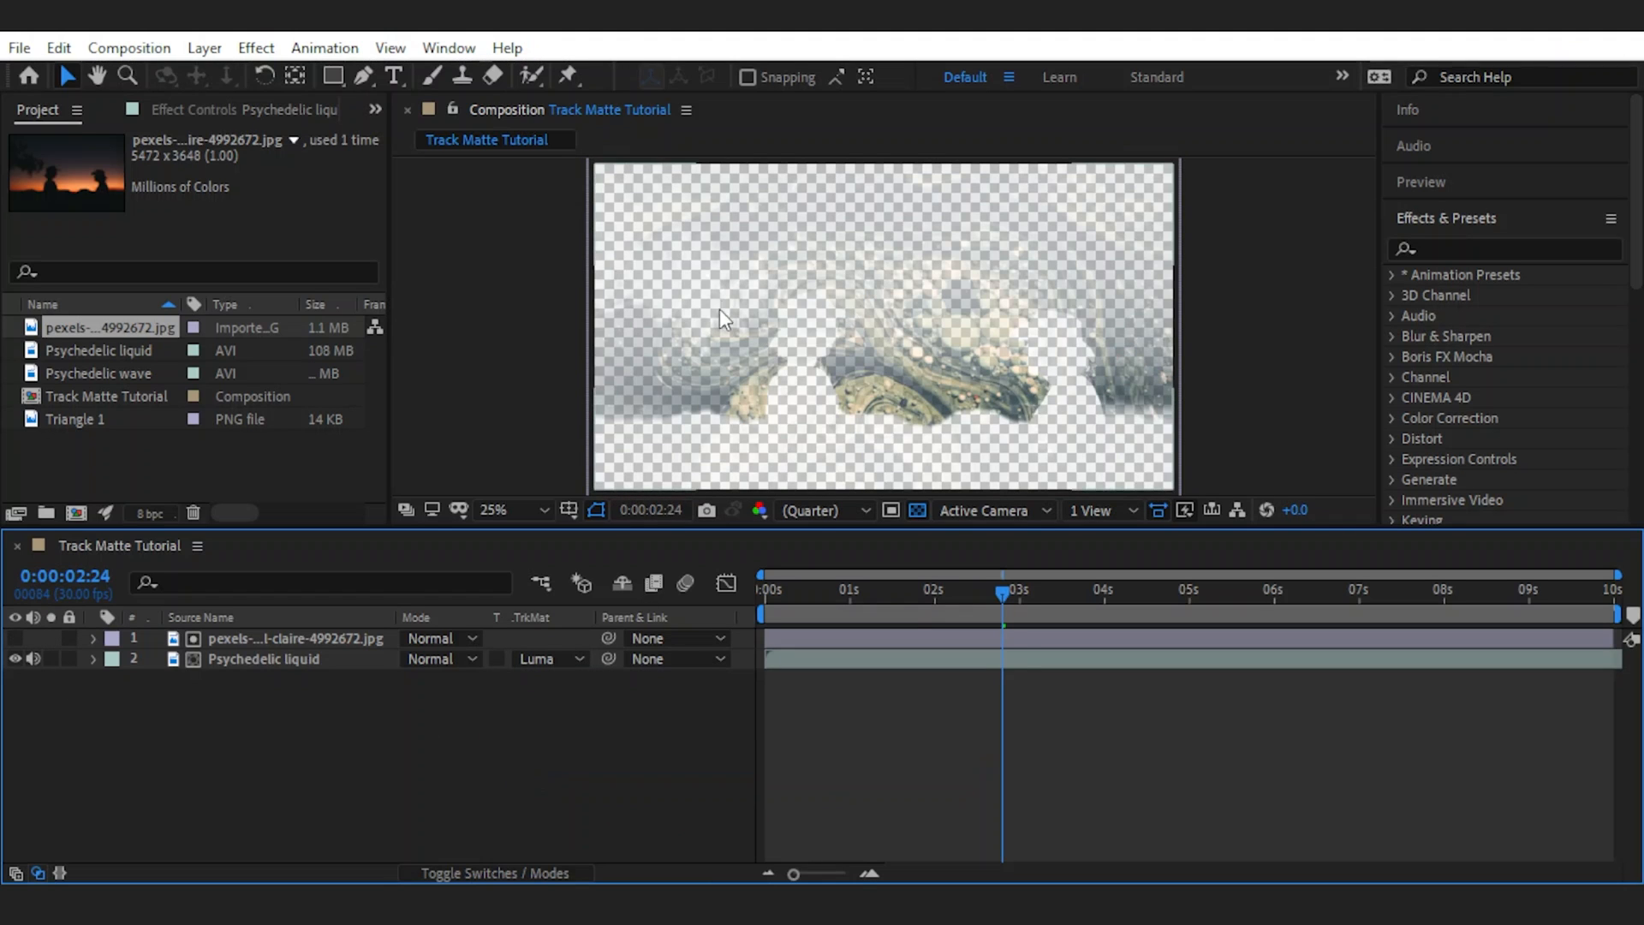
mouse_move(1033, 331)
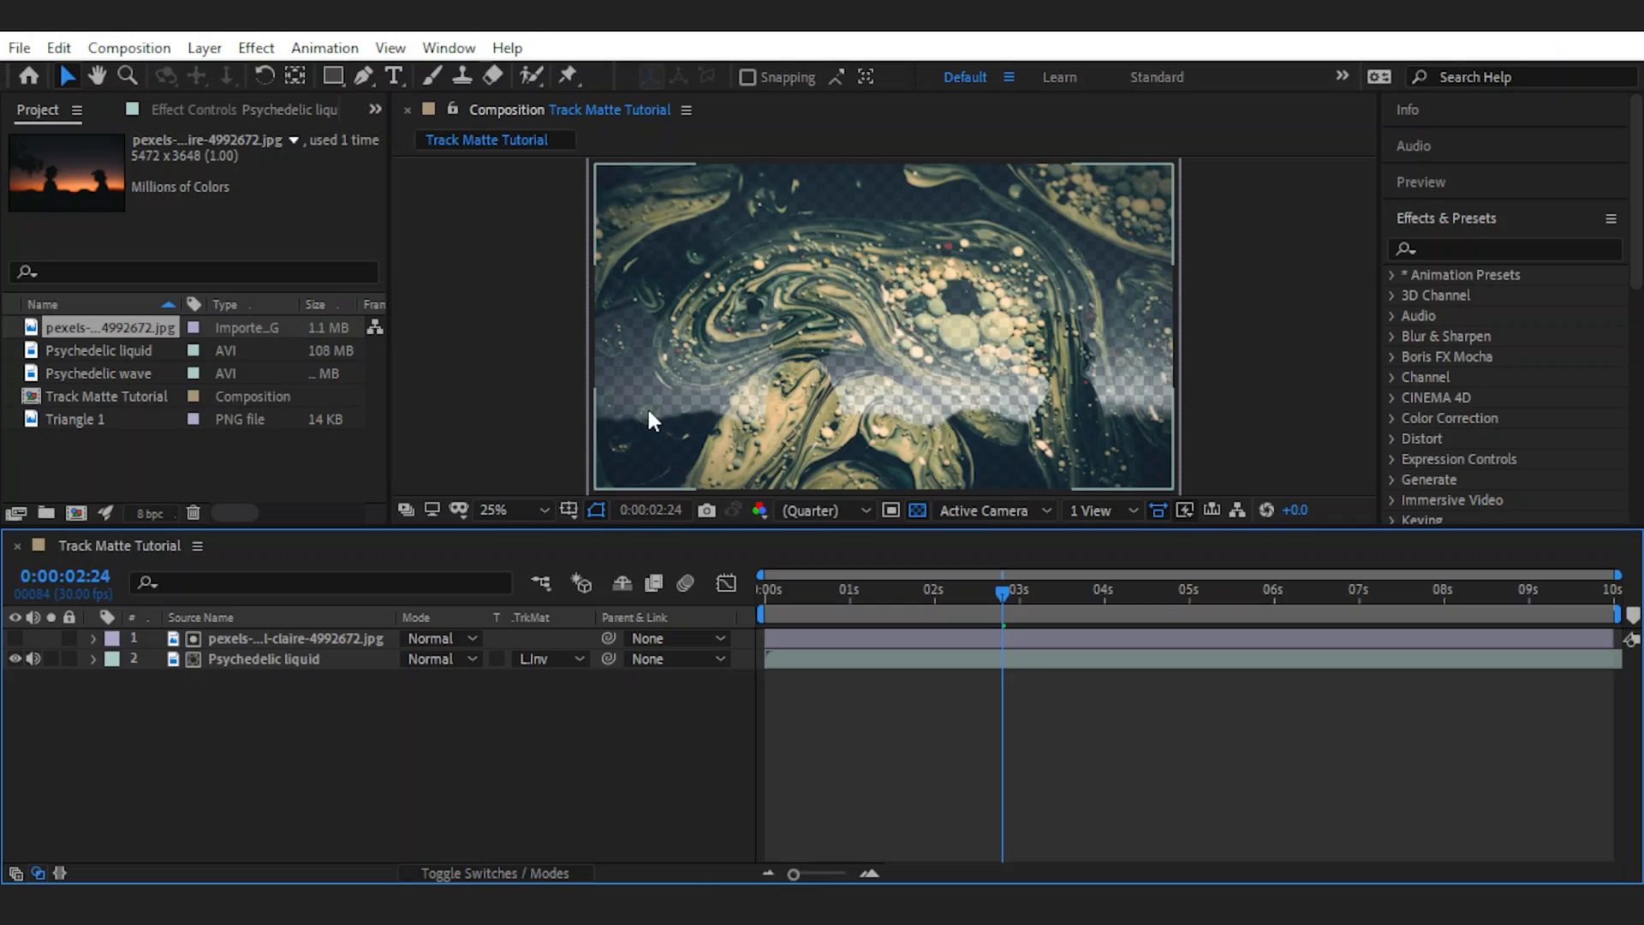
click(548, 657)
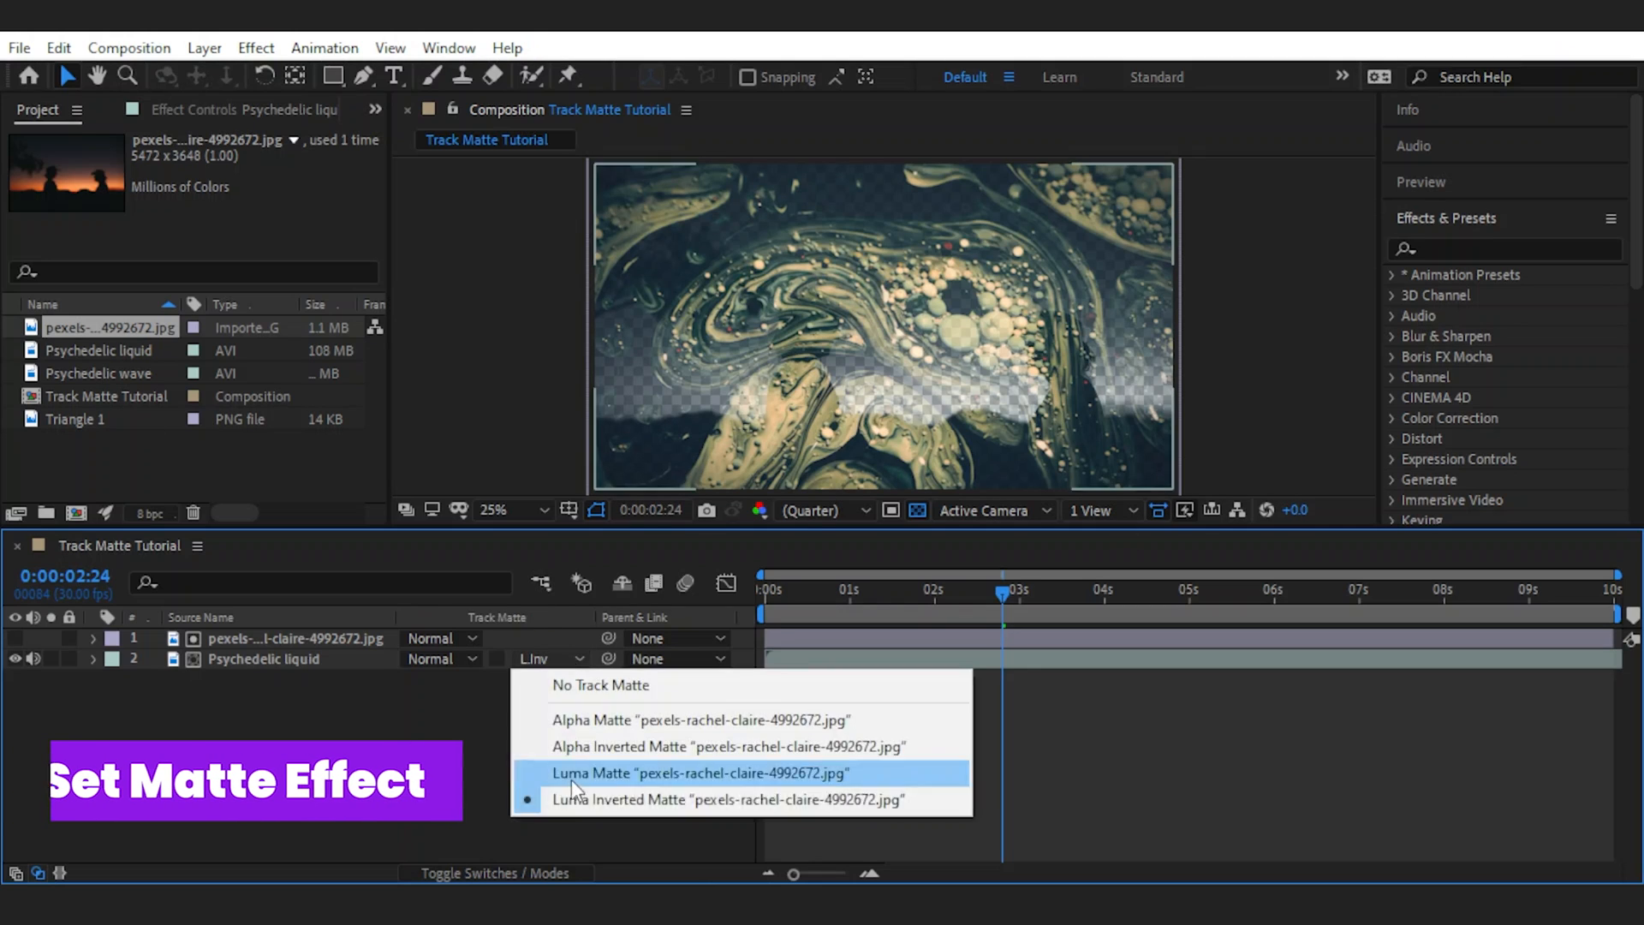
click(601, 684)
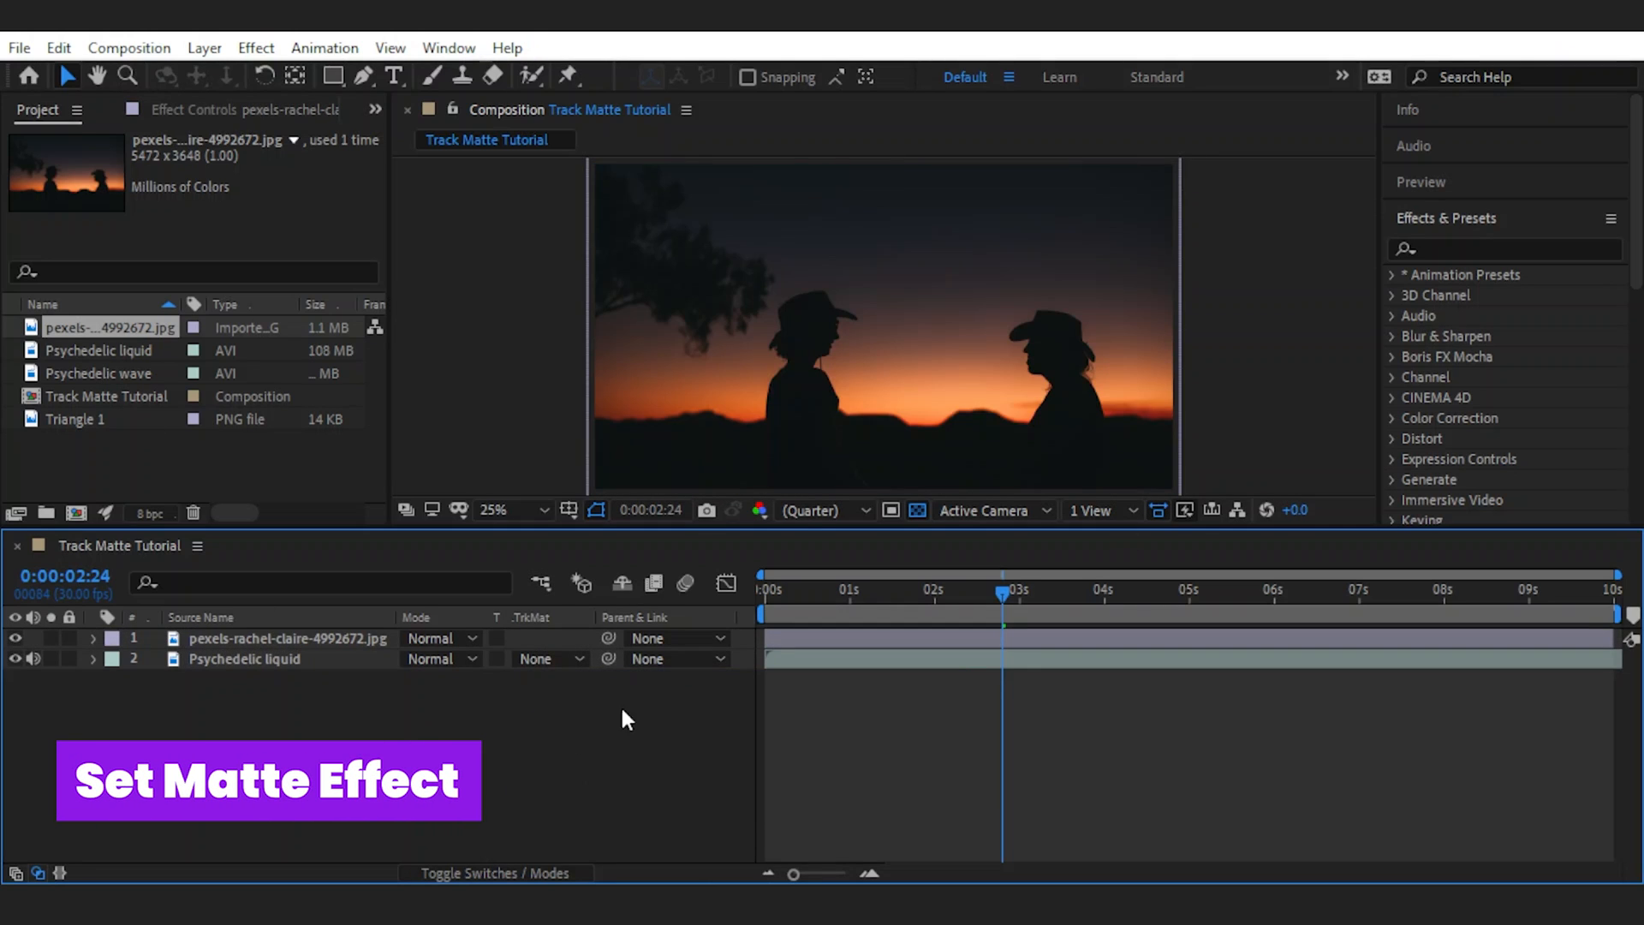
Step: Apply Set Matte to Psychedelic liquid taking its matte from the pexels photo layer
text(set m)
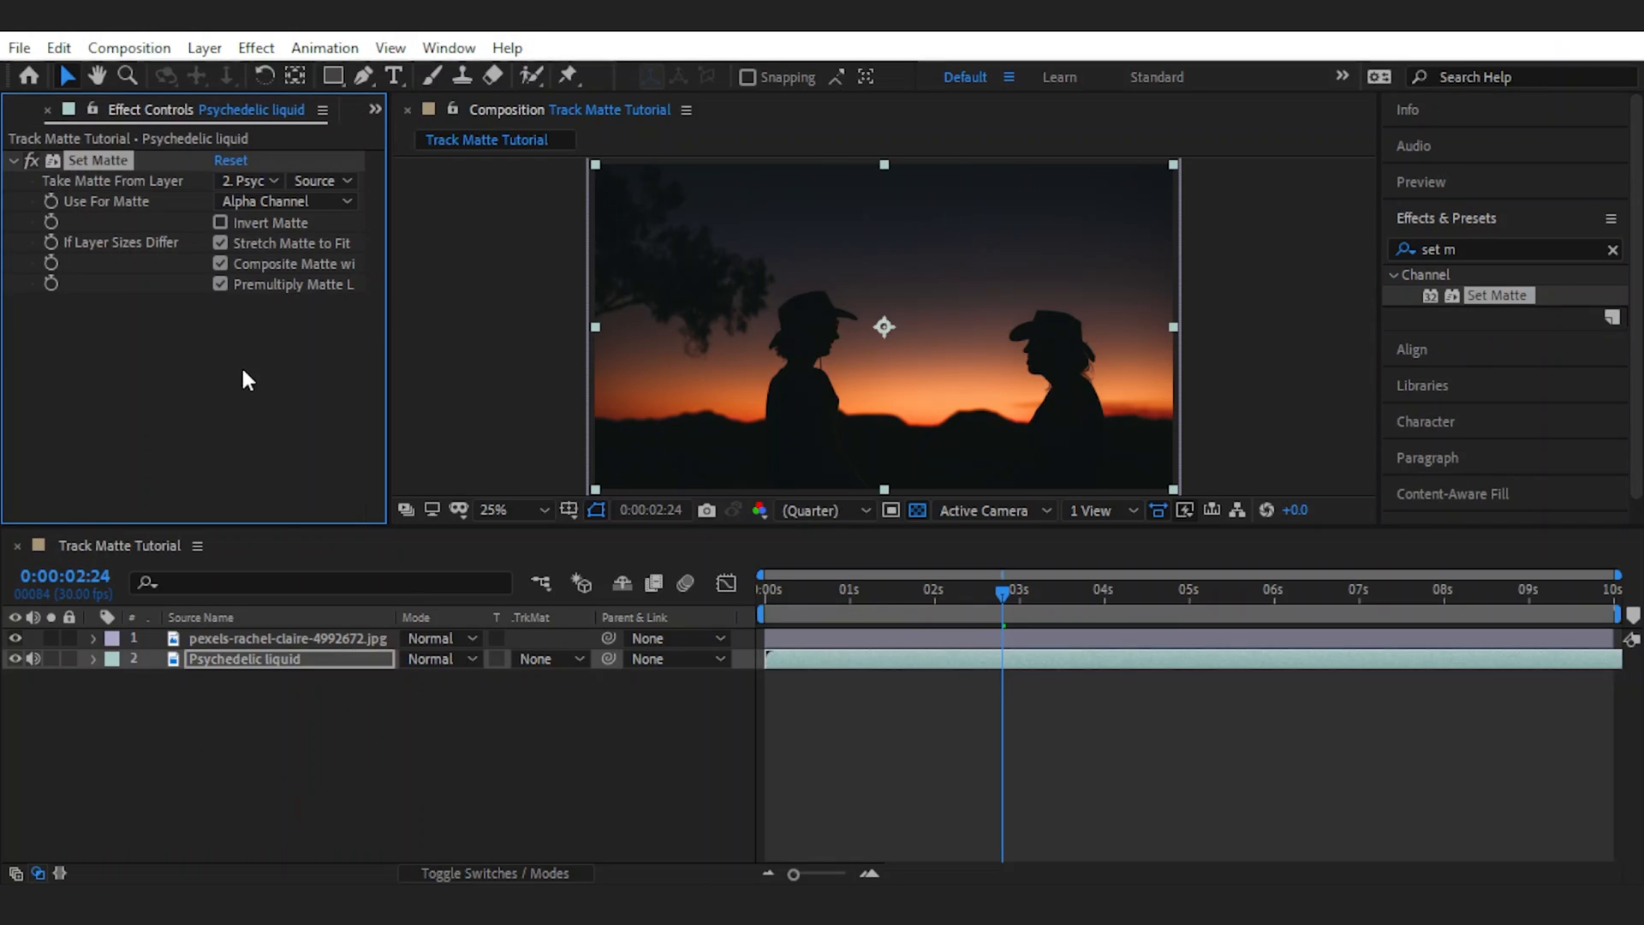
click(250, 180)
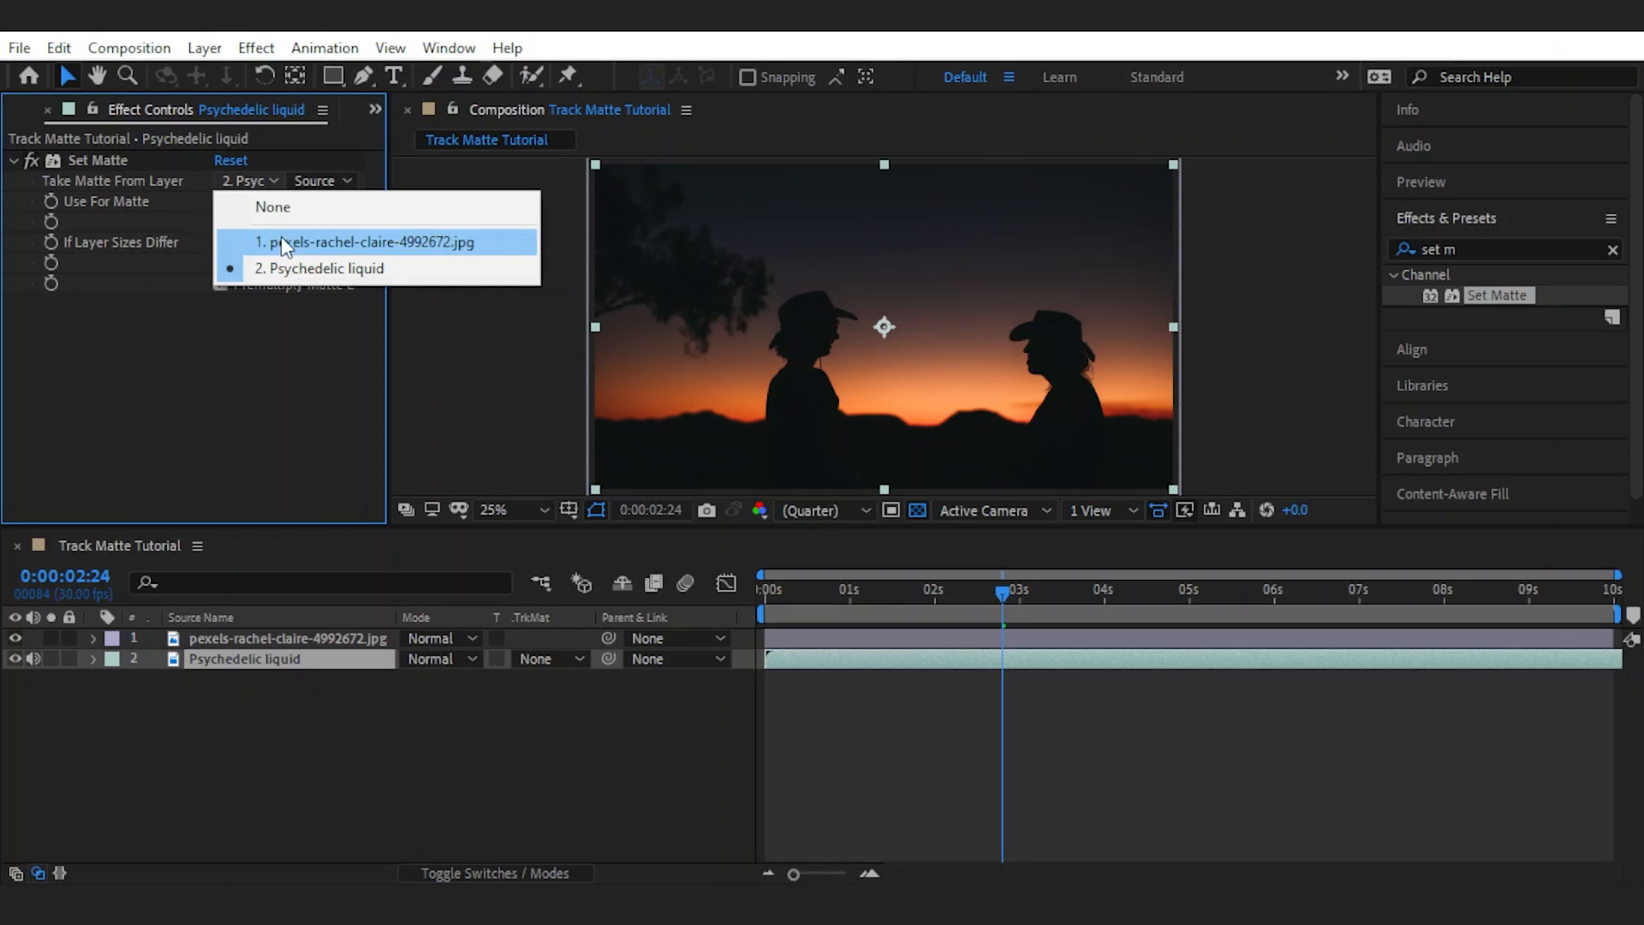
click(366, 242)
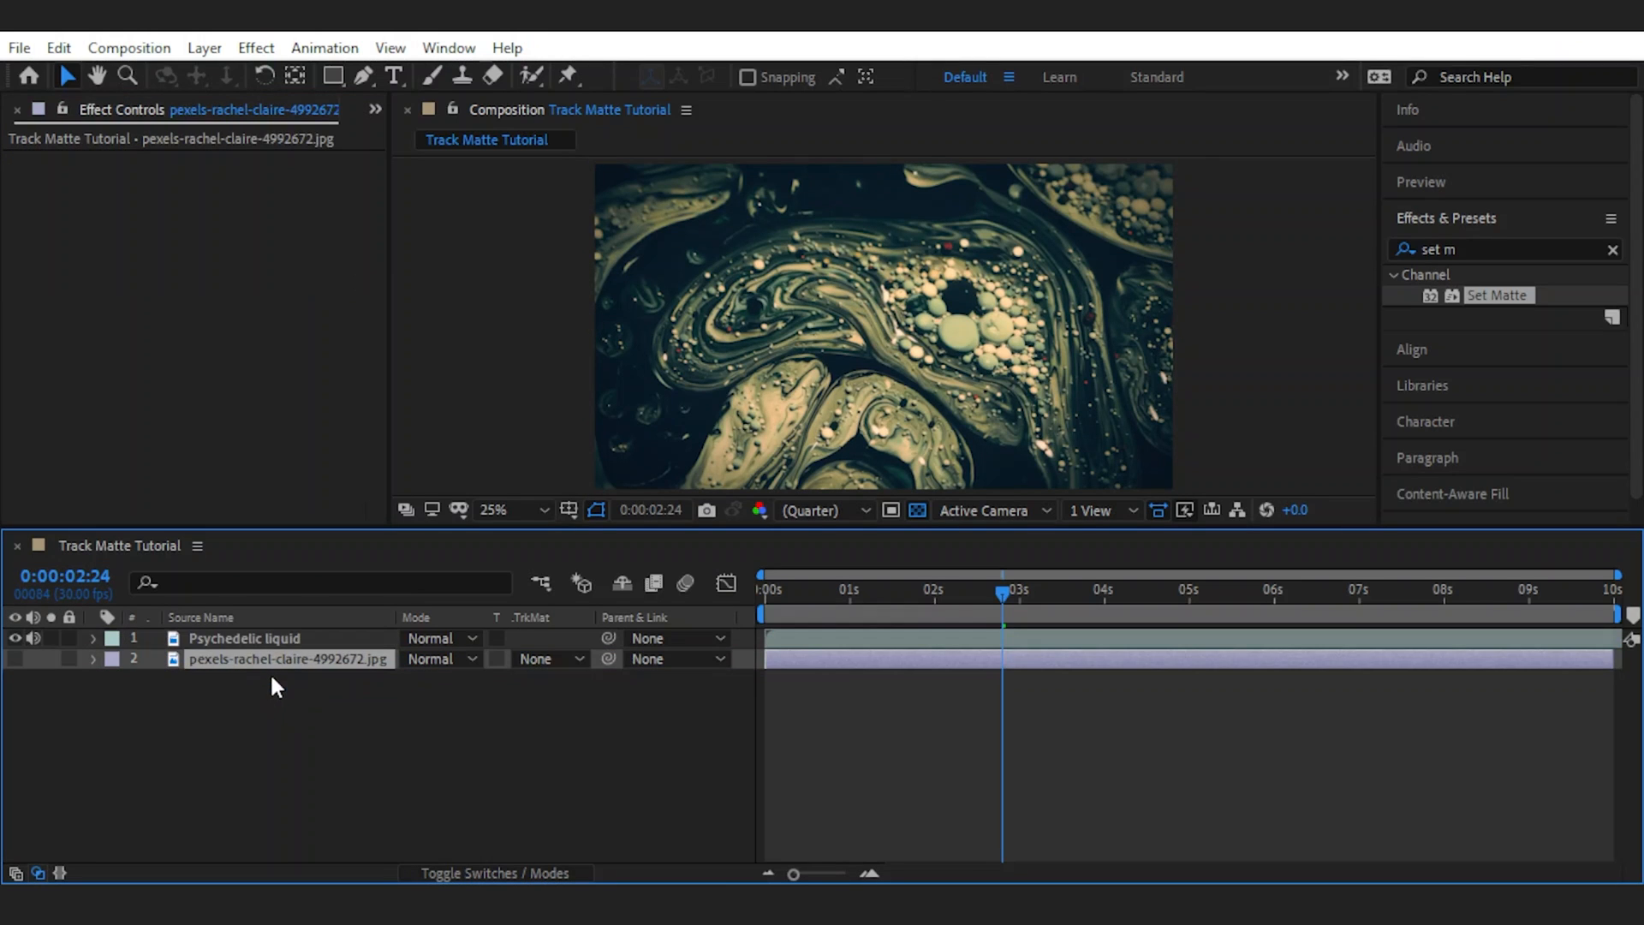
click(245, 637)
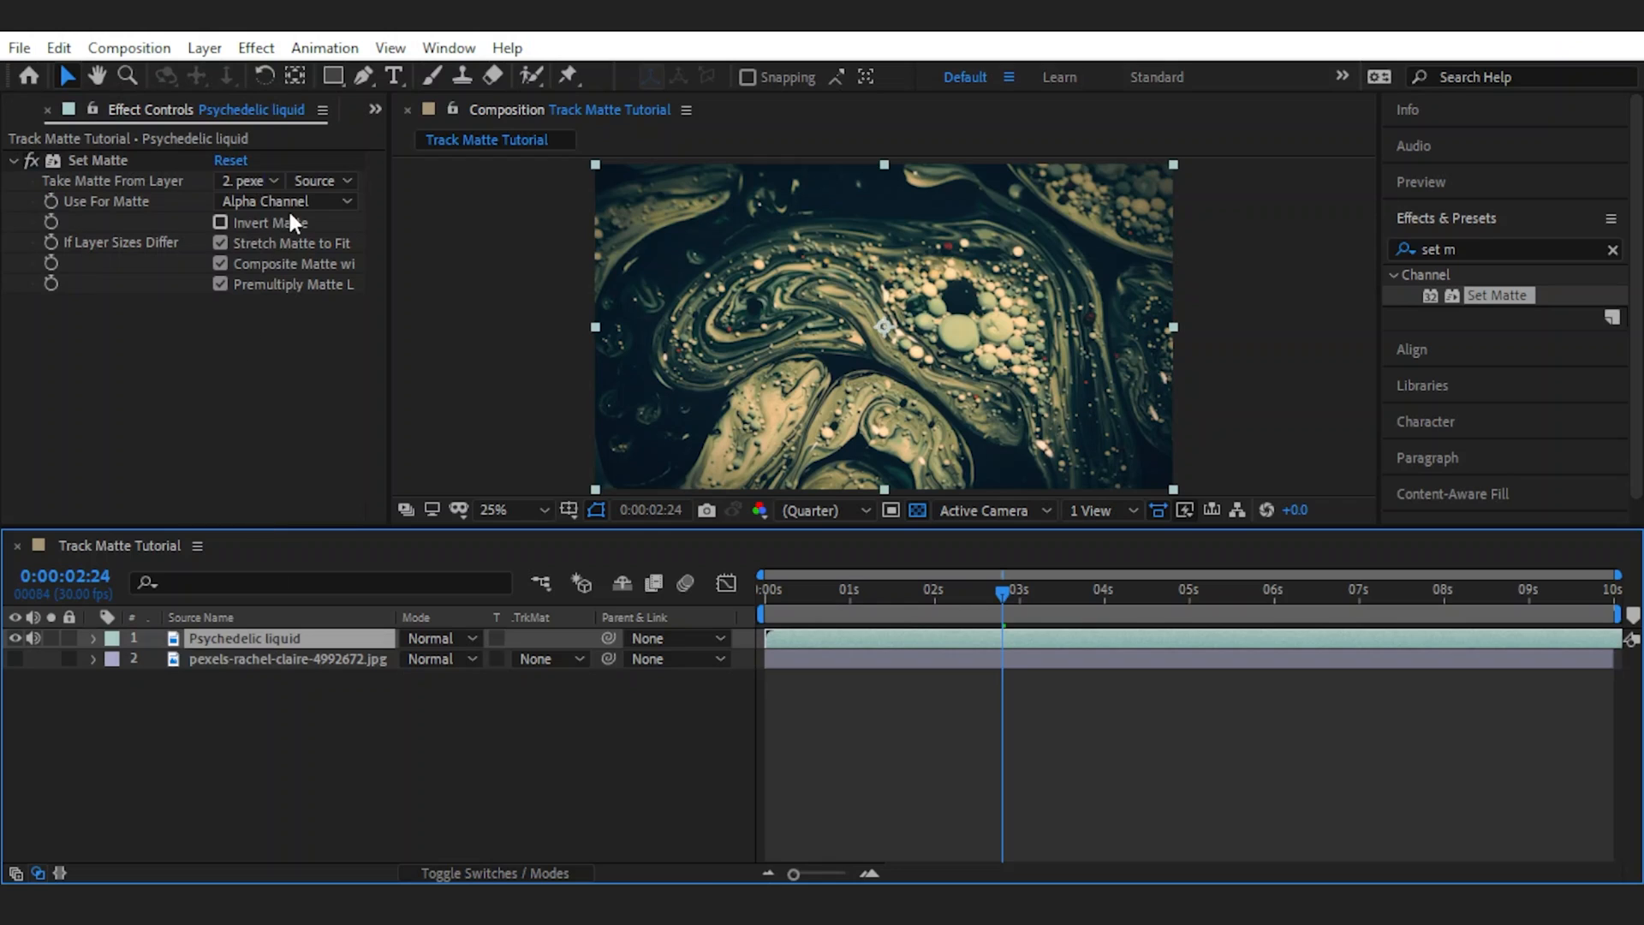
Step: Set Use For Matte to Luminance while keeping the matte taken from Source
click(283, 200)
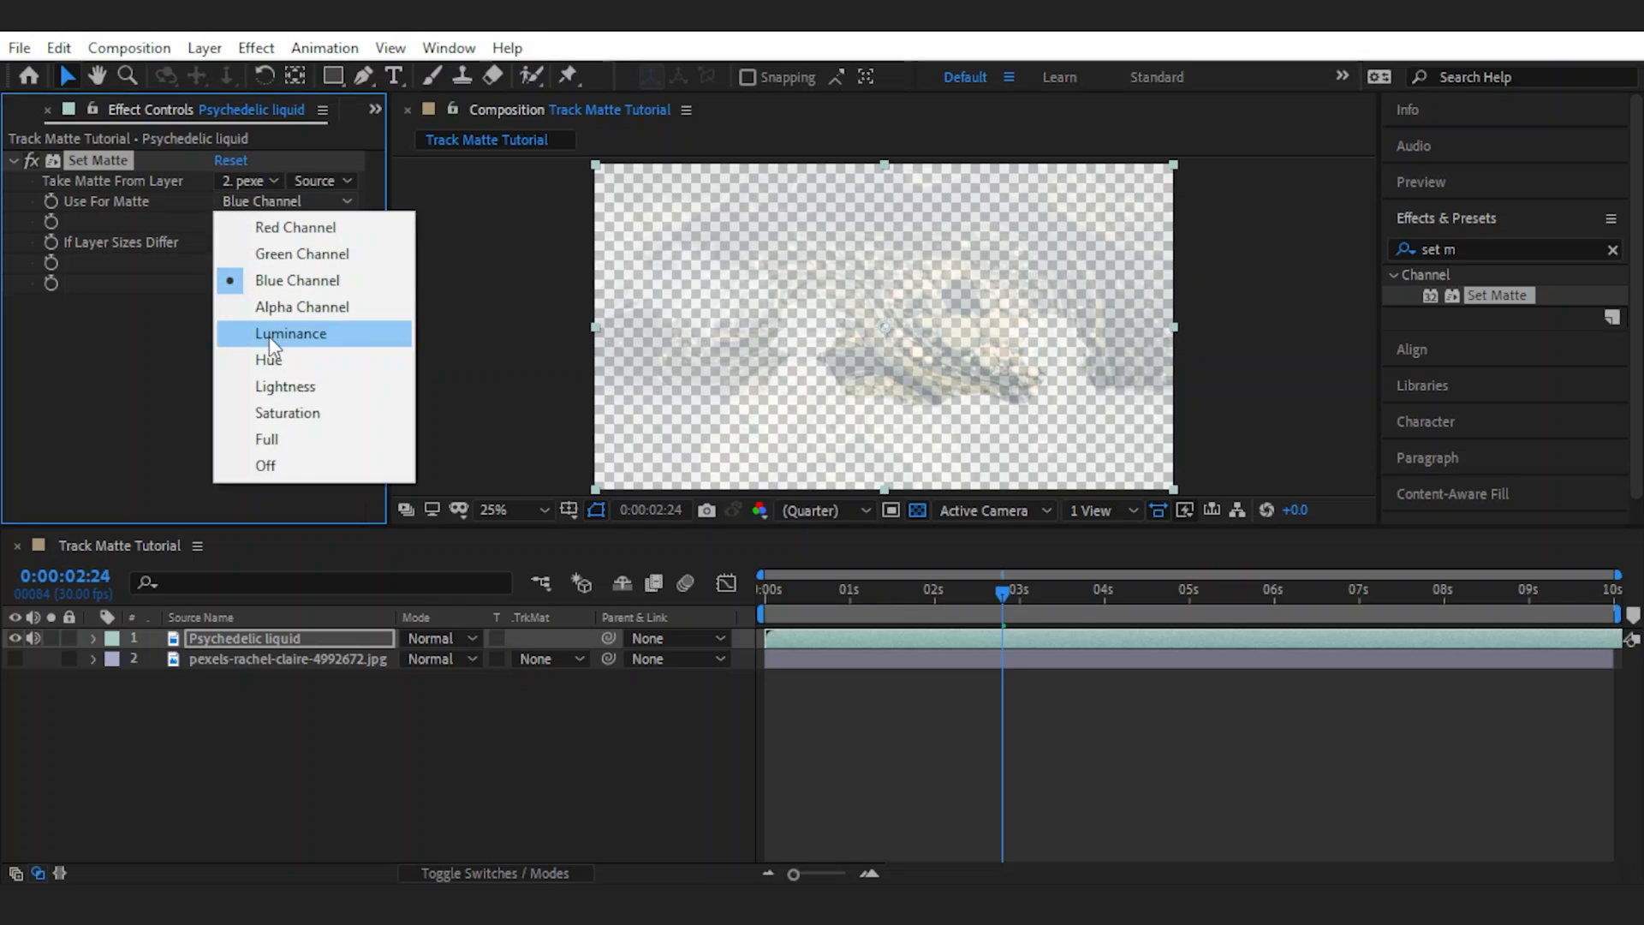
click(290, 334)
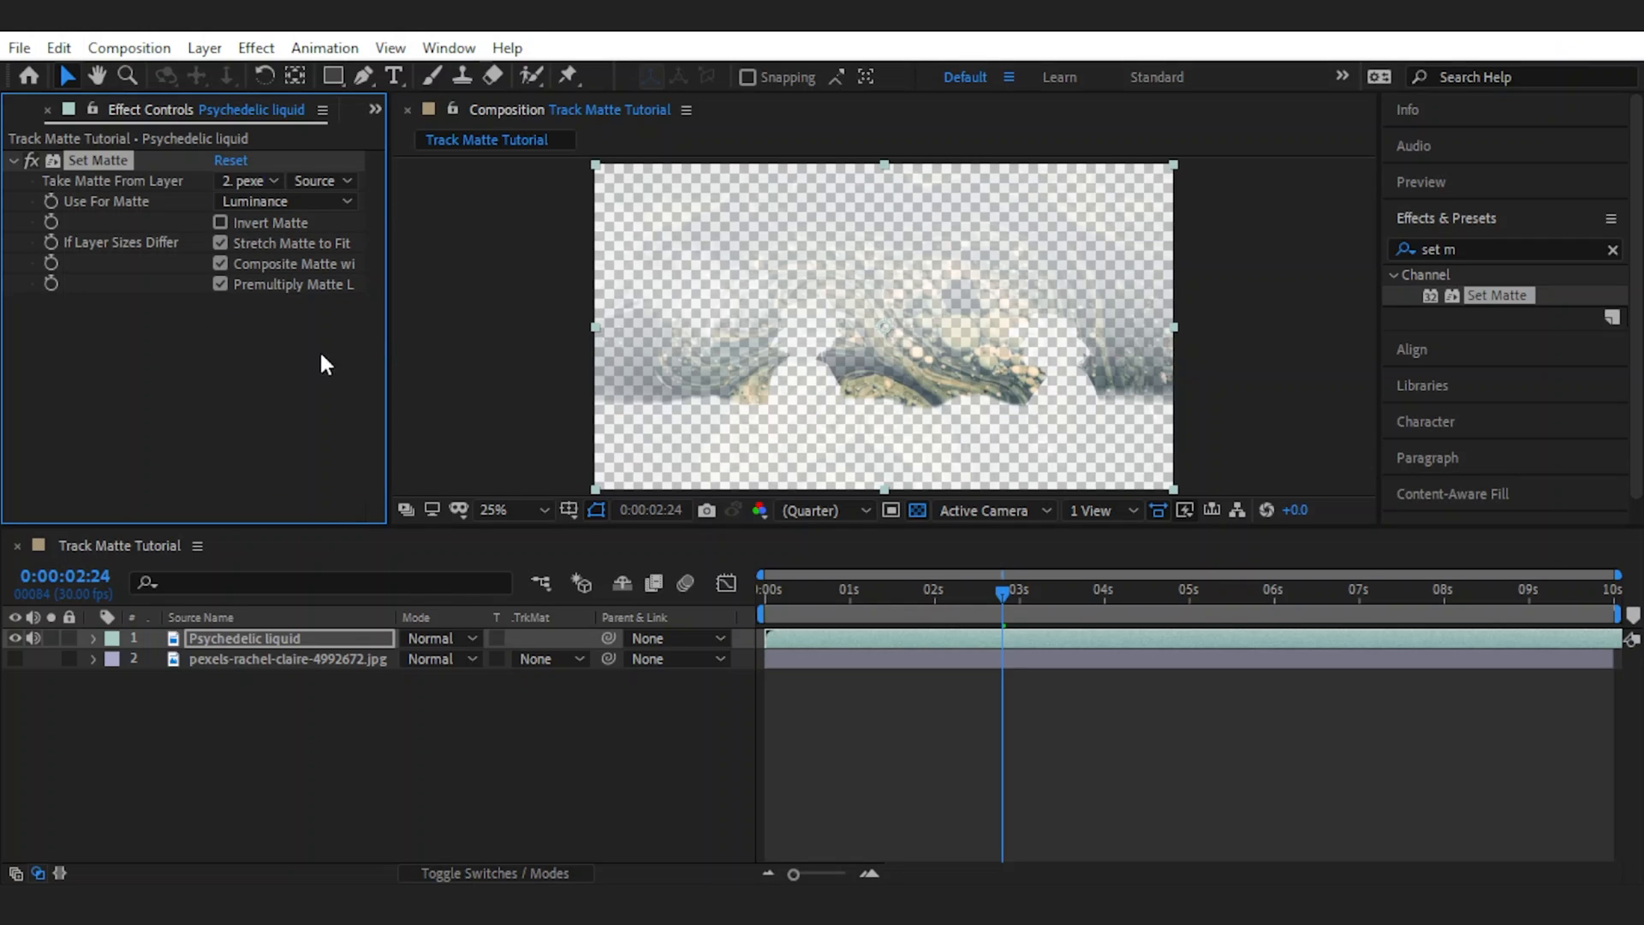
click(320, 179)
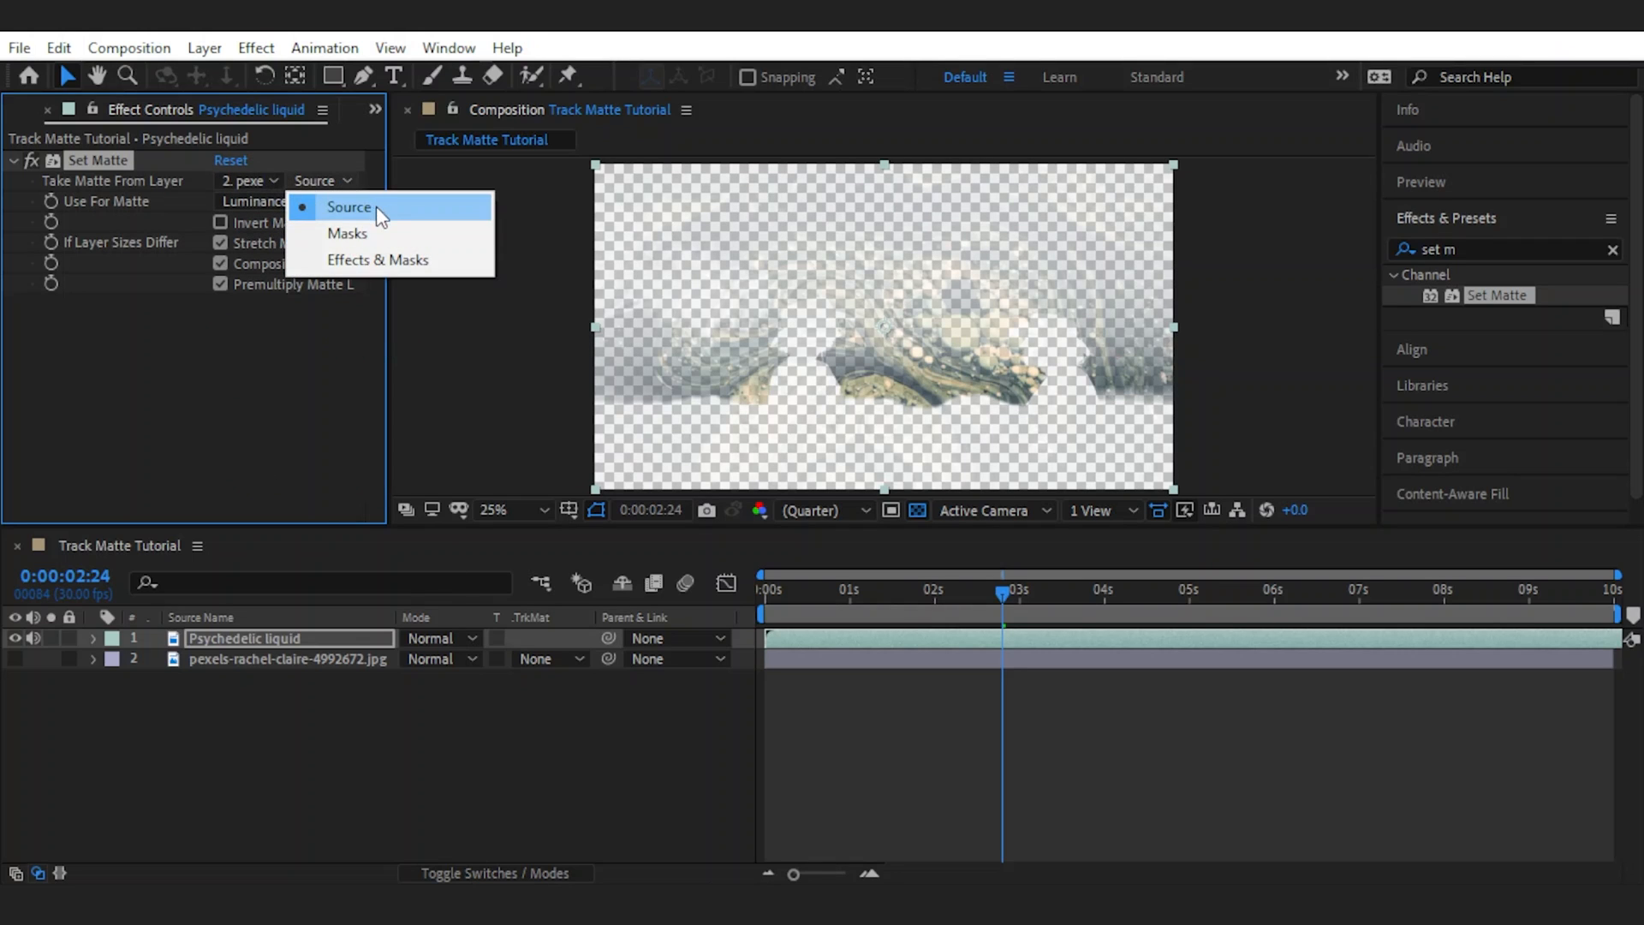
mouse_move(349, 233)
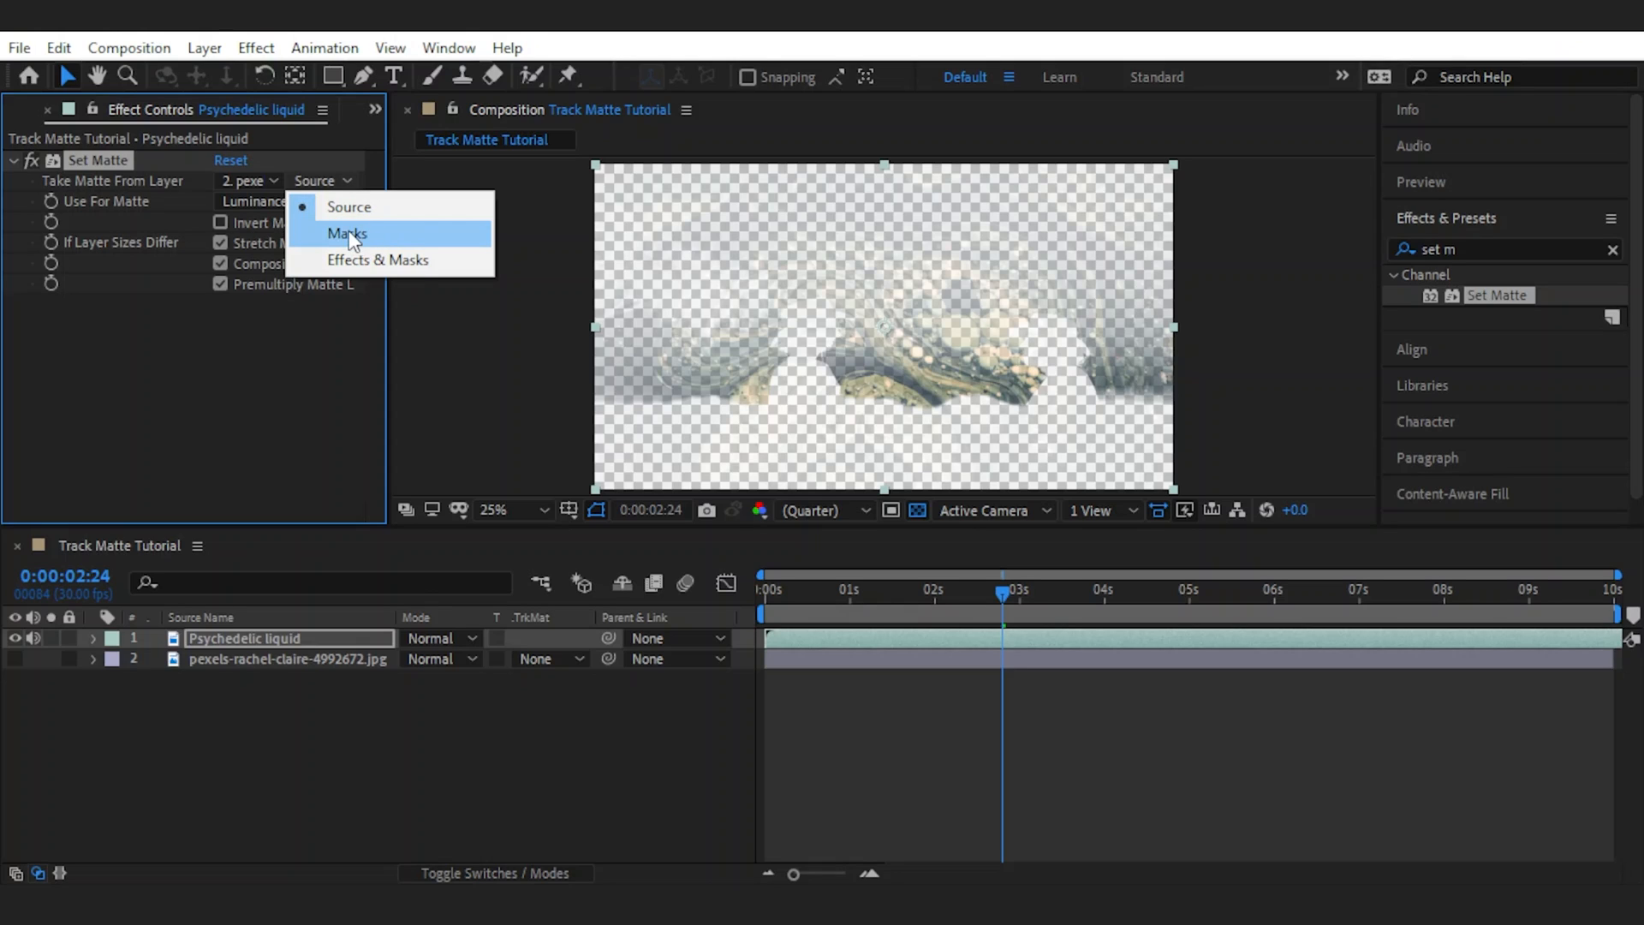
click(347, 207)
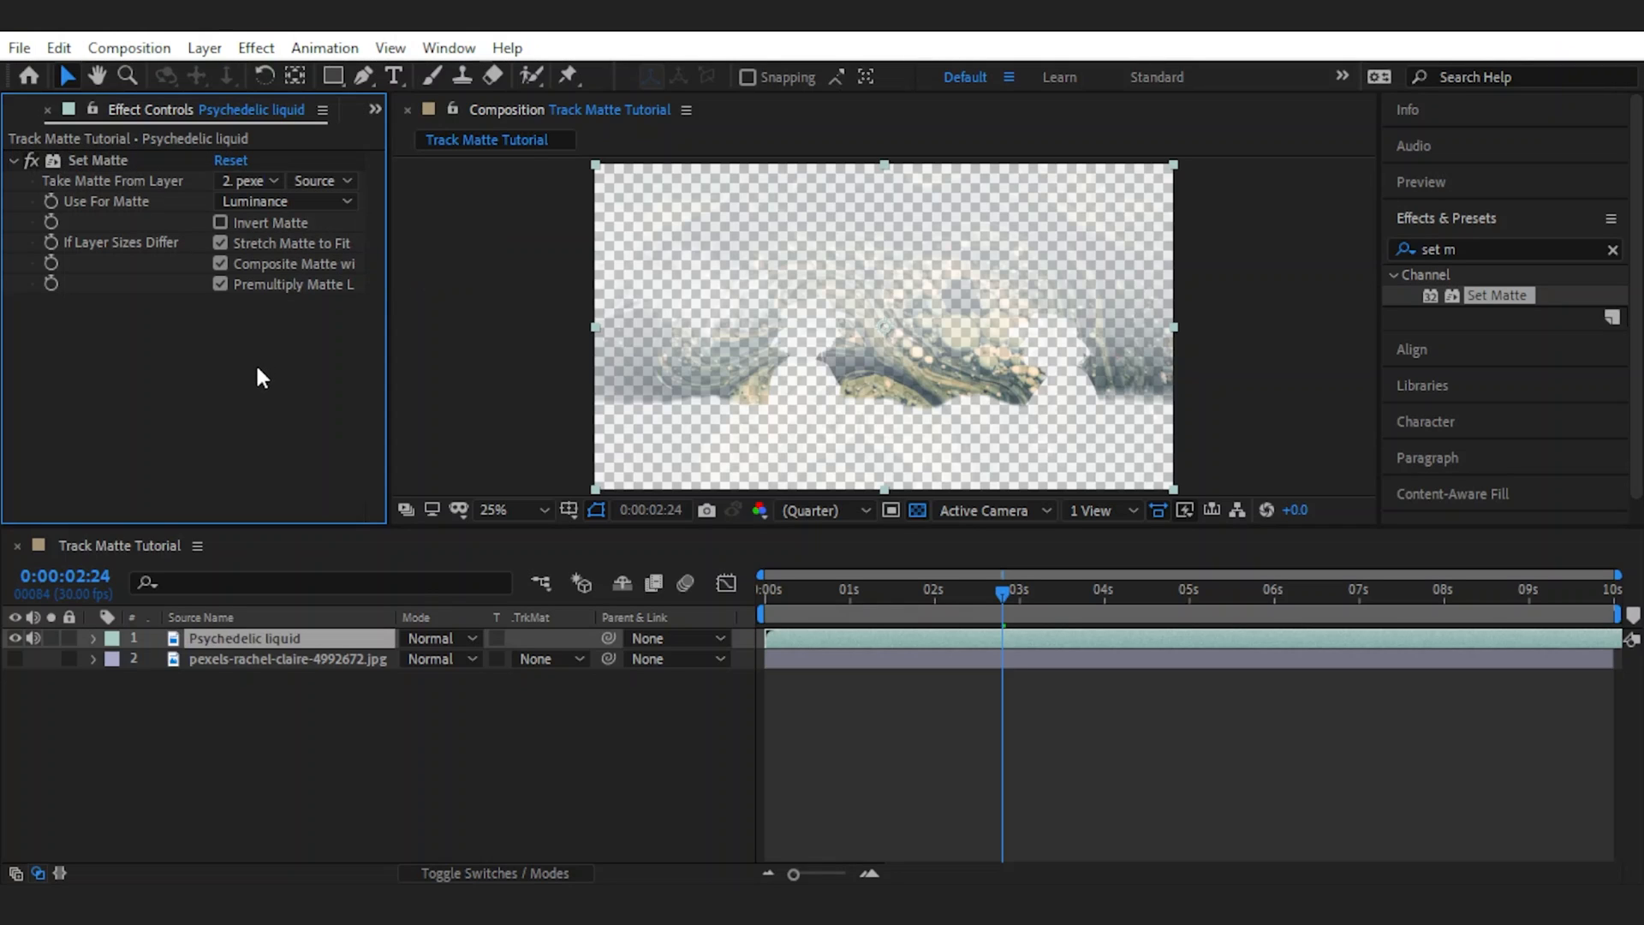
mouse_move(218, 125)
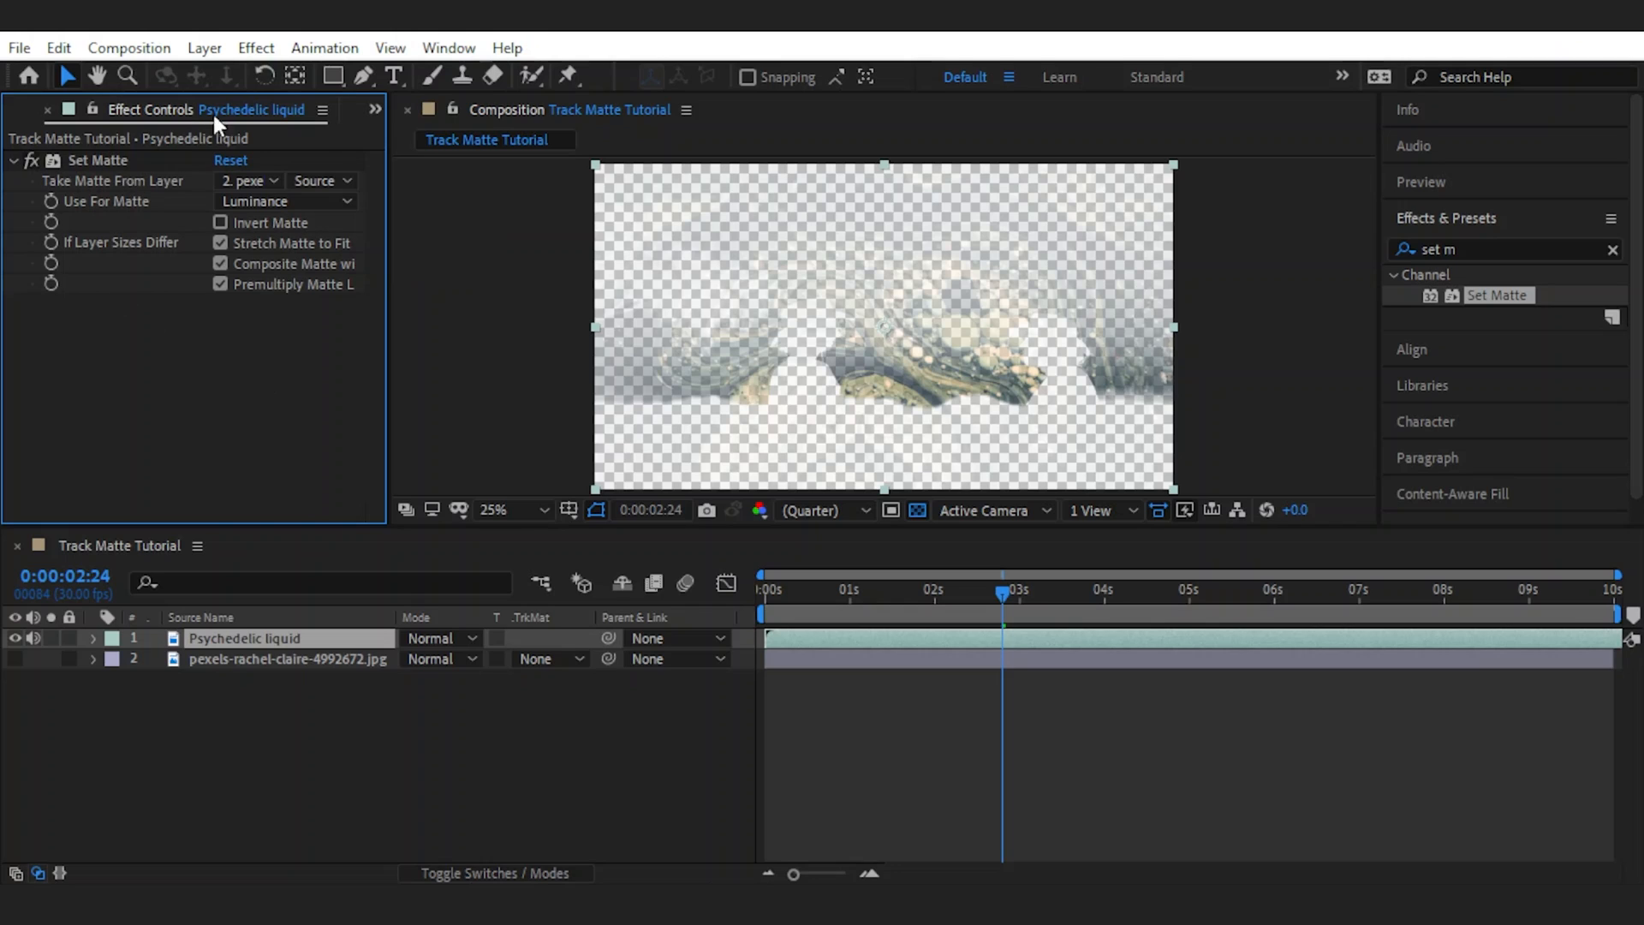
mouse_move(277, 396)
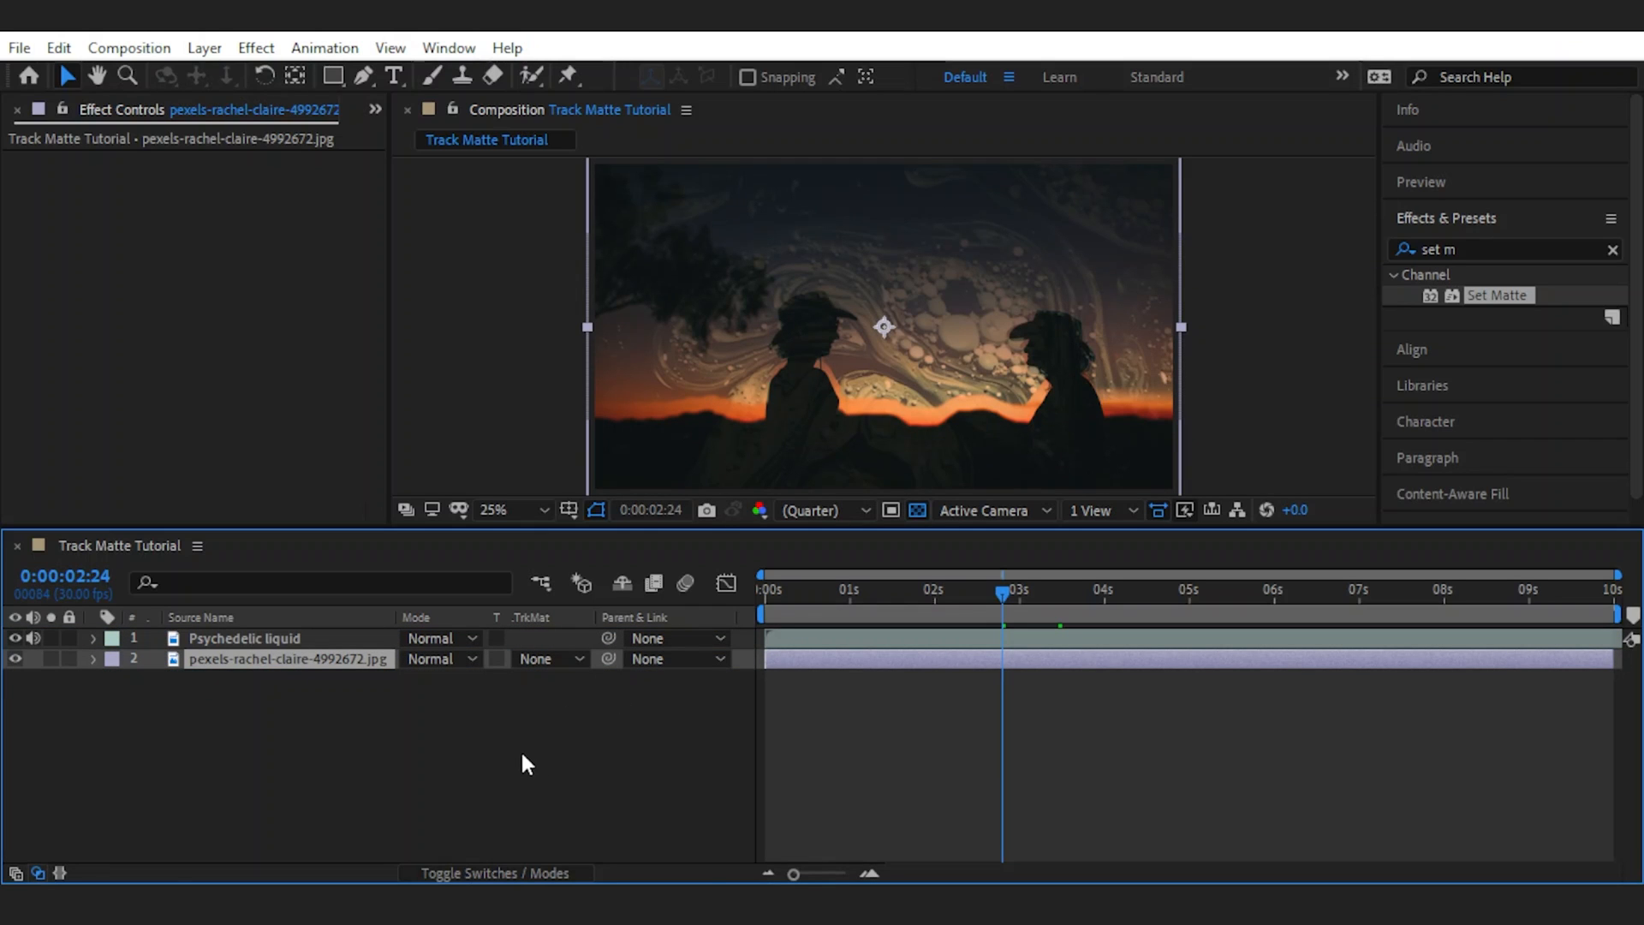
Step: Reorder so Psychedelic liquid sits above the photo layer, leaving the photo's TrkMat choices shown
drag(245, 637, 245, 657)
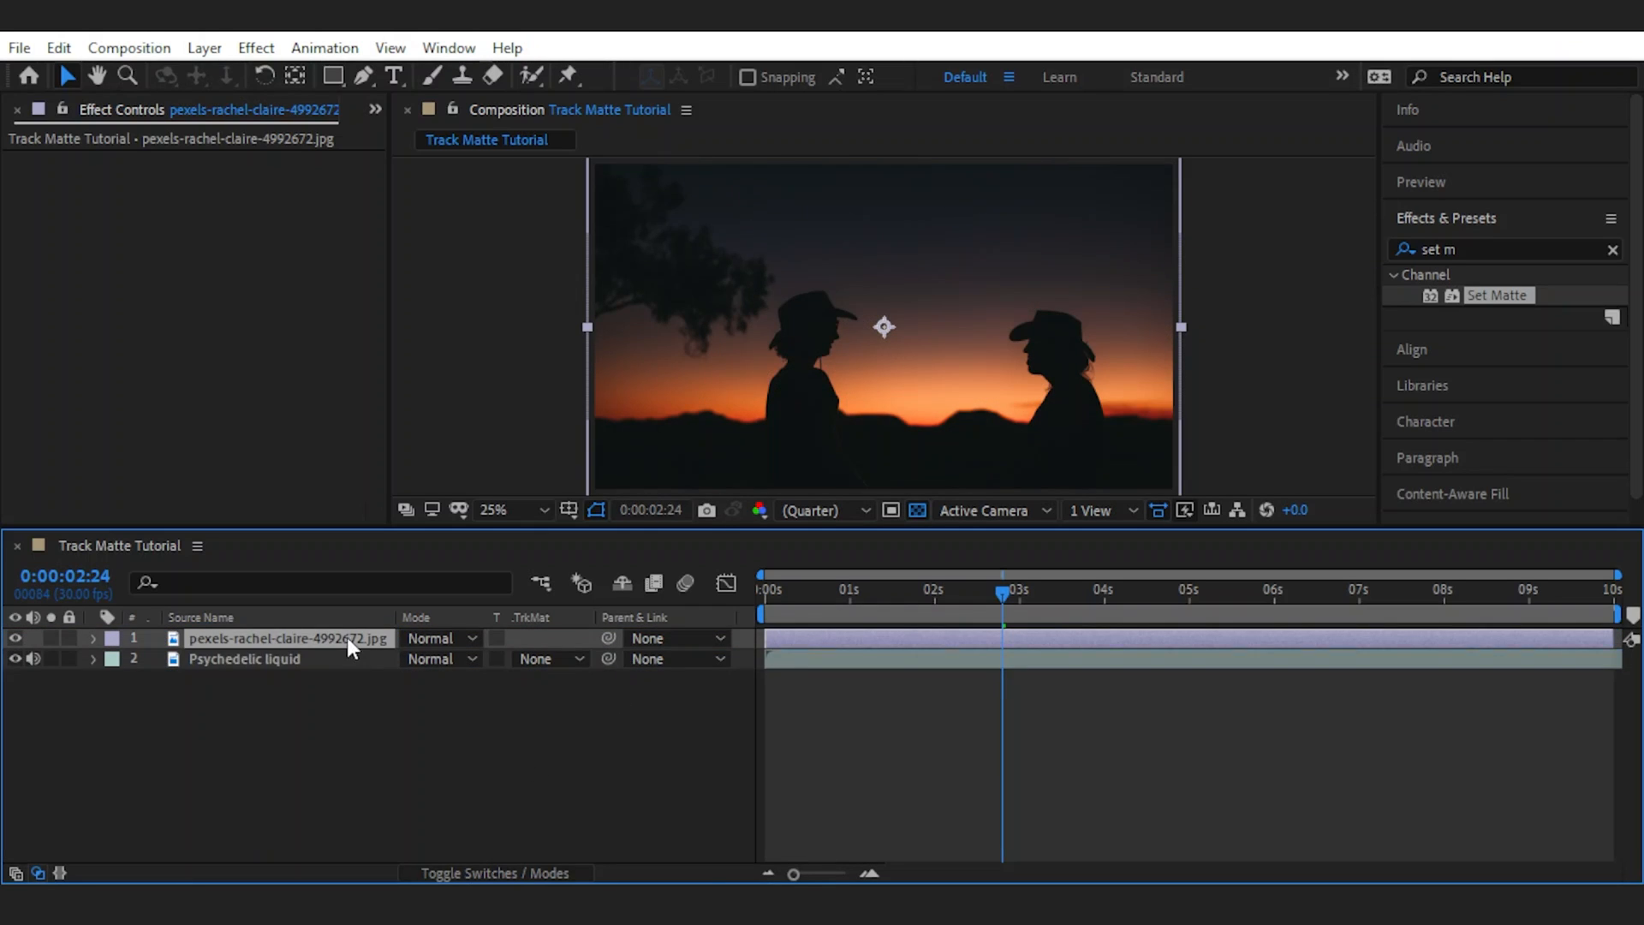
drag(245, 658, 244, 634)
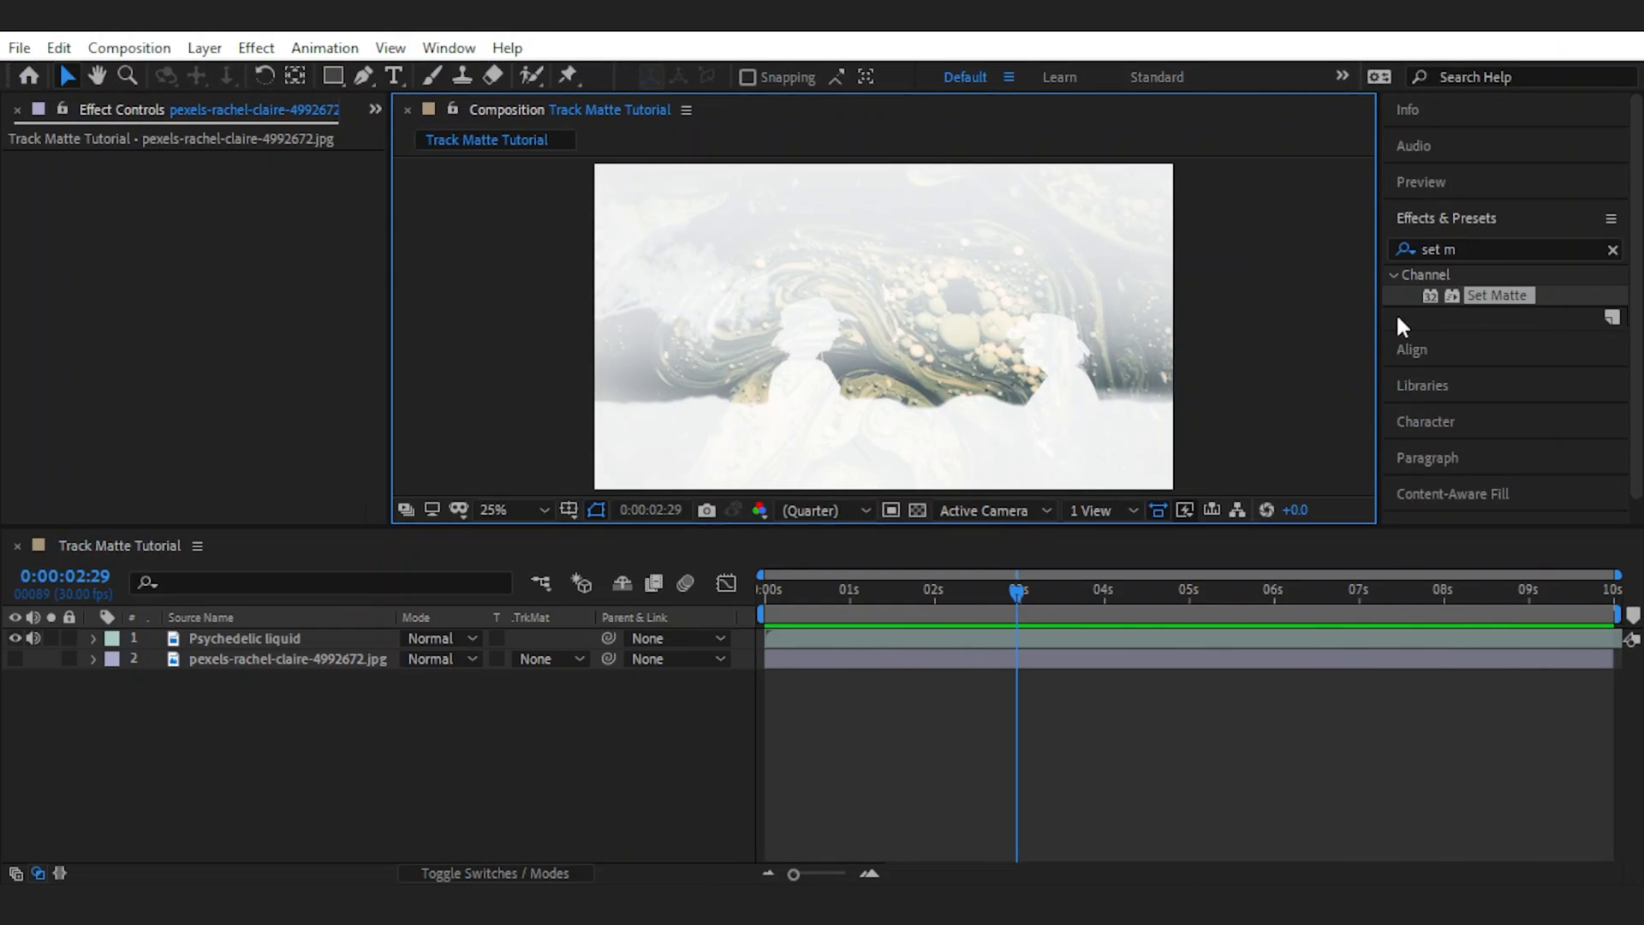
click(545, 658)
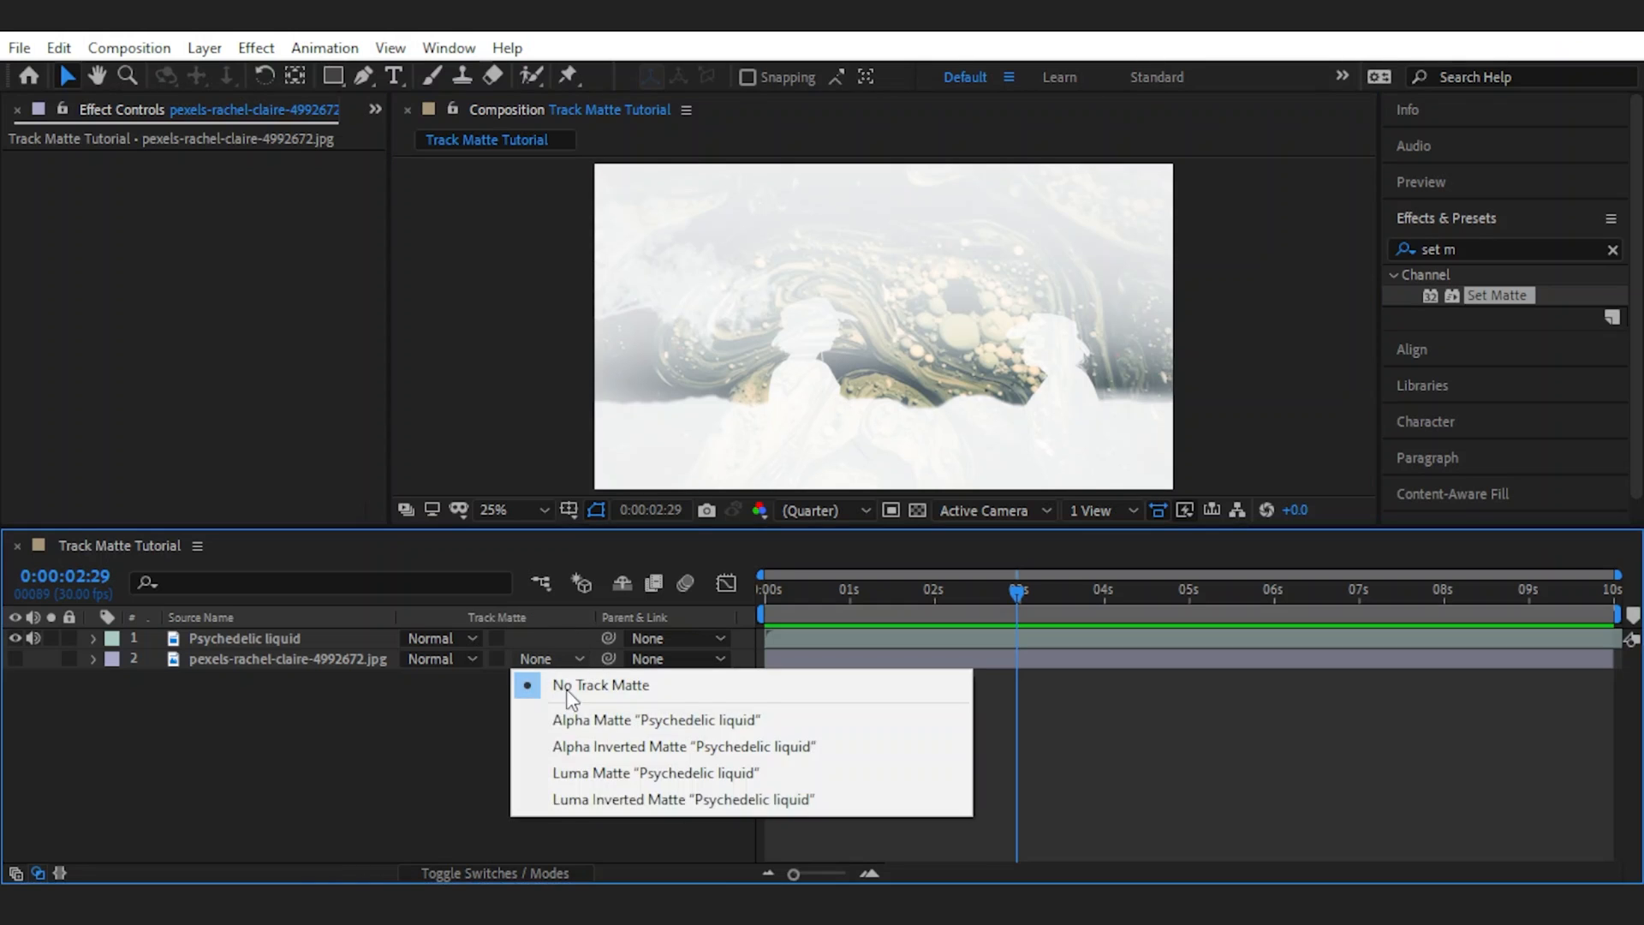